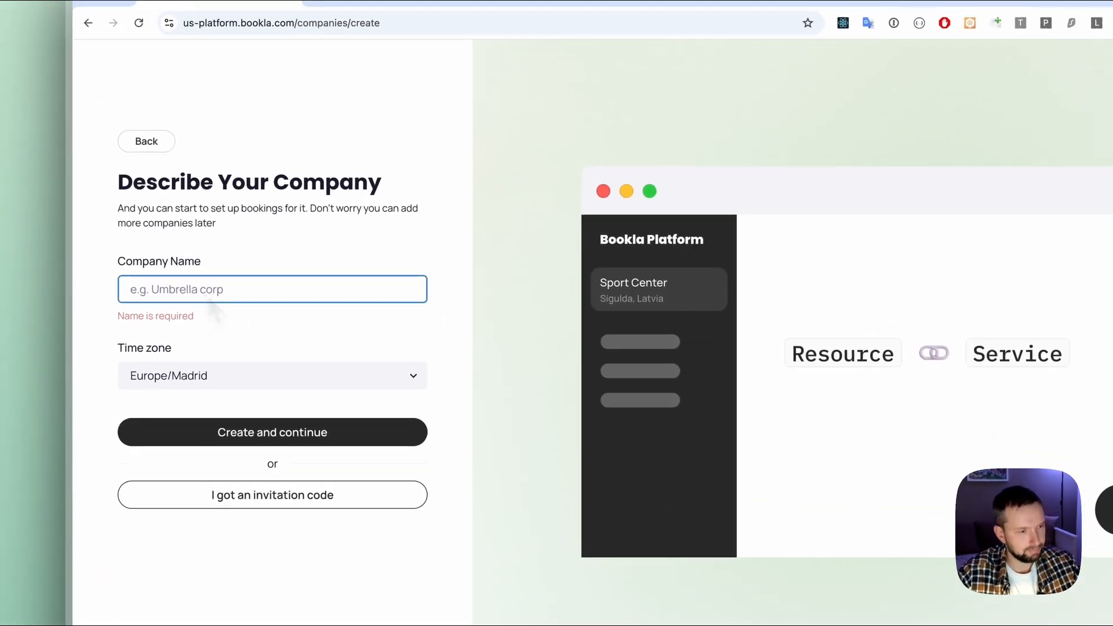
Create the company 'Framer Demo', keeping the Europe/Madrid time zone.
type("Framer Demo")
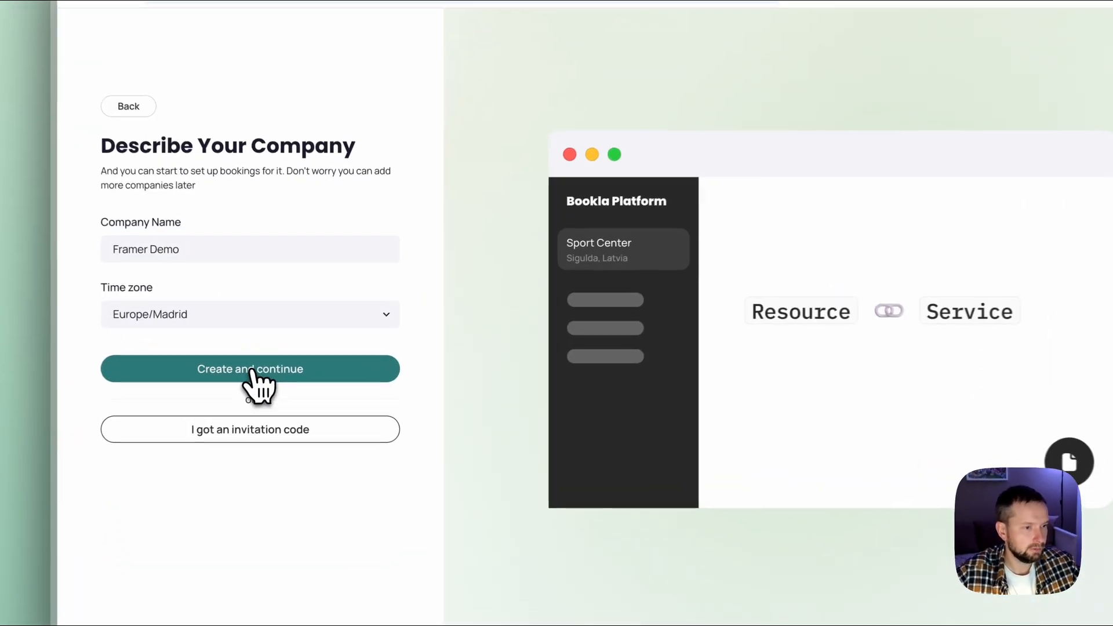
left_click(249, 369)
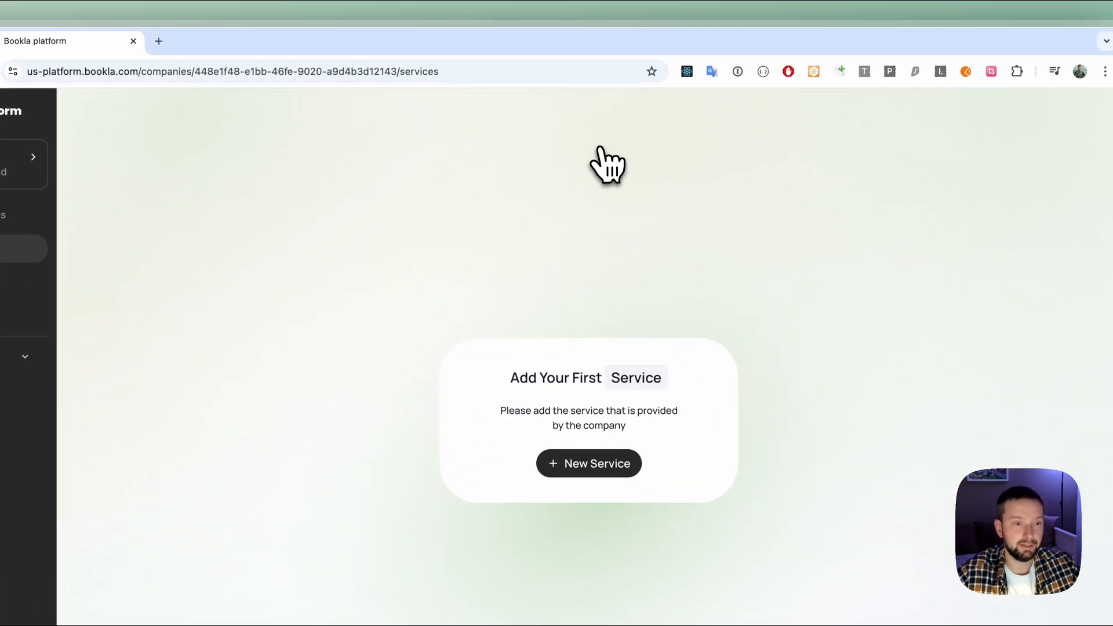
Start a new service named 'Private Training' with the Fixed duration type.
left_click(588, 464)
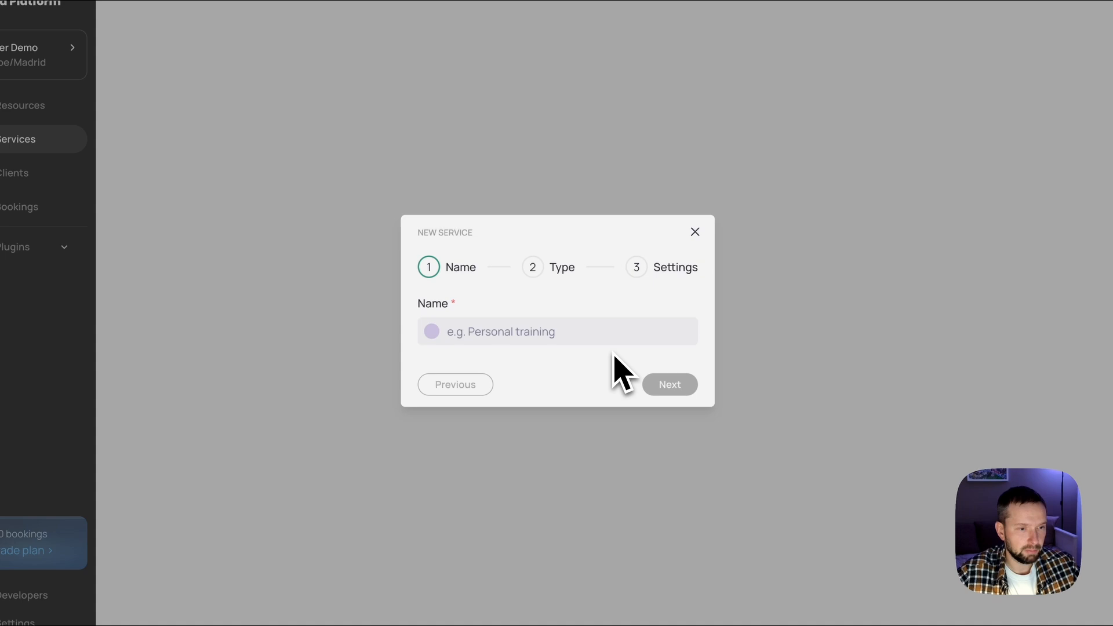
left_click(557, 330)
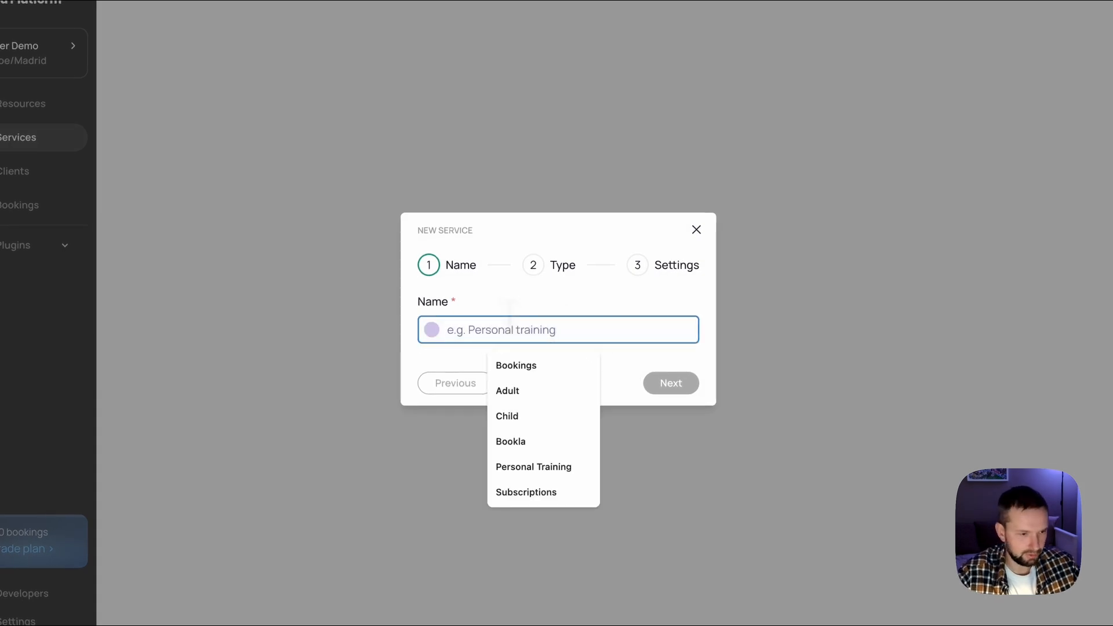
type("Private T")
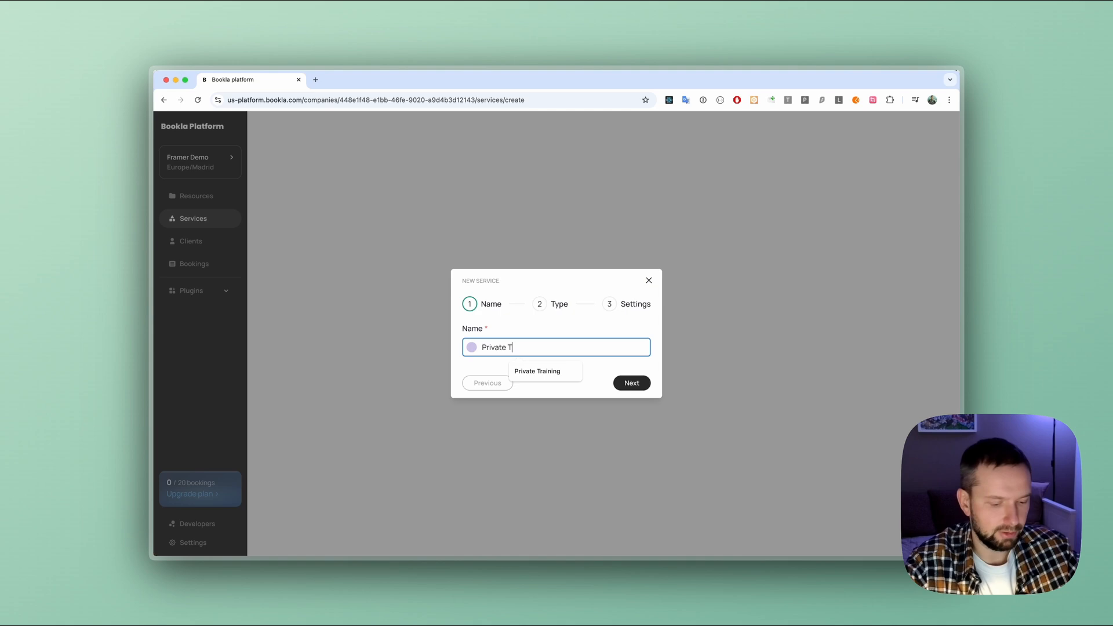
left_click(537, 371)
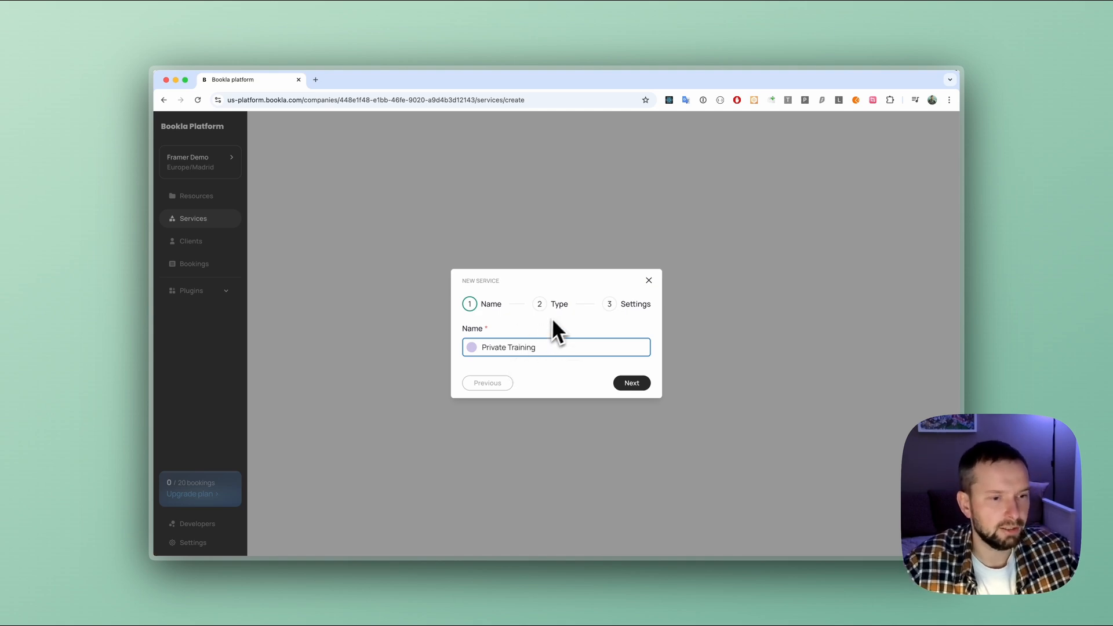
left_click(631, 383)
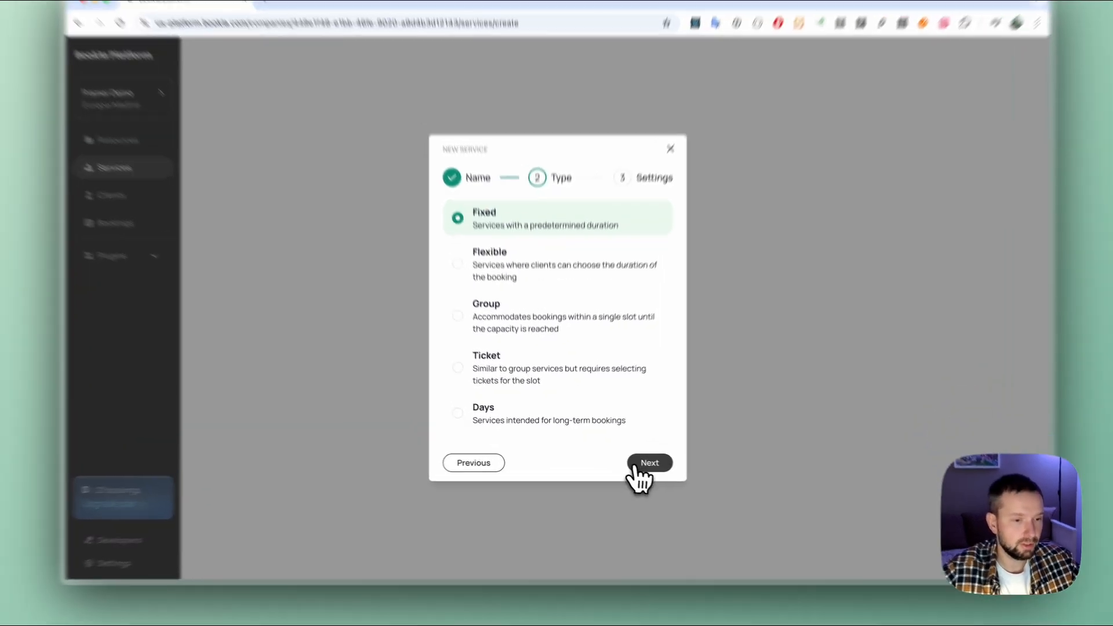
left_click(648, 462)
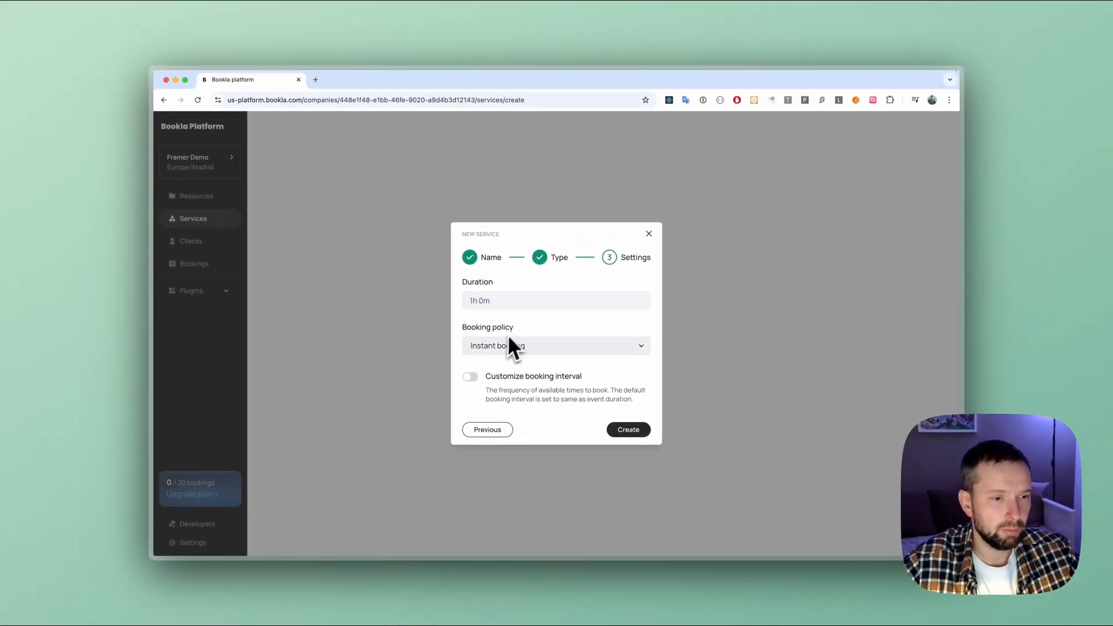
mouse_move(522, 358)
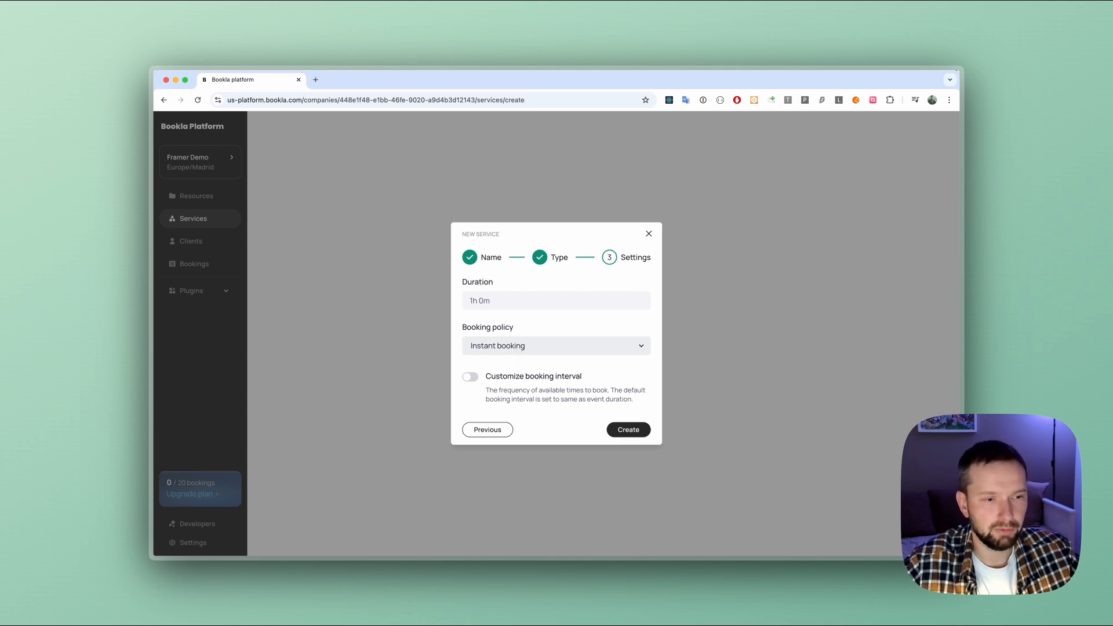
Keep 1h 0m duration and Instant booking, no custom interval, and create the service.
left_click(556, 345)
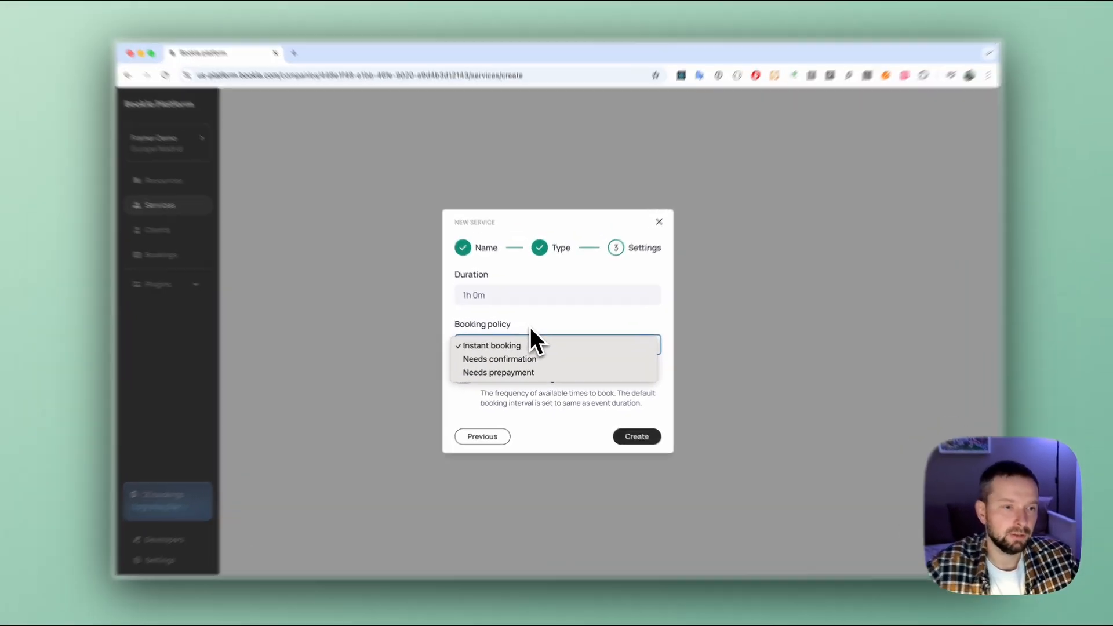
left_click(491, 345)
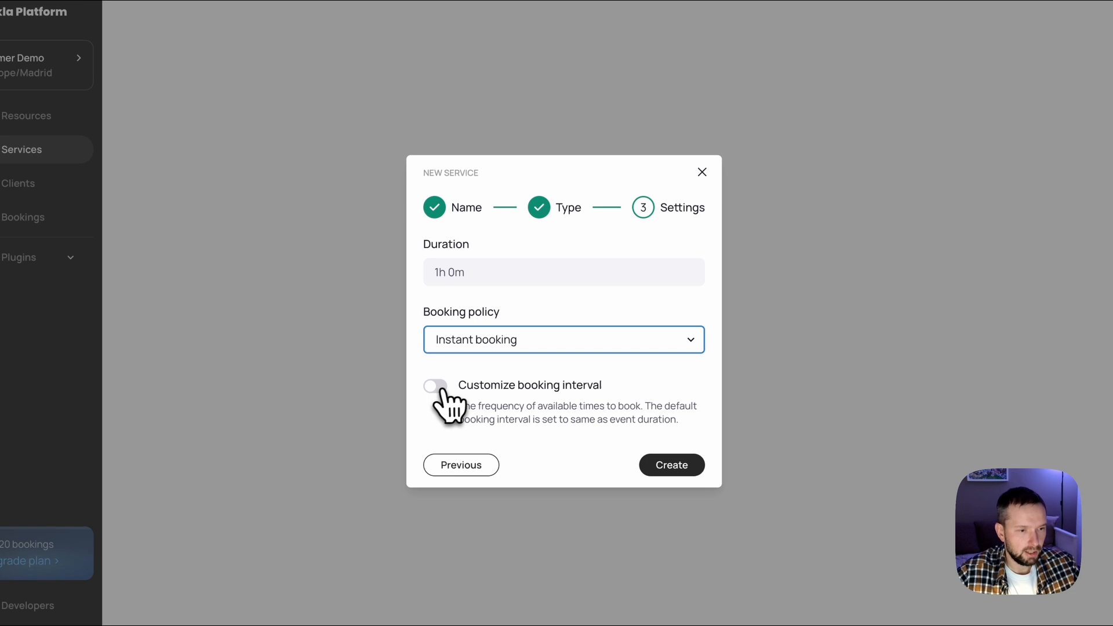
left_click(435, 384)
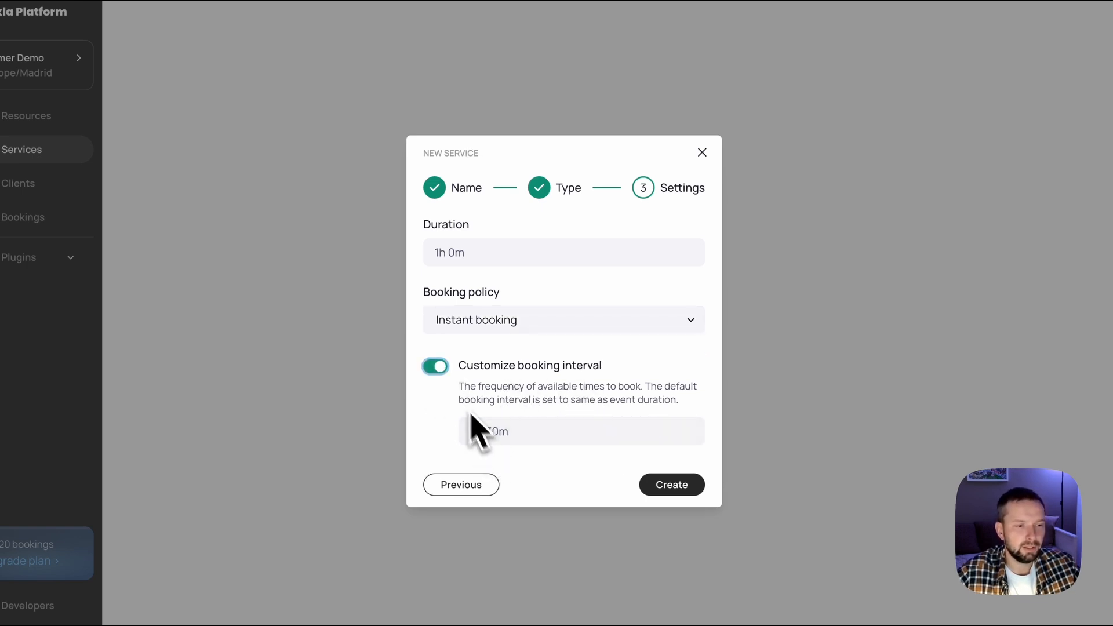
left_click(435, 366)
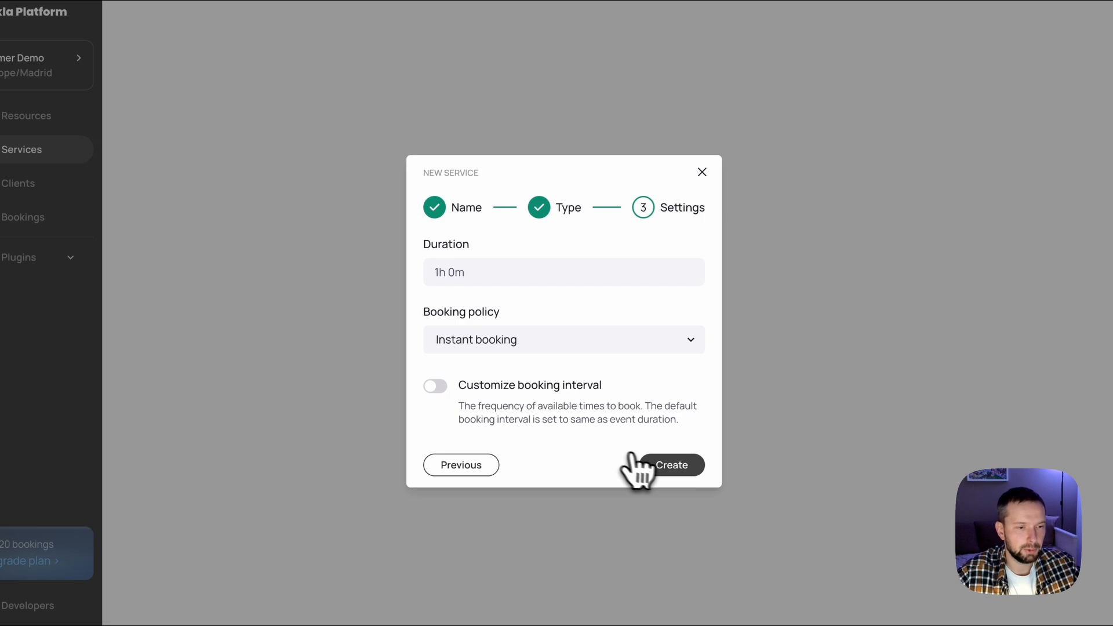
left_click(668, 465)
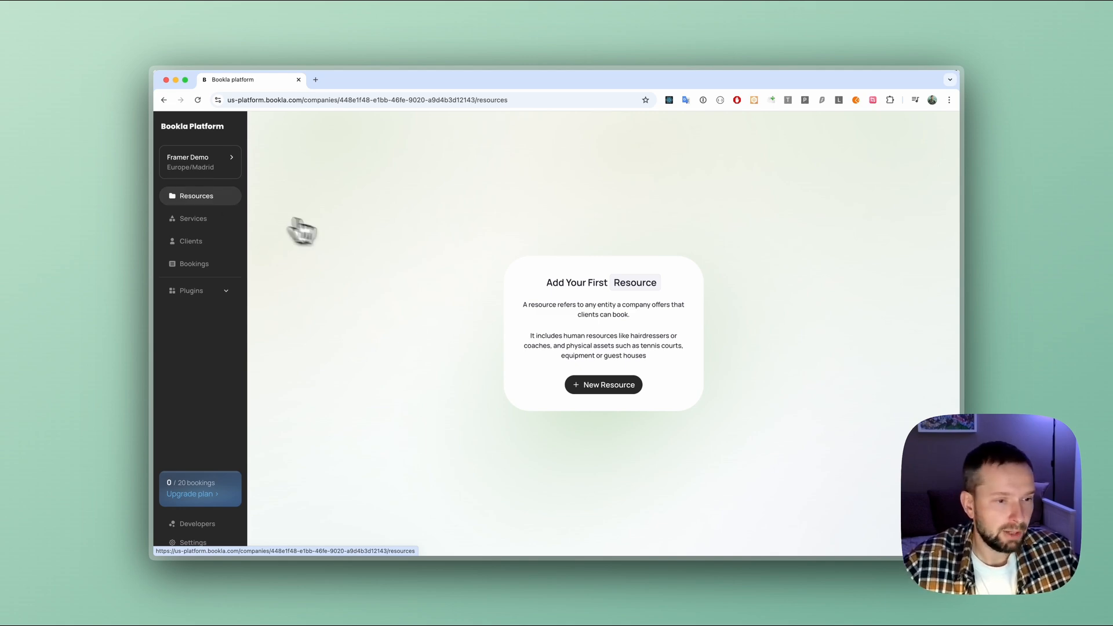
Create a new resource named 'Coach John'.
left_click(603, 384)
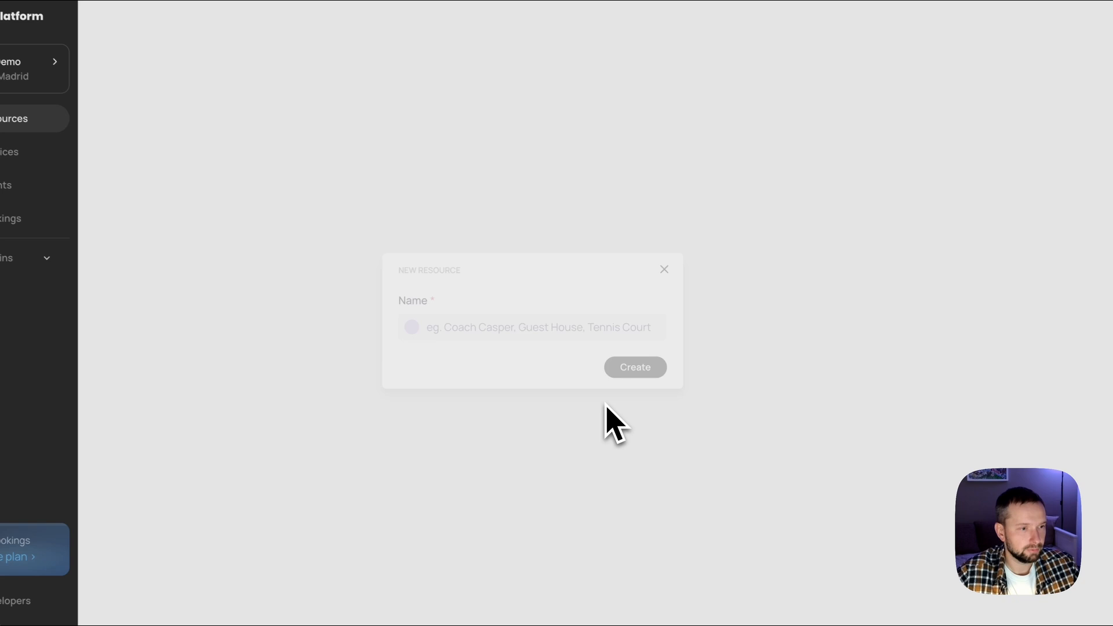
left_click(529, 327)
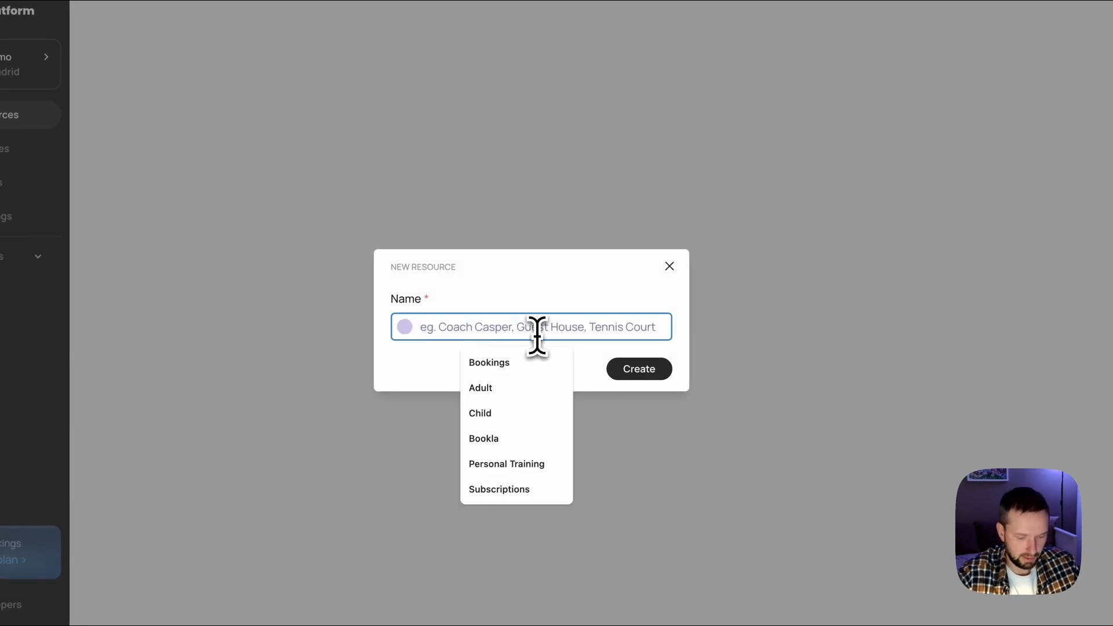
type("Coach John")
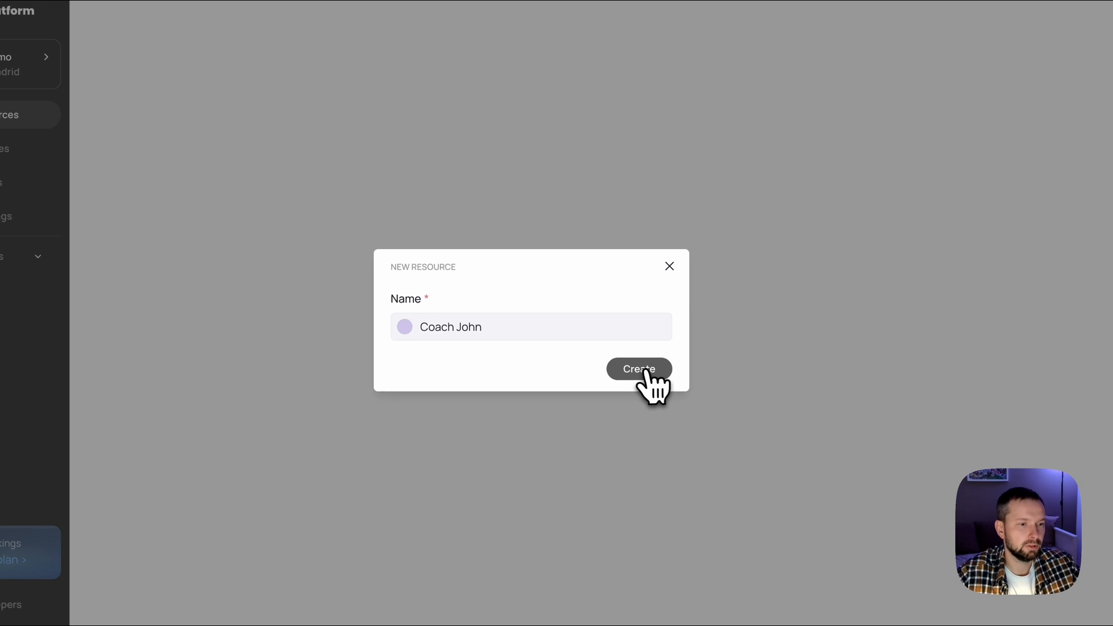
left_click(638, 369)
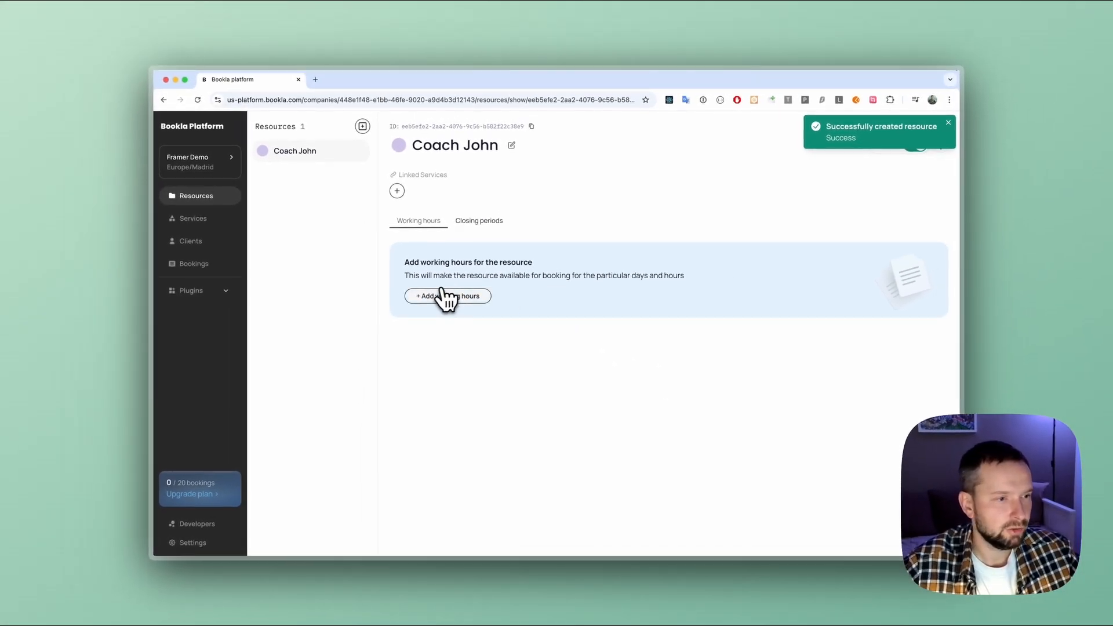
Add Coach John's working hours: Monday to Friday, 09:00–17:00.
left_click(448, 296)
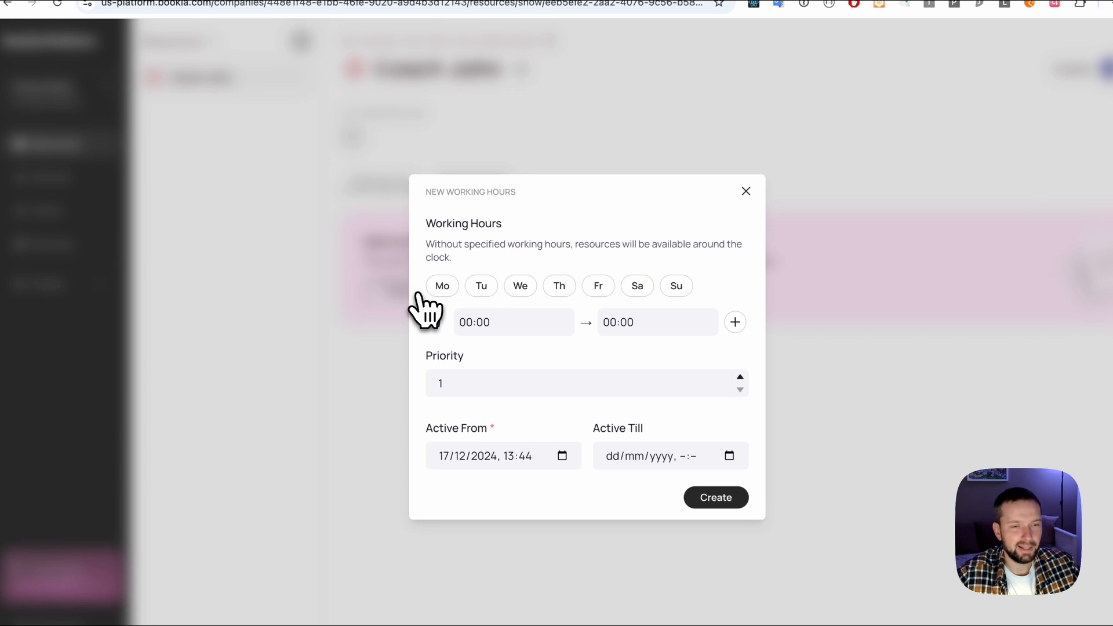
left_click(442, 285)
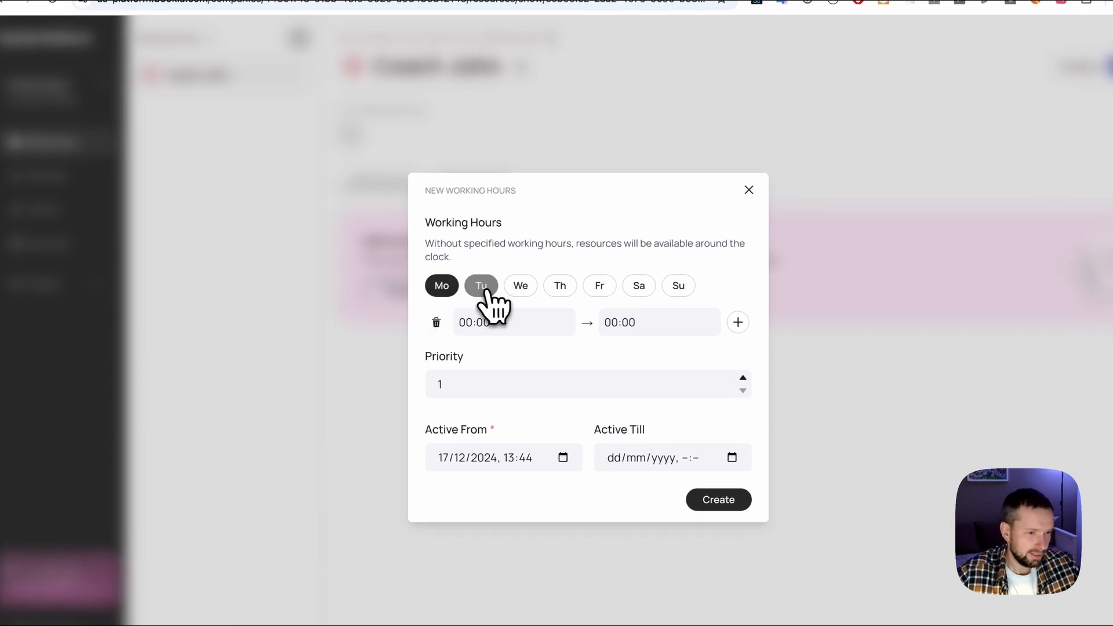
left_click(480, 285)
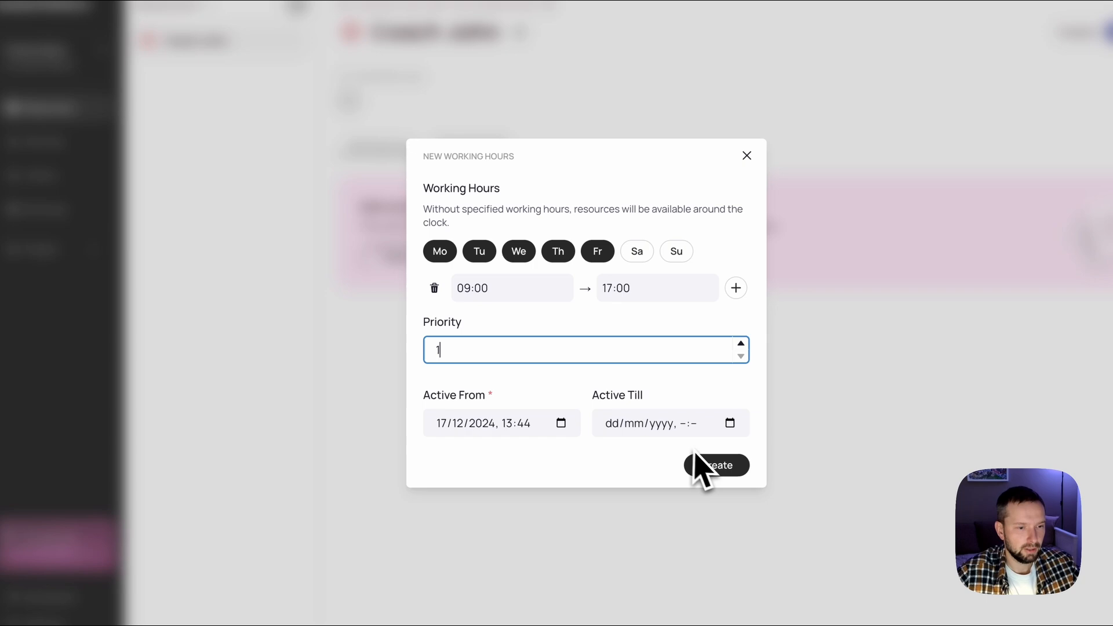
left_click(717, 465)
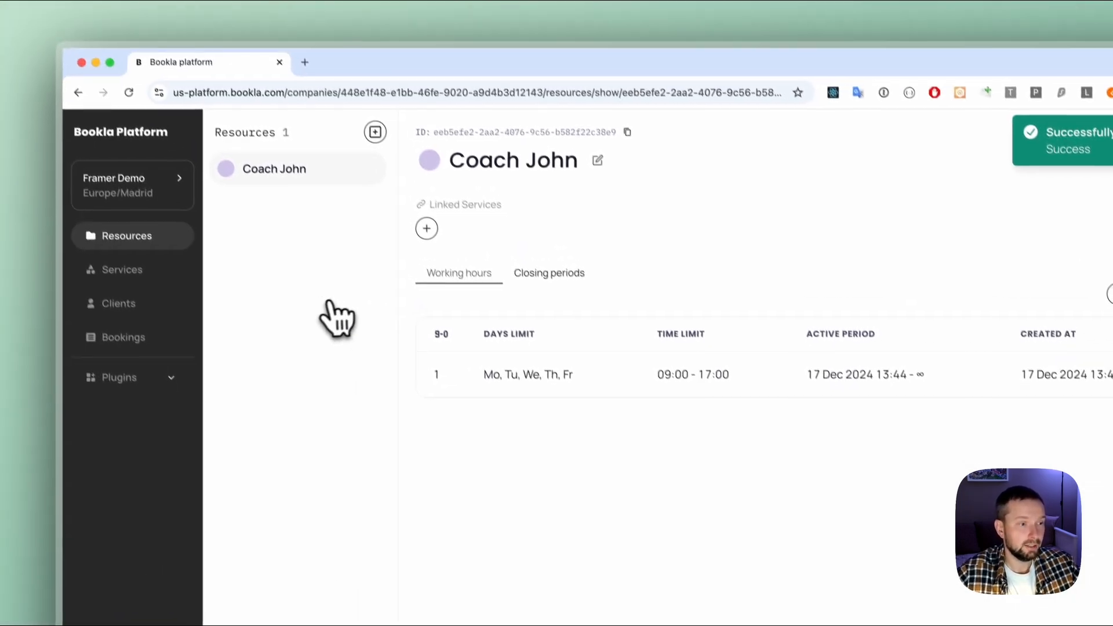
Link the Private Training service to the Coach John resource.
left_click(121, 269)
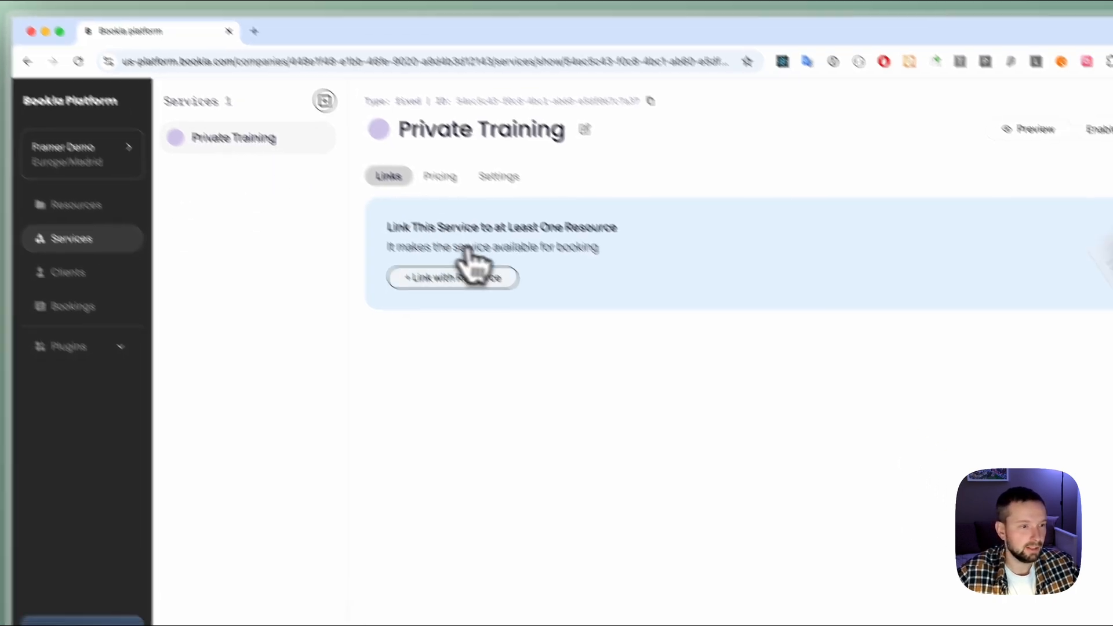
left_click(452, 277)
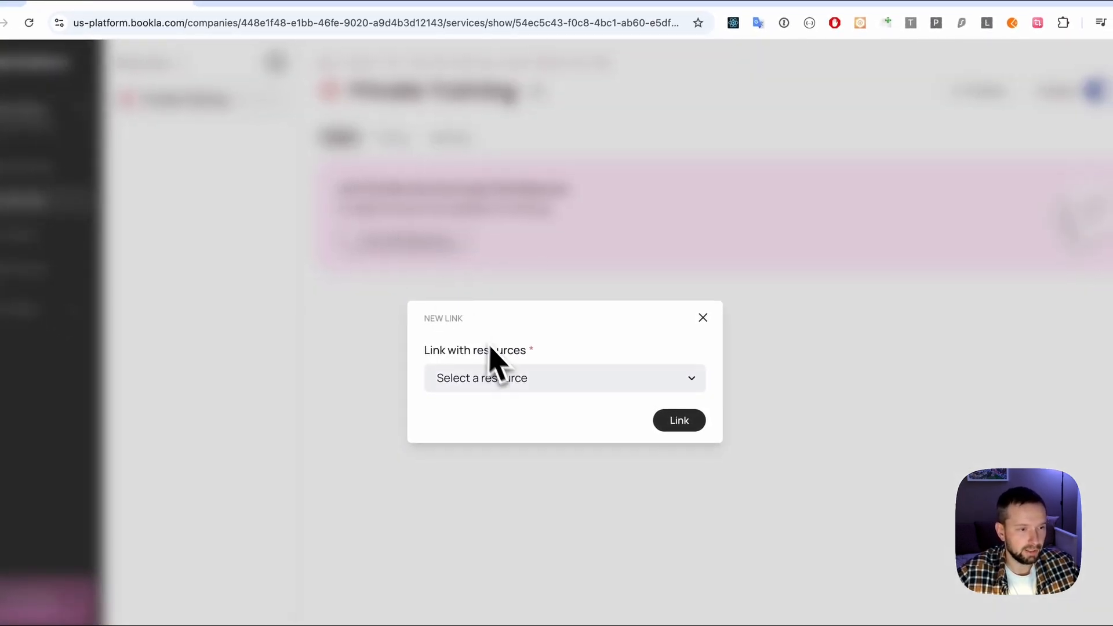
left_click(564, 378)
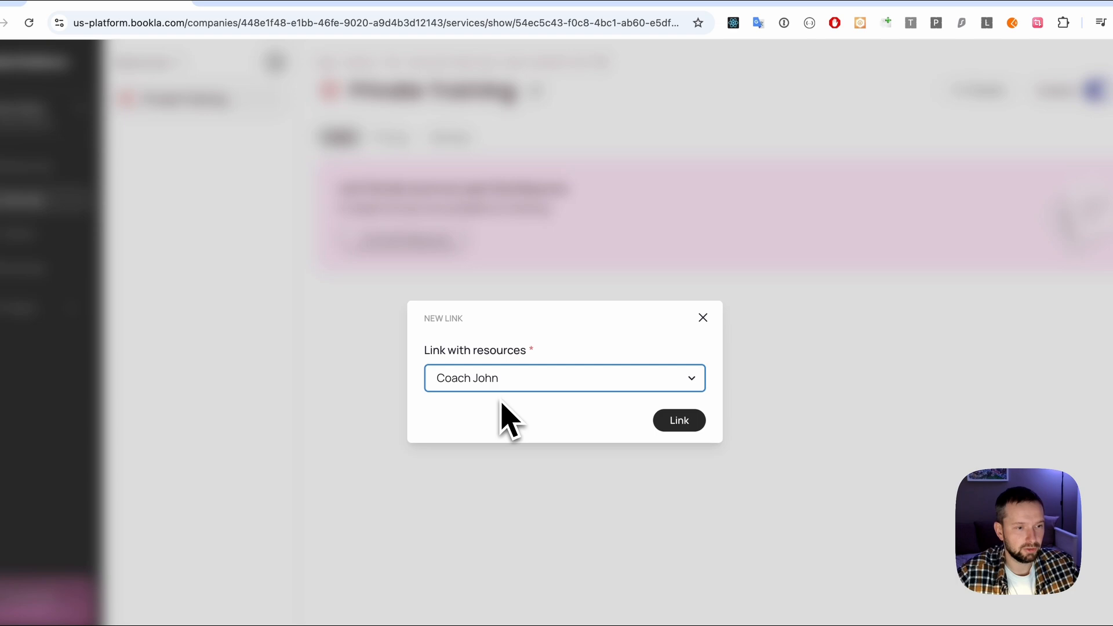
left_click(677, 419)
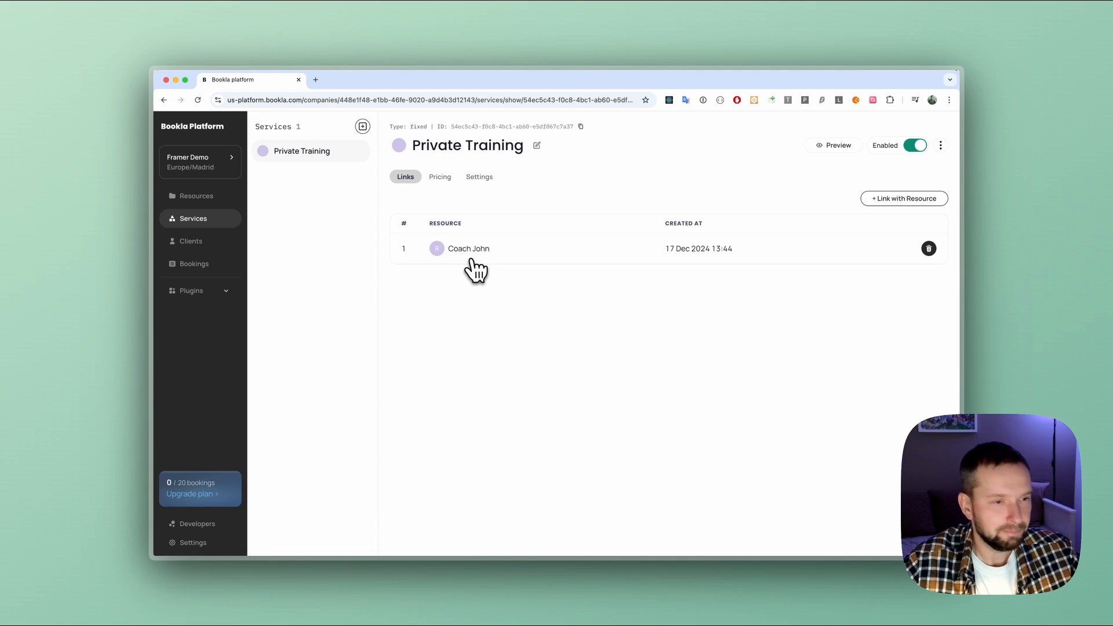
mouse_move(449, 188)
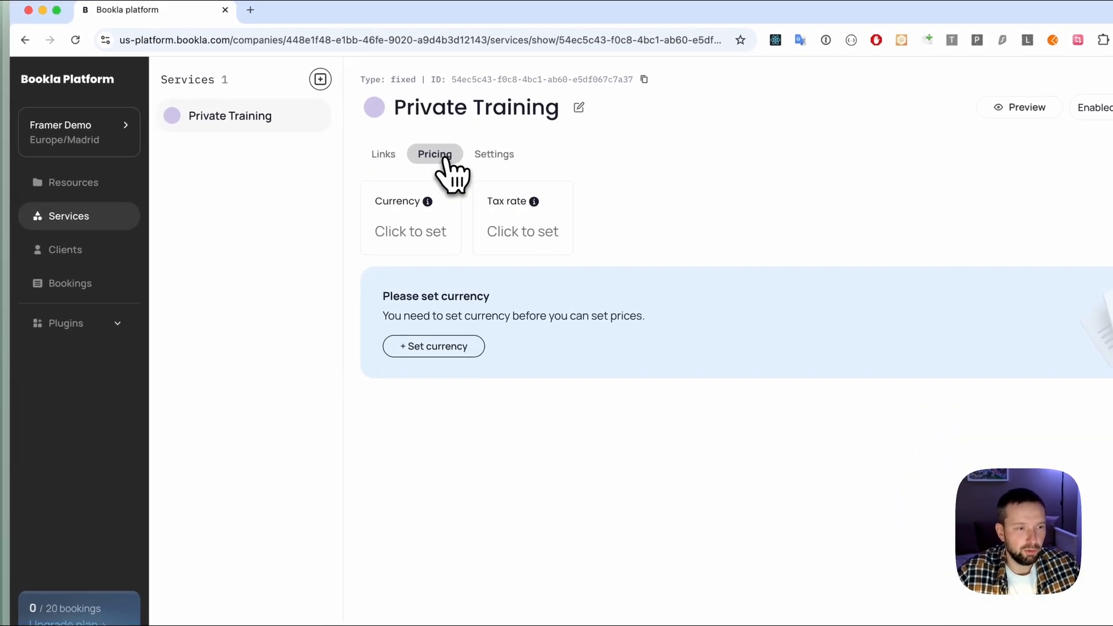
Set the service currency to US dollar, leaving the tax rate unchanged.
left_click(432, 346)
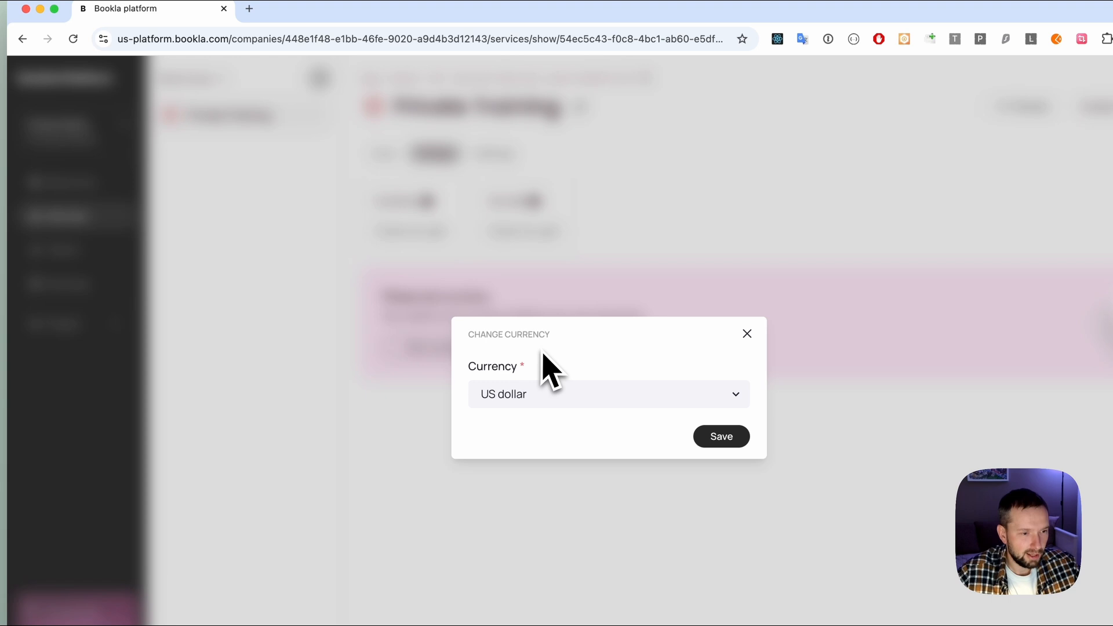
left_click(607, 394)
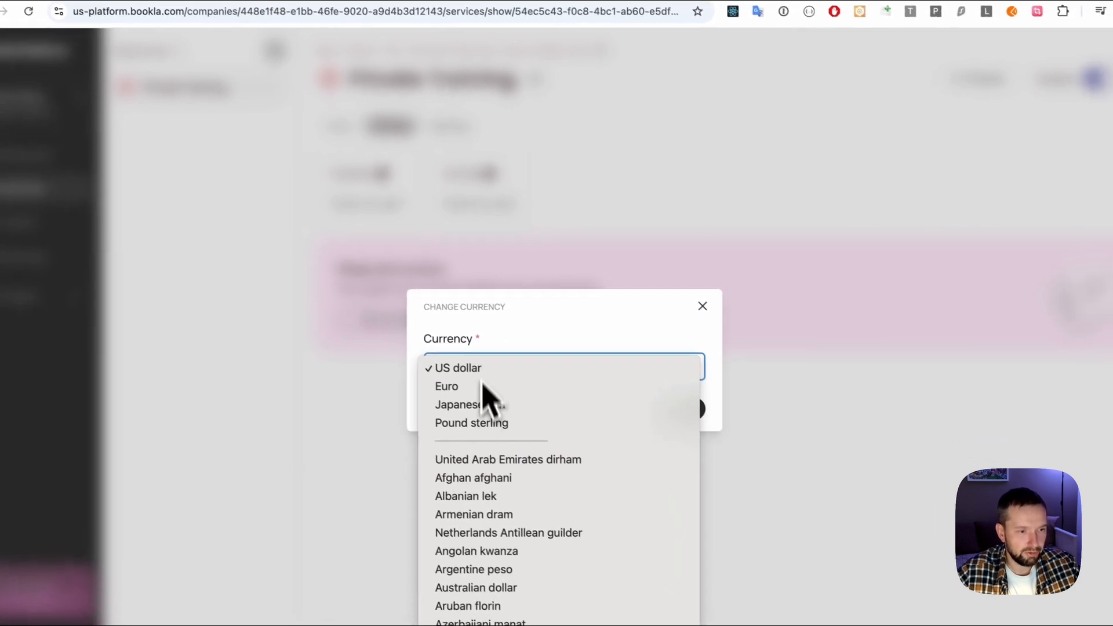
left_click(458, 367)
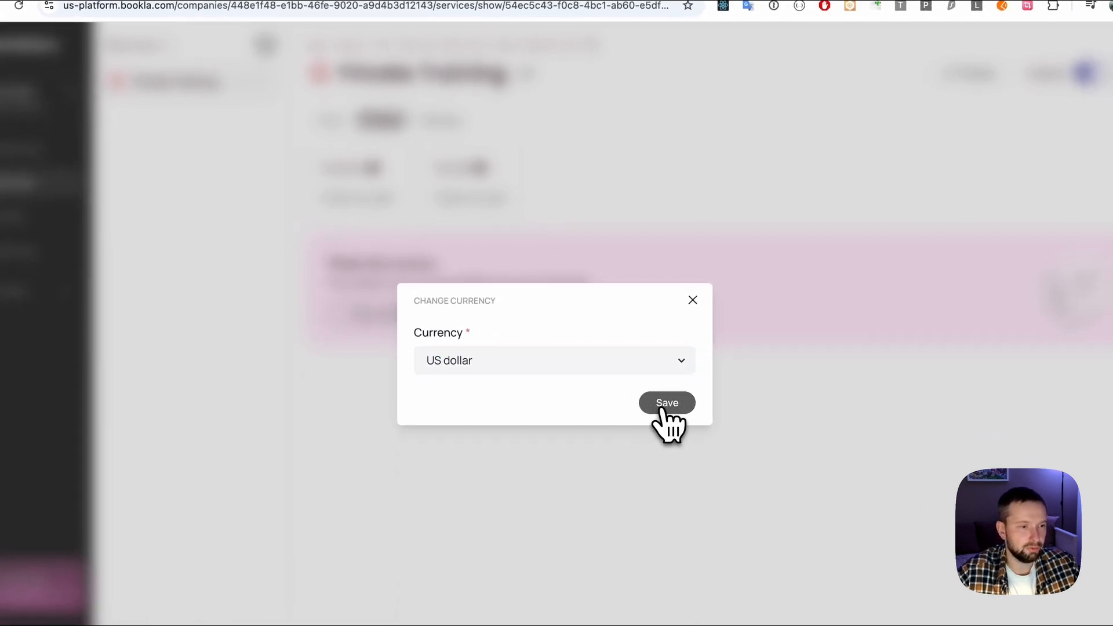
left_click(665, 402)
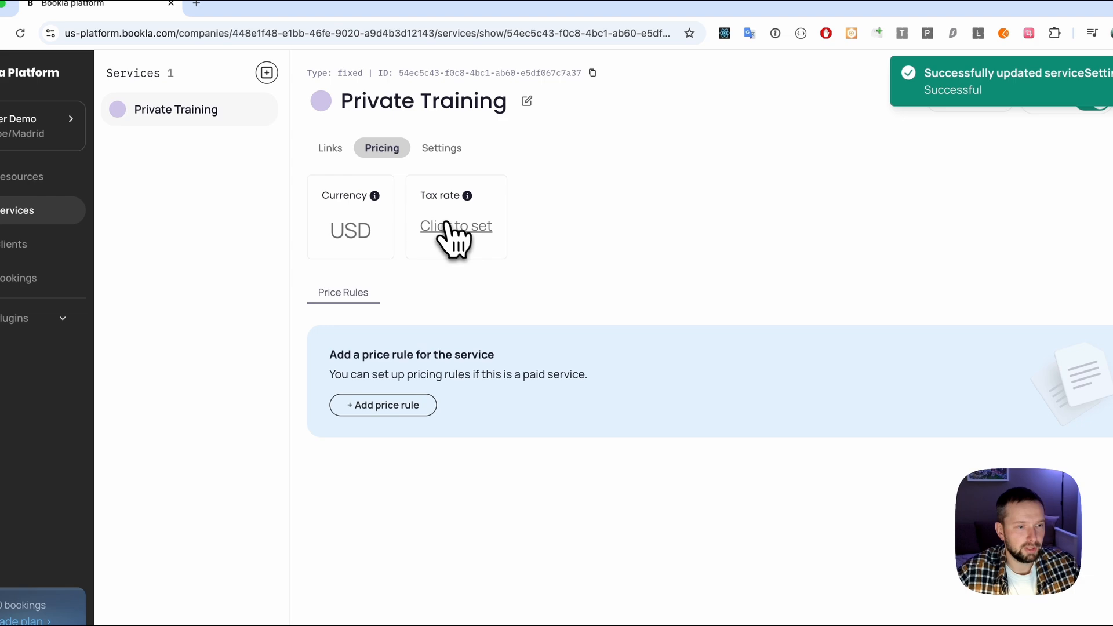
left_click(456, 226)
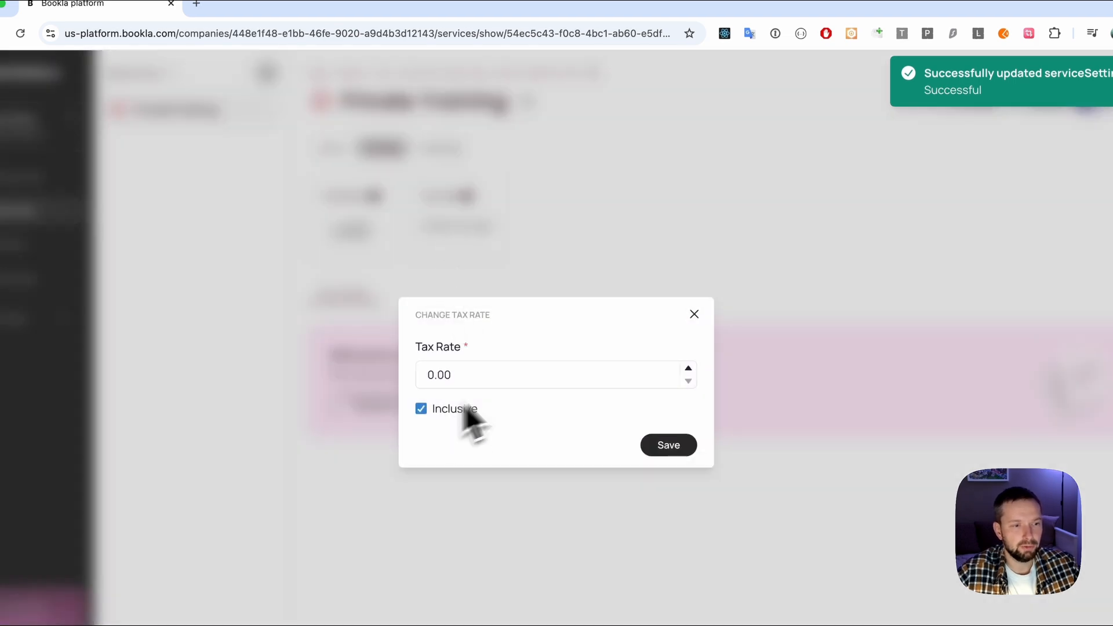
left_click(667, 445)
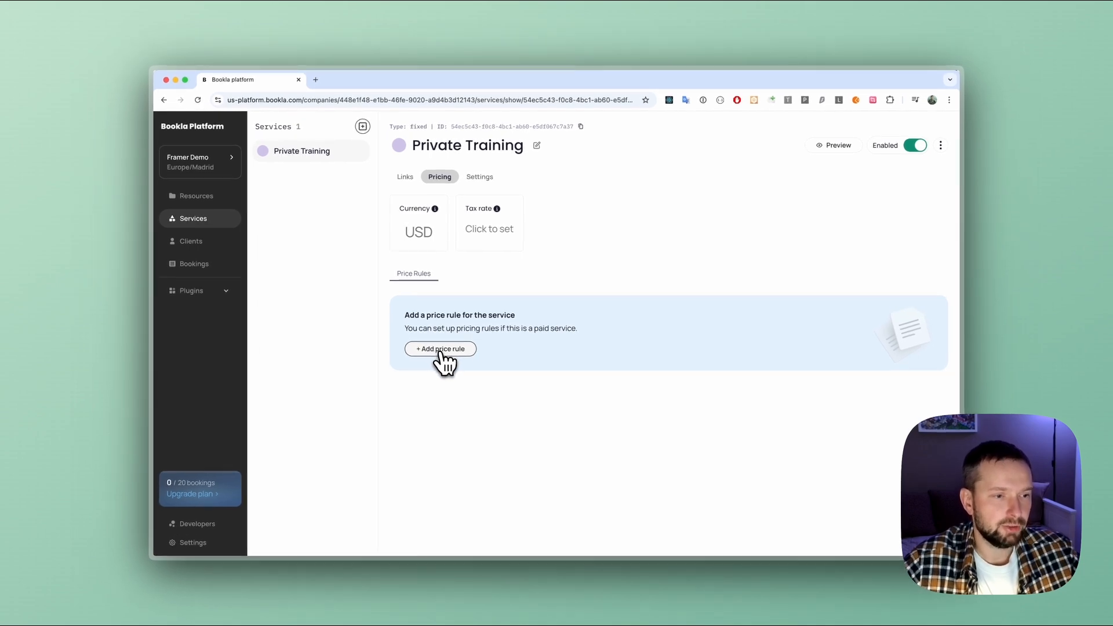
Create a price rule of 30.00 with compared price 40.00 and no day or time limits.
left_click(440, 349)
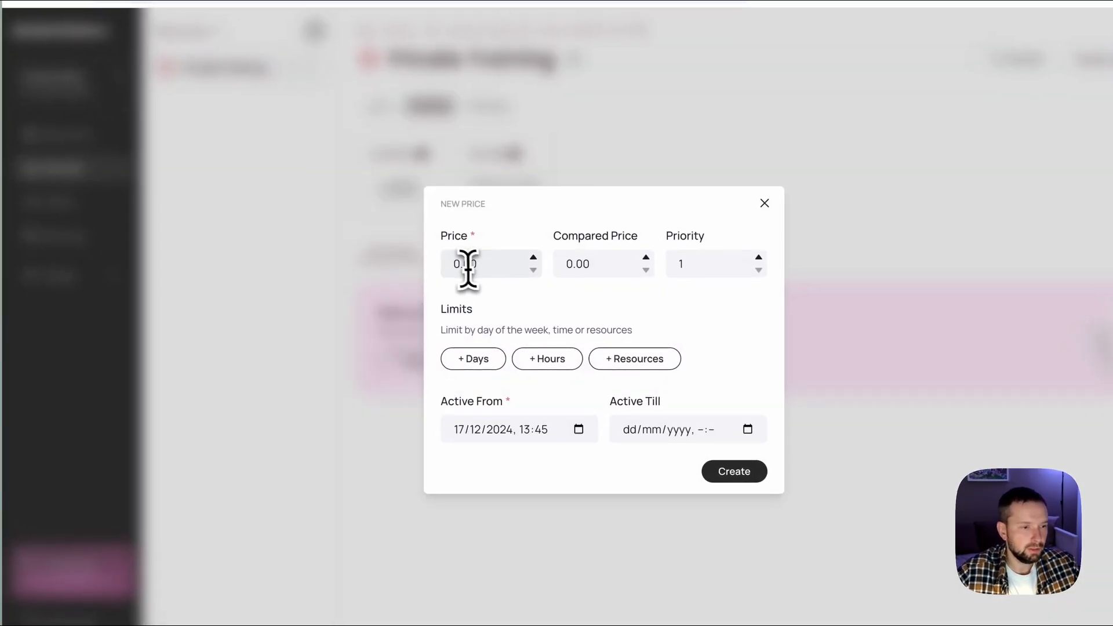
left_click(489, 263)
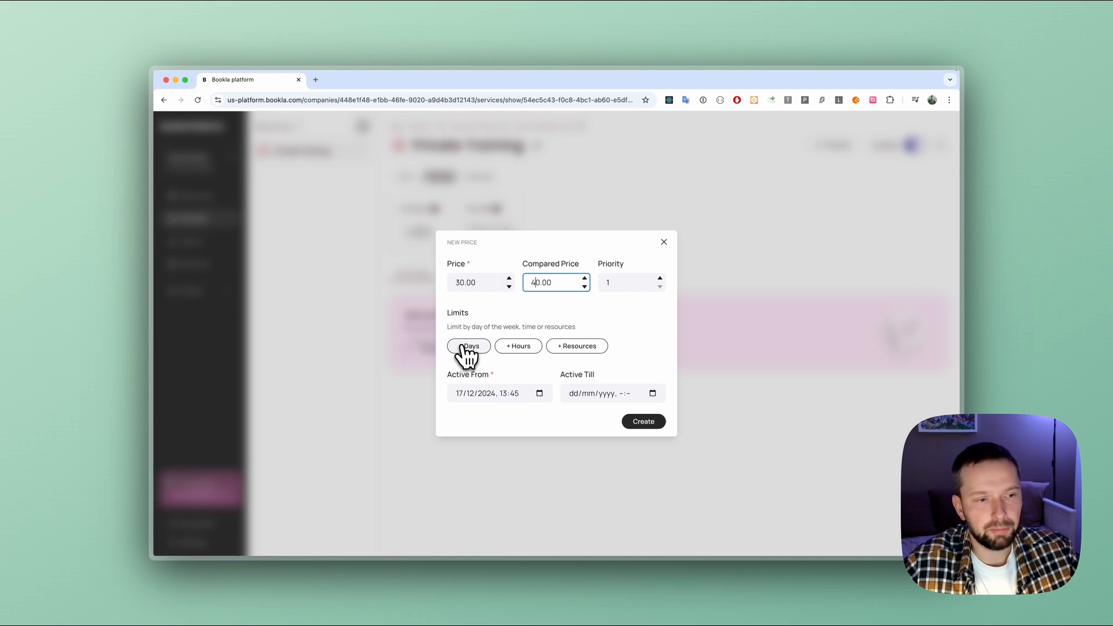
left_click(468, 346)
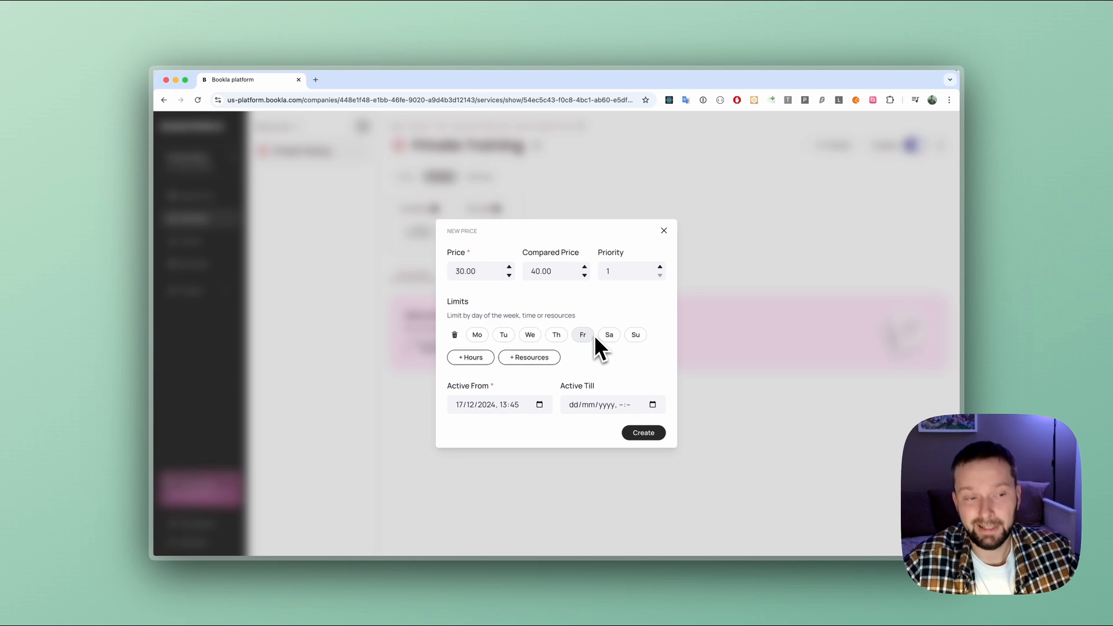
left_click(469, 357)
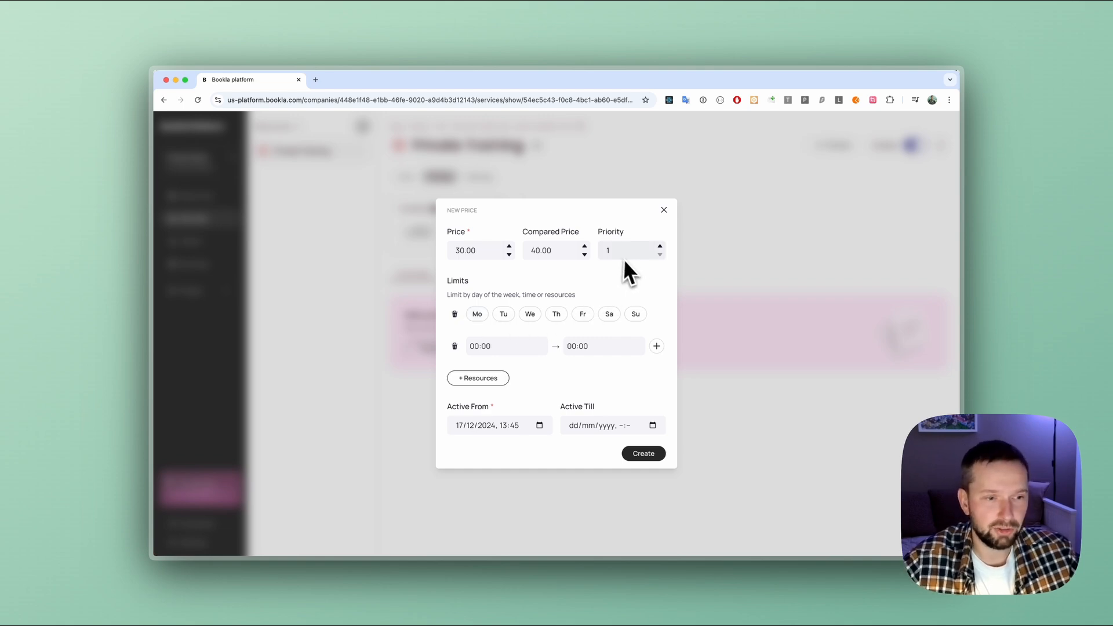
mouse_move(612, 266)
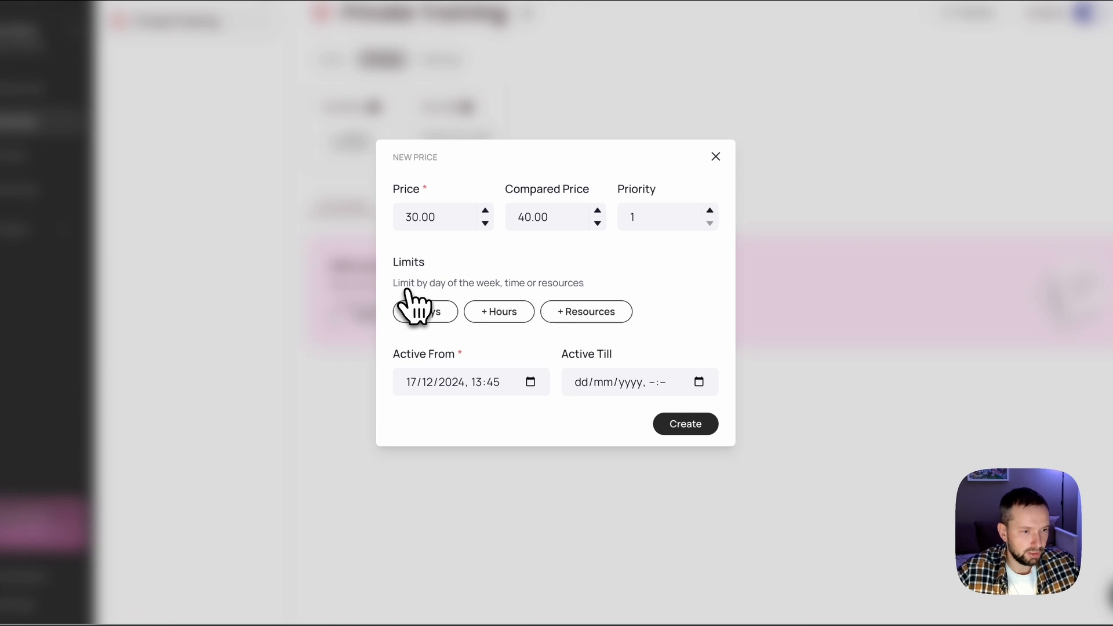
left_click(684, 424)
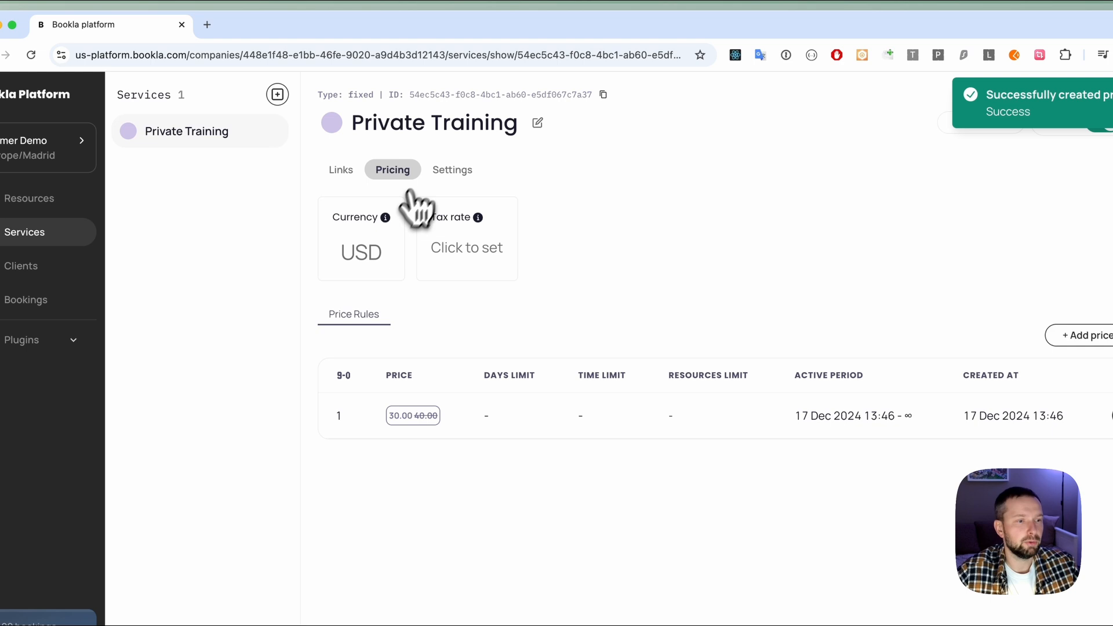
left_click(451, 169)
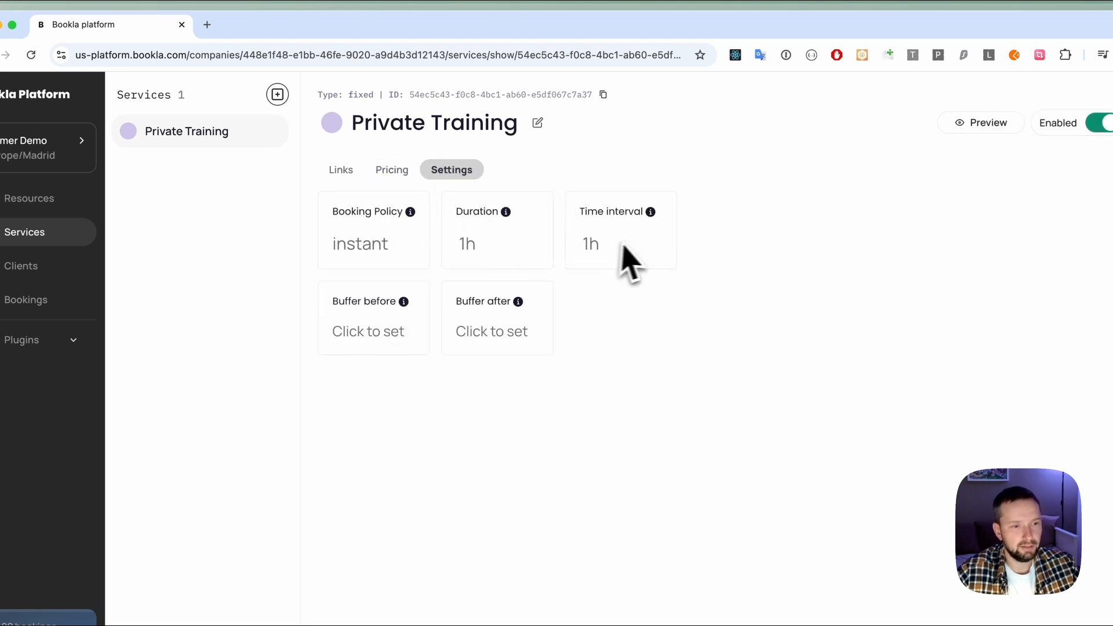
left_click(391, 169)
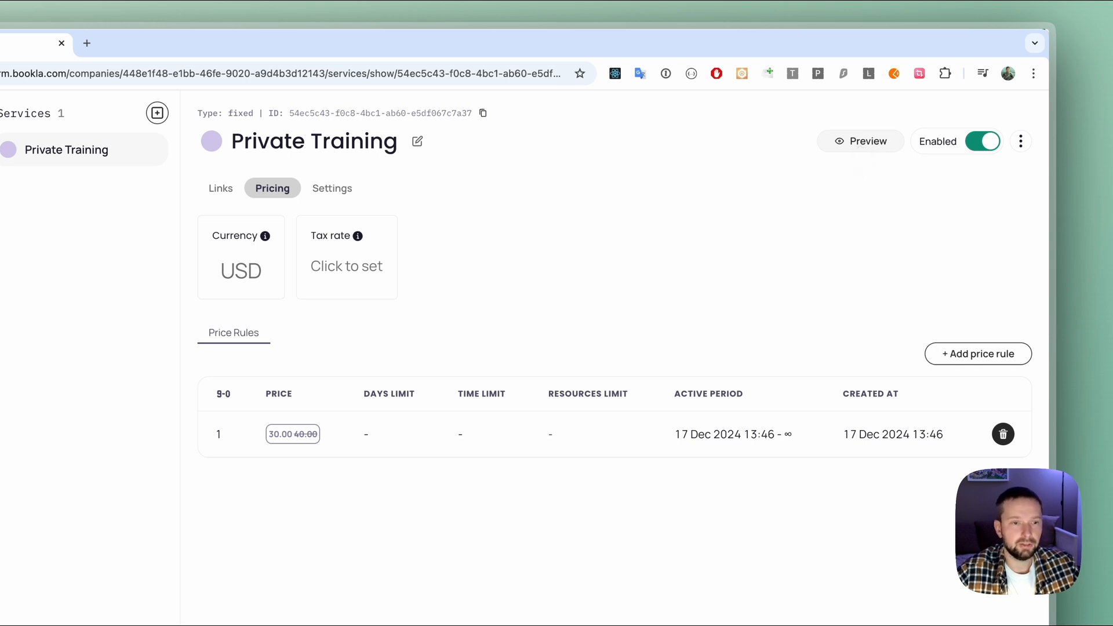
left_click(859, 141)
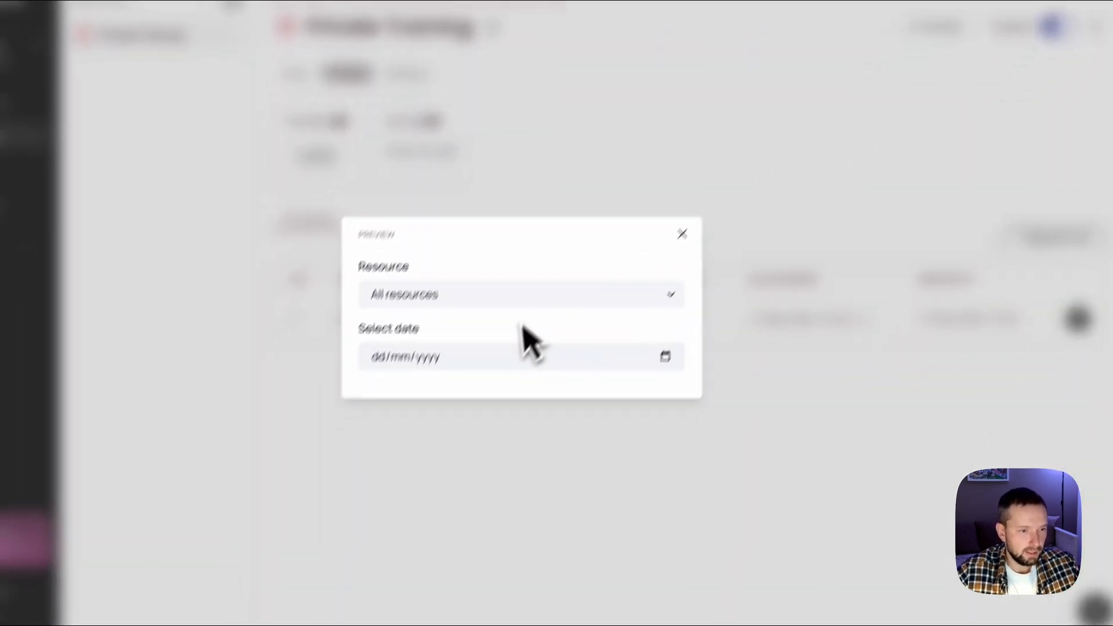
left_click(695, 311)
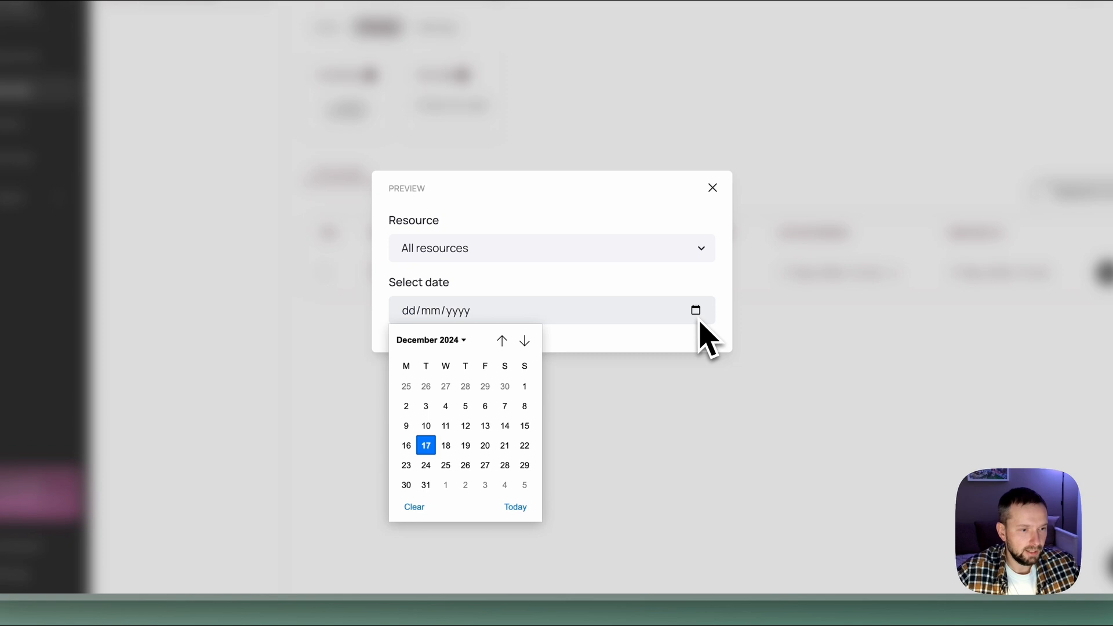
left_click(445, 445)
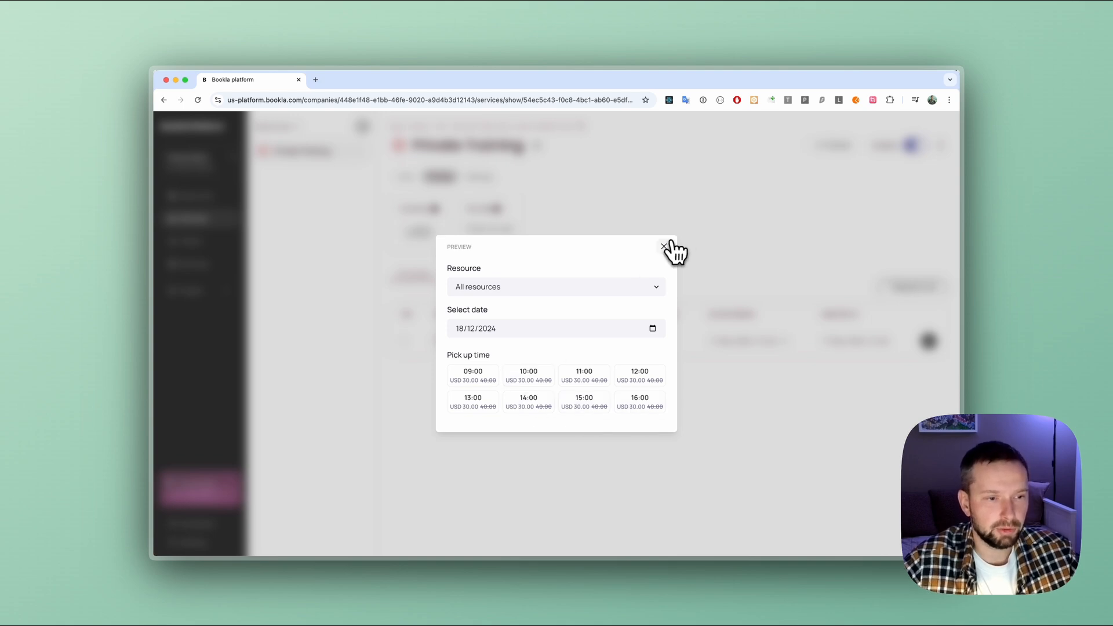
left_click(663, 246)
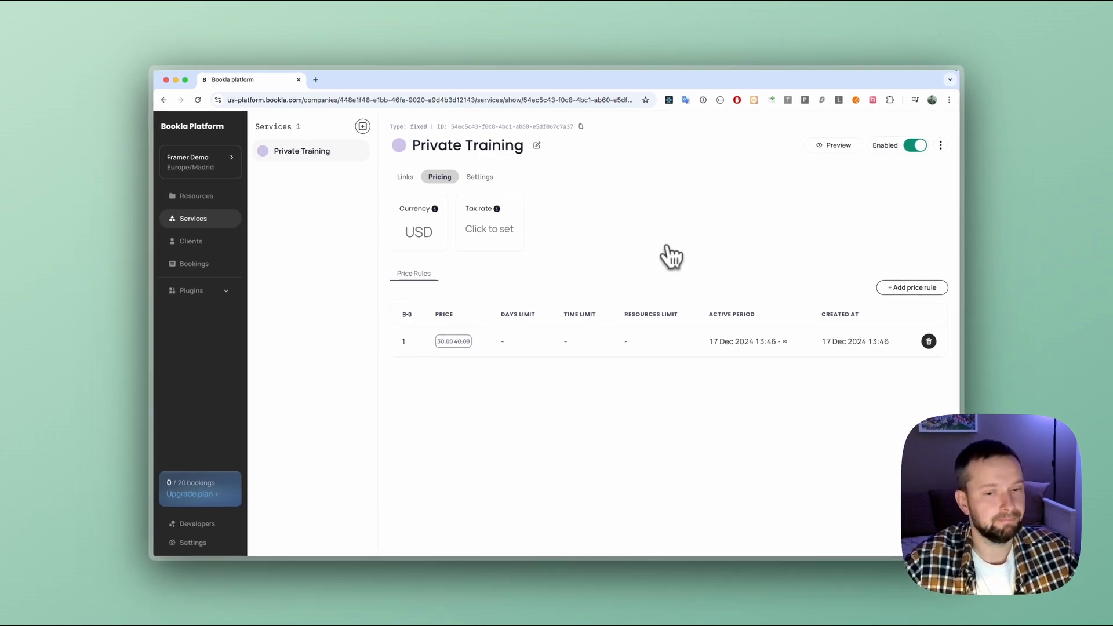
Switch to the Gym project and launch the Bookla plugin from the Plugins search.
left_click(362, 80)
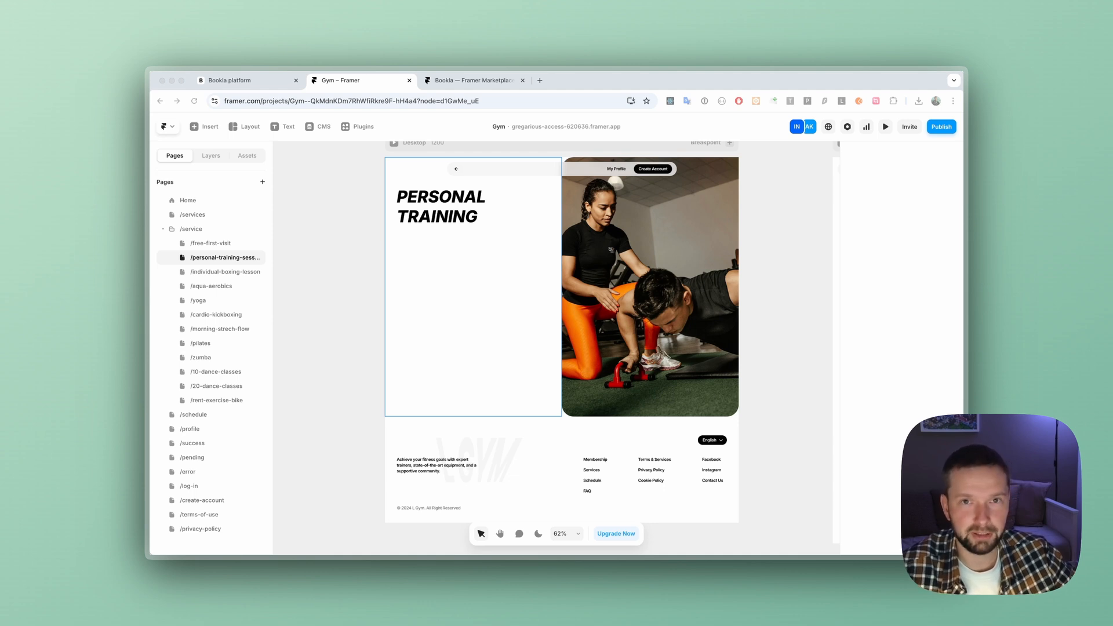
mouse_move(395, 232)
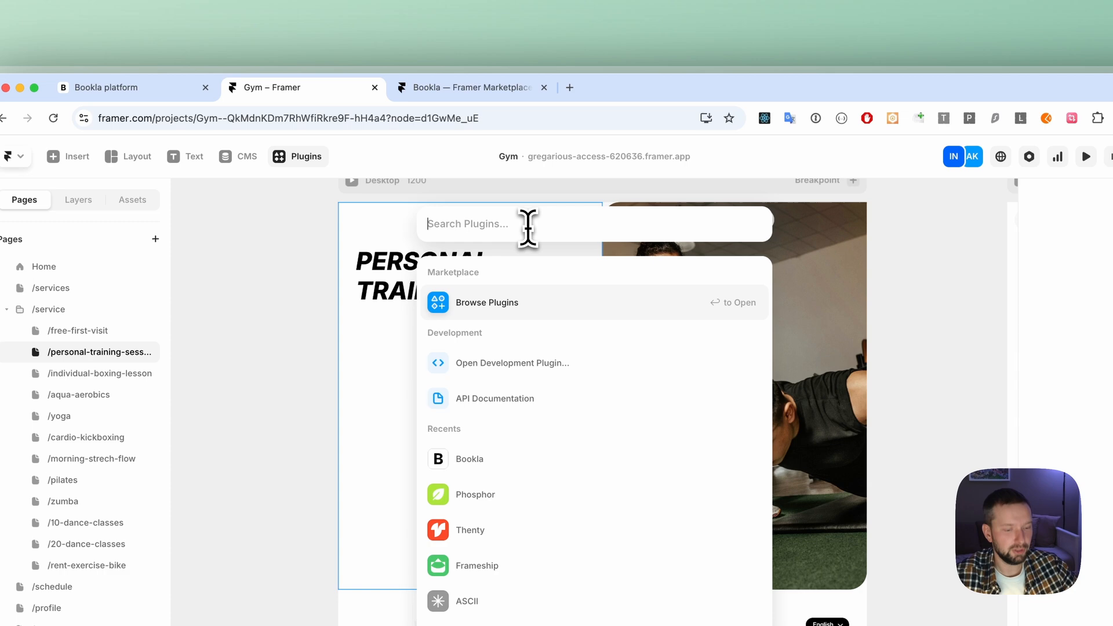
type("bookla")
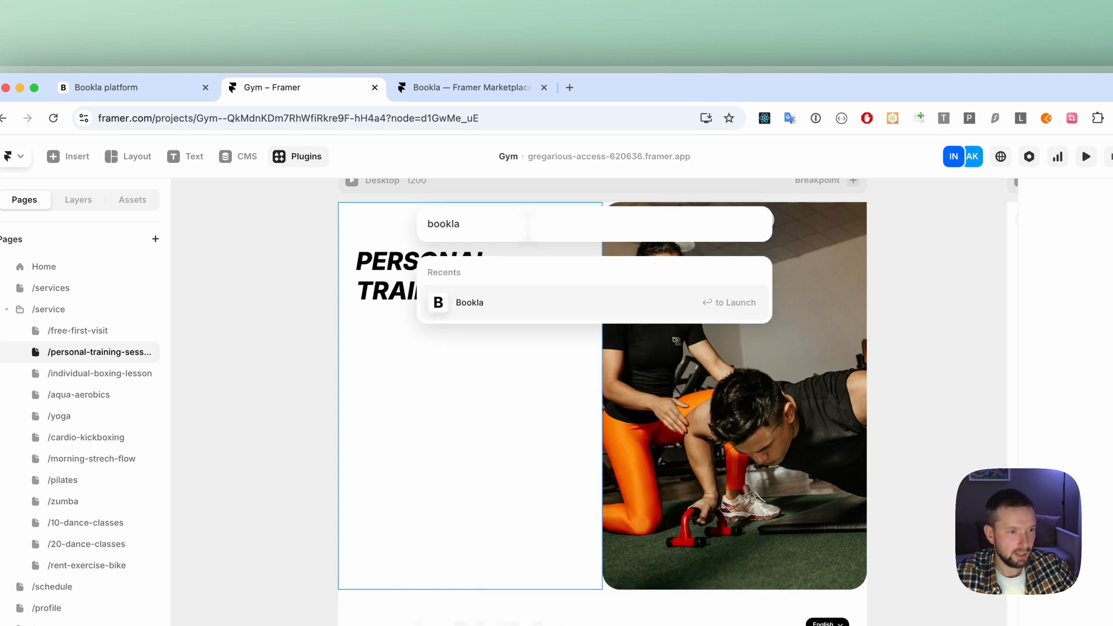
left_click(469, 302)
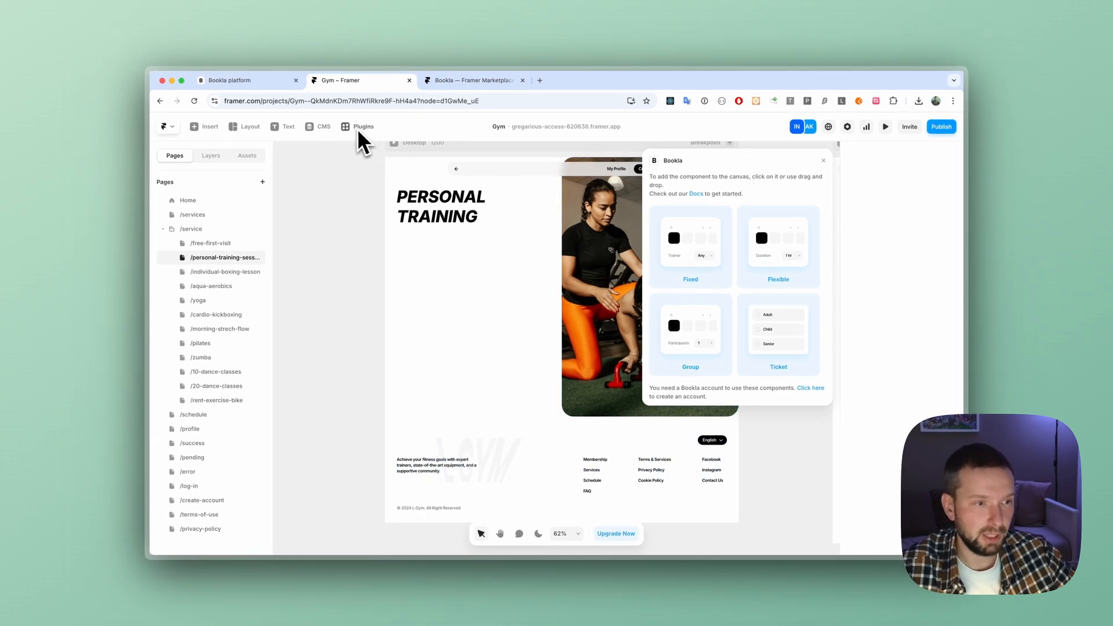
Open the Bookla plugin in Framer from its Marketplace page.
left_click(472, 80)
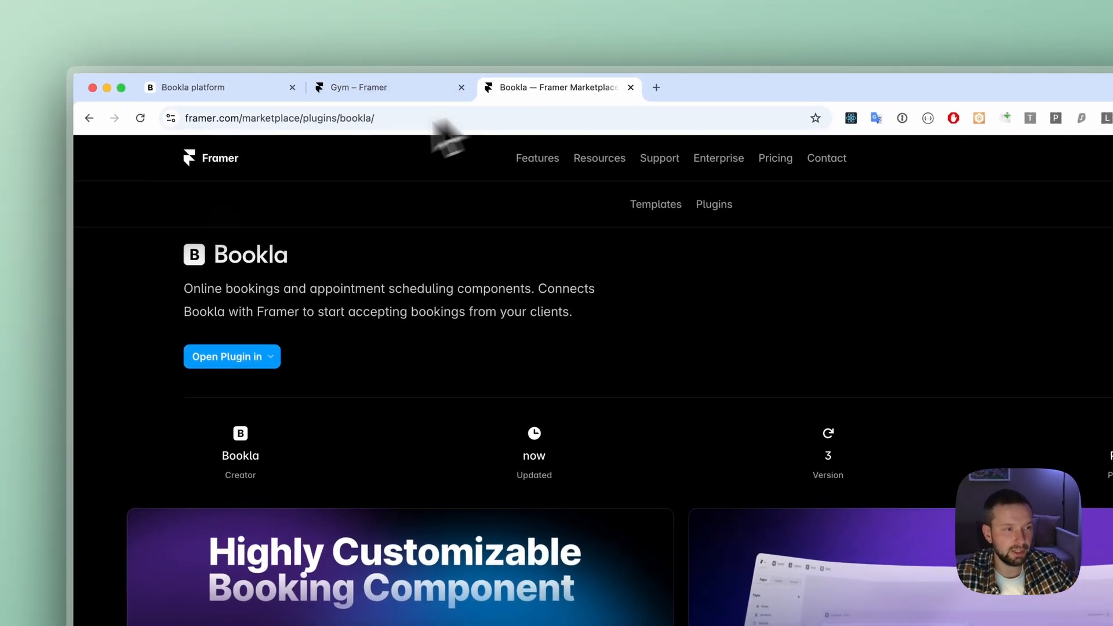
mouse_move(252, 274)
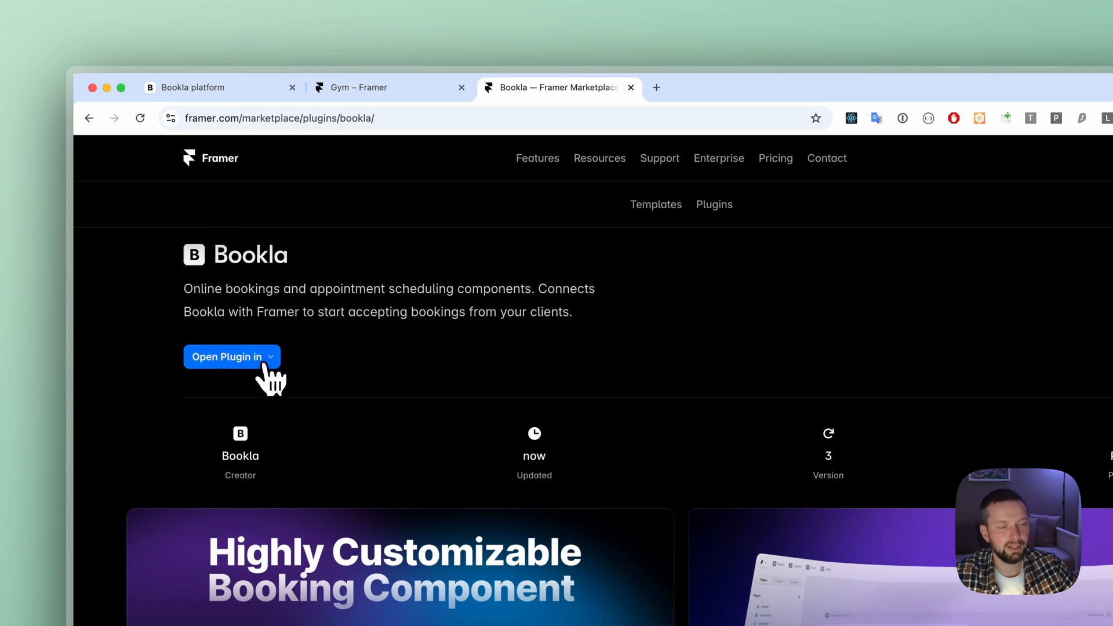
scroll("down", 3)
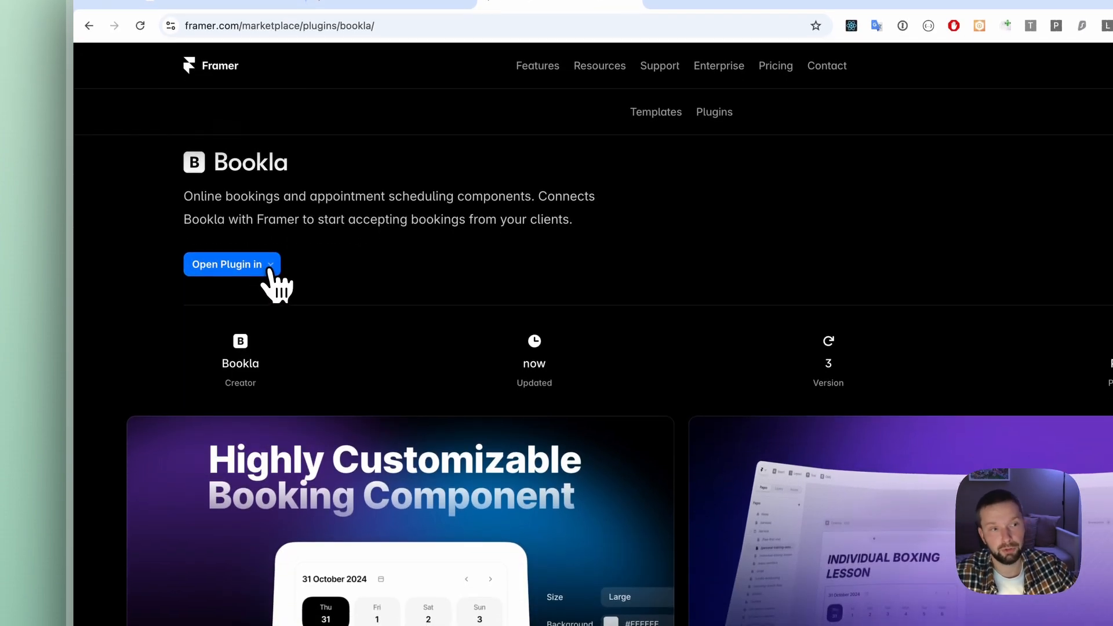
left_click(227, 264)
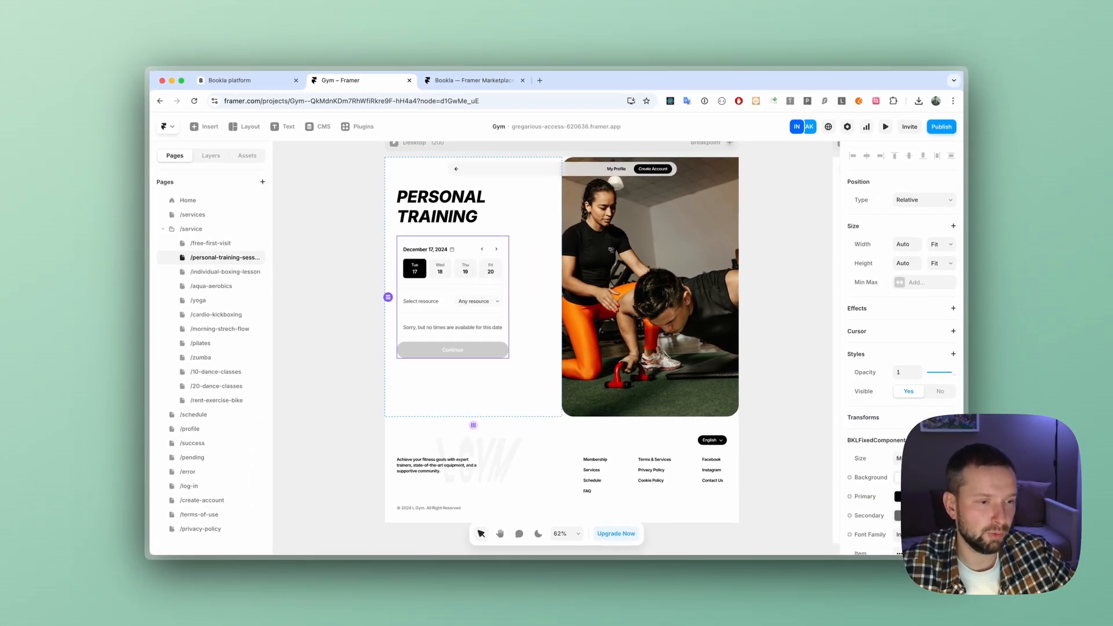
mouse_move(481, 282)
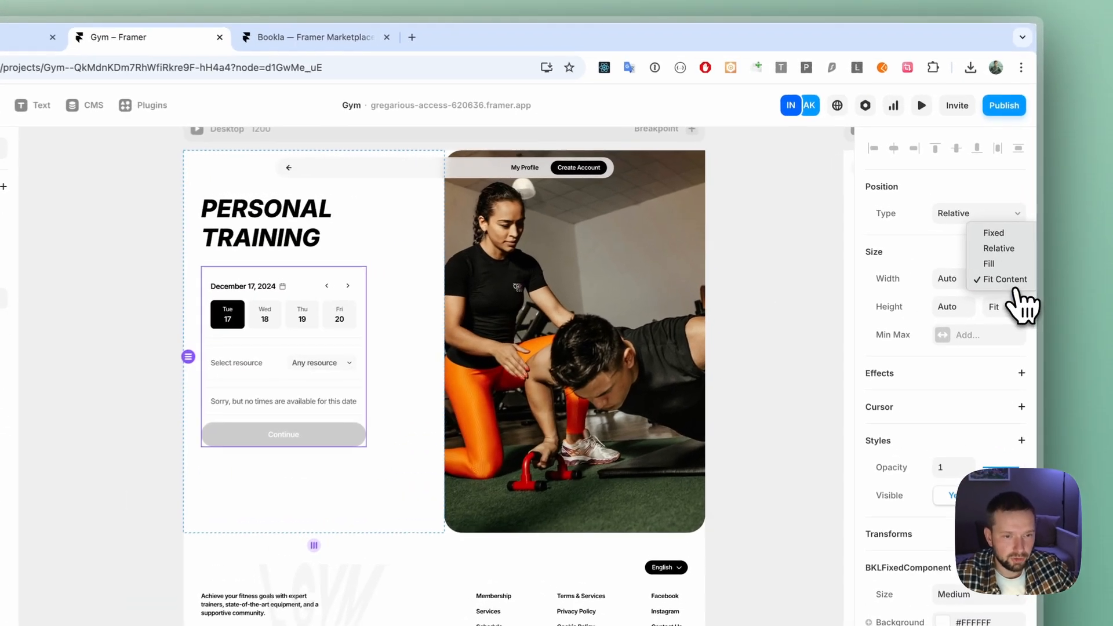
Set the booking component's Height to Fit Content.
left_click(987, 263)
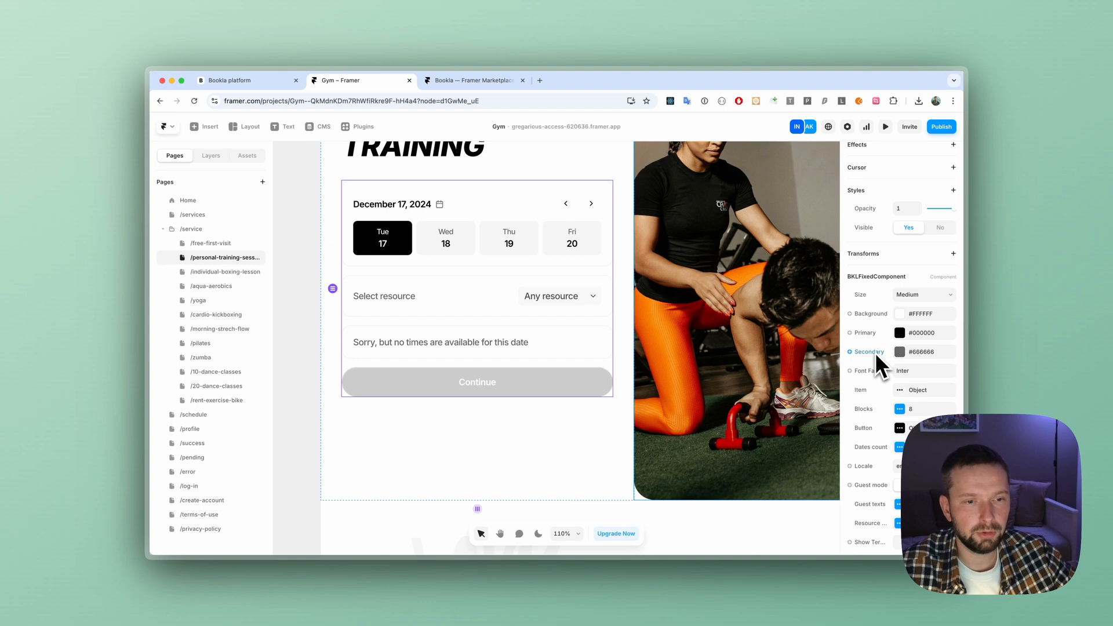
mouse_move(883, 314)
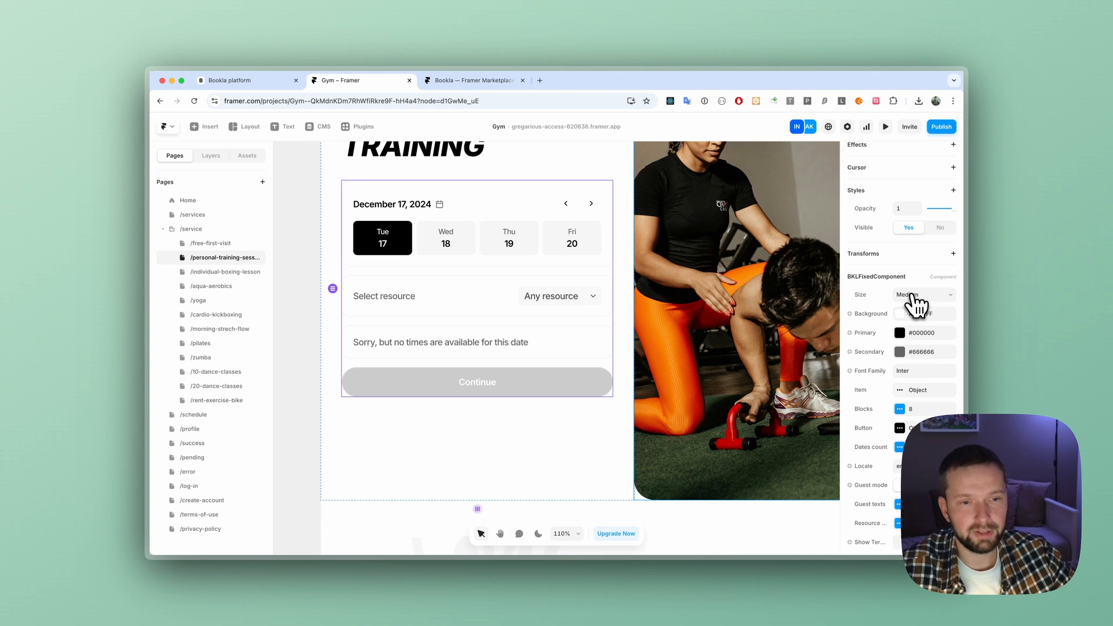
left_click(924, 294)
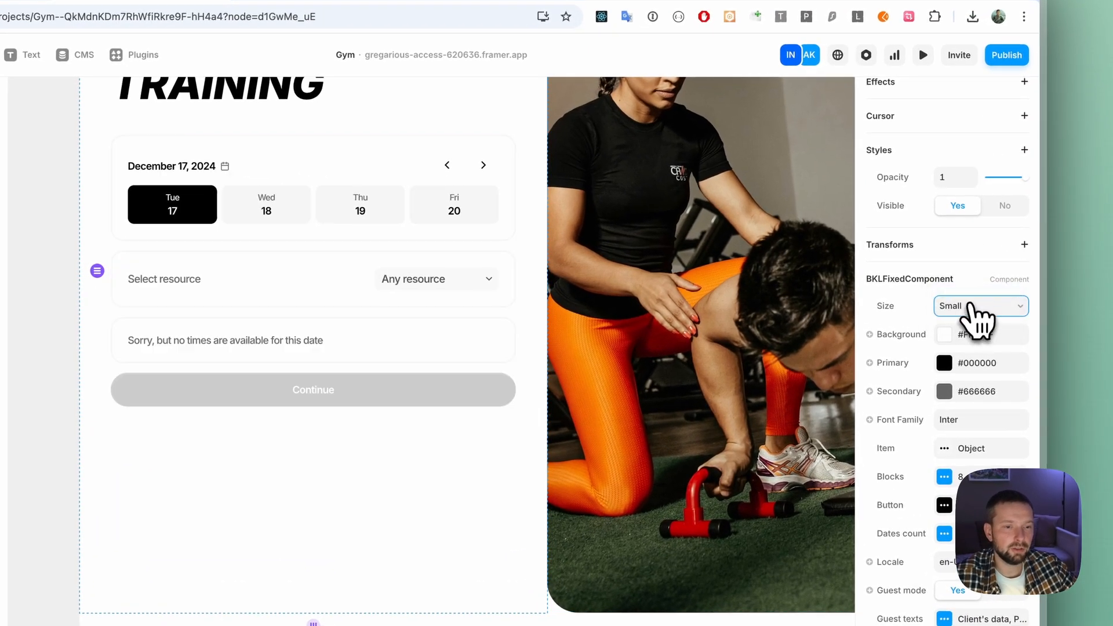
left_click(980, 306)
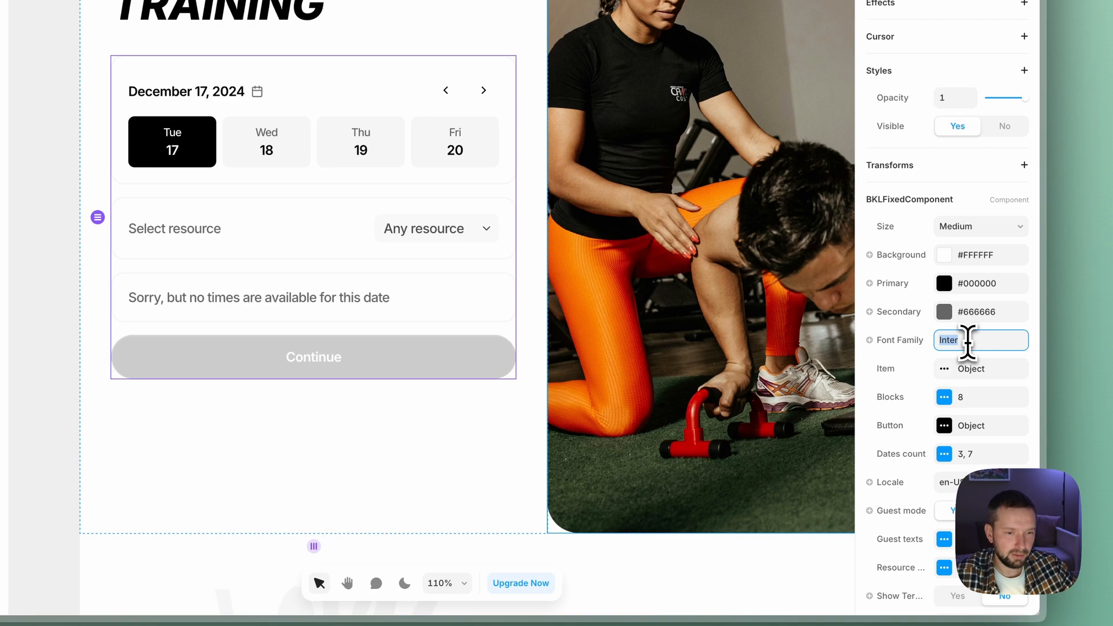
type("Com")
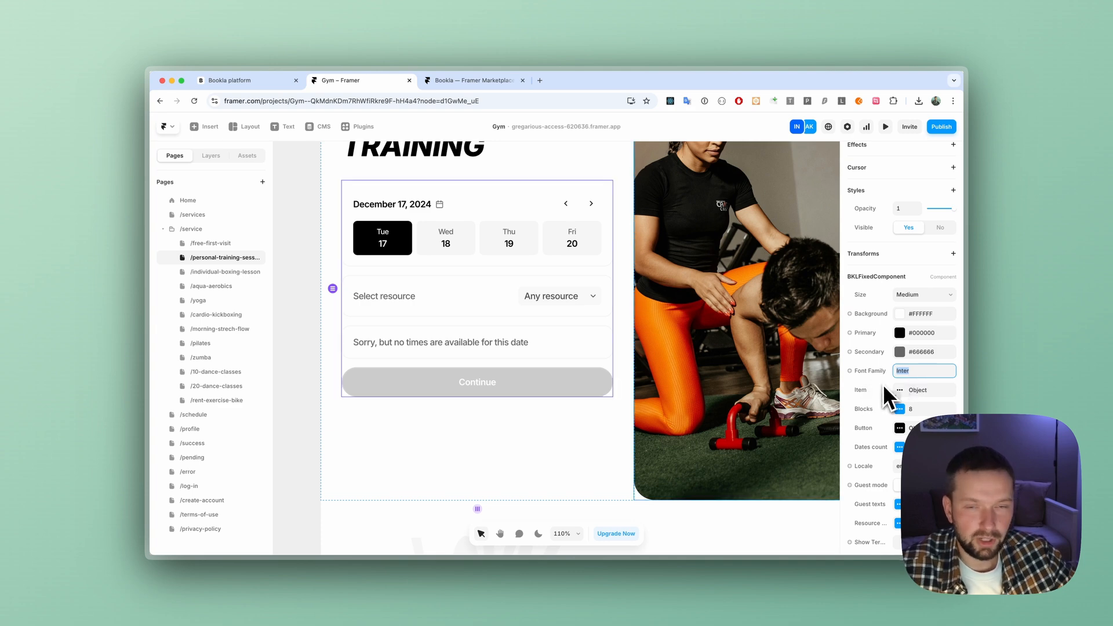
mouse_move(873, 405)
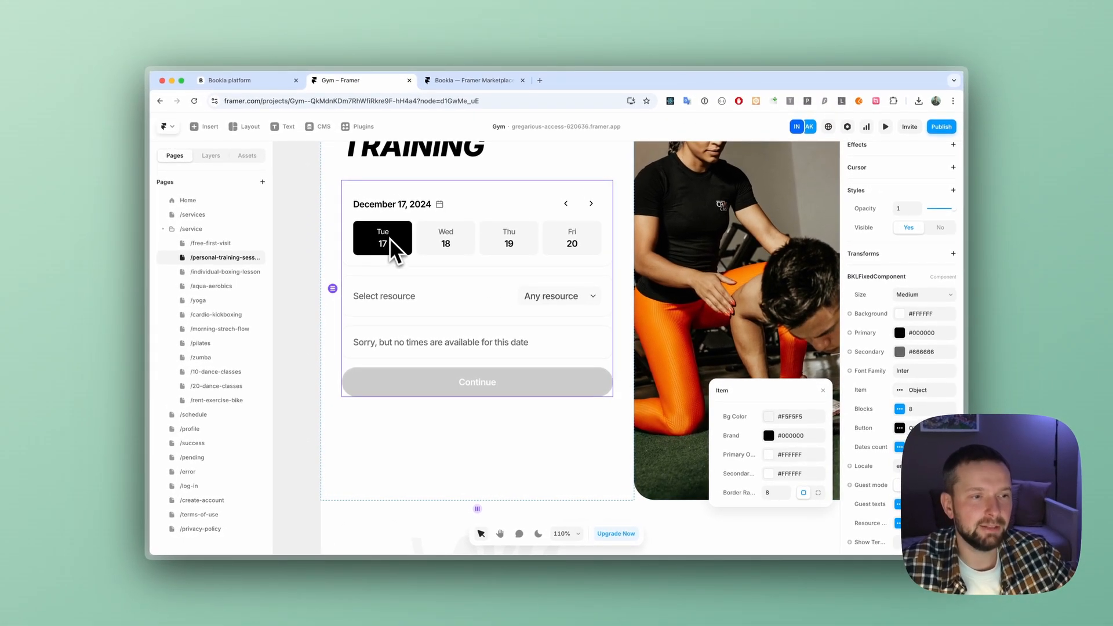
mouse_move(449, 254)
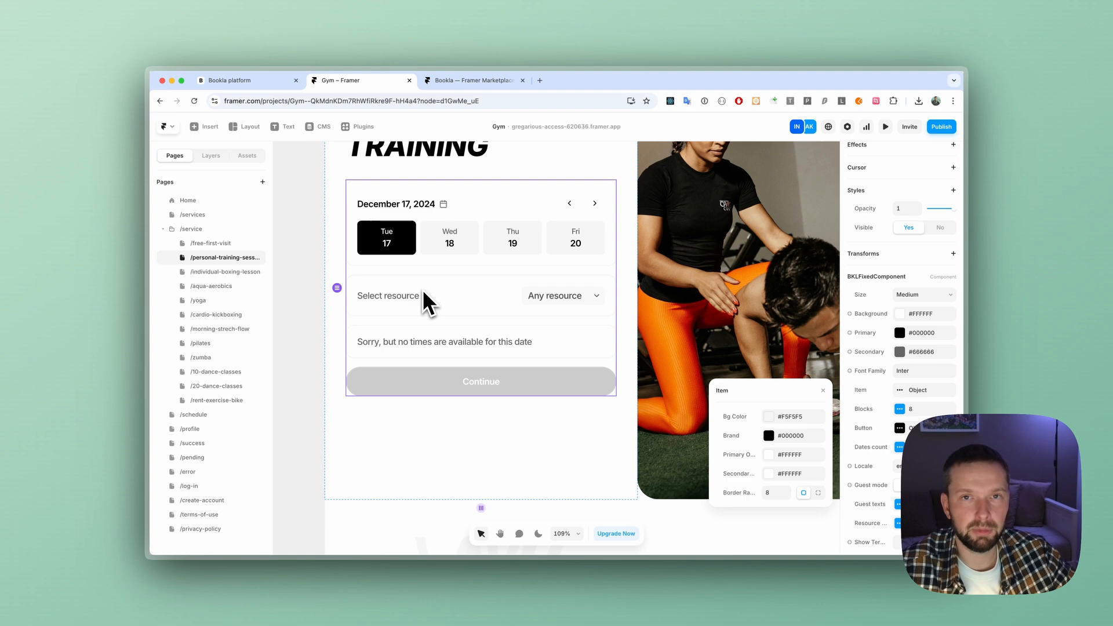
mouse_move(582, 312)
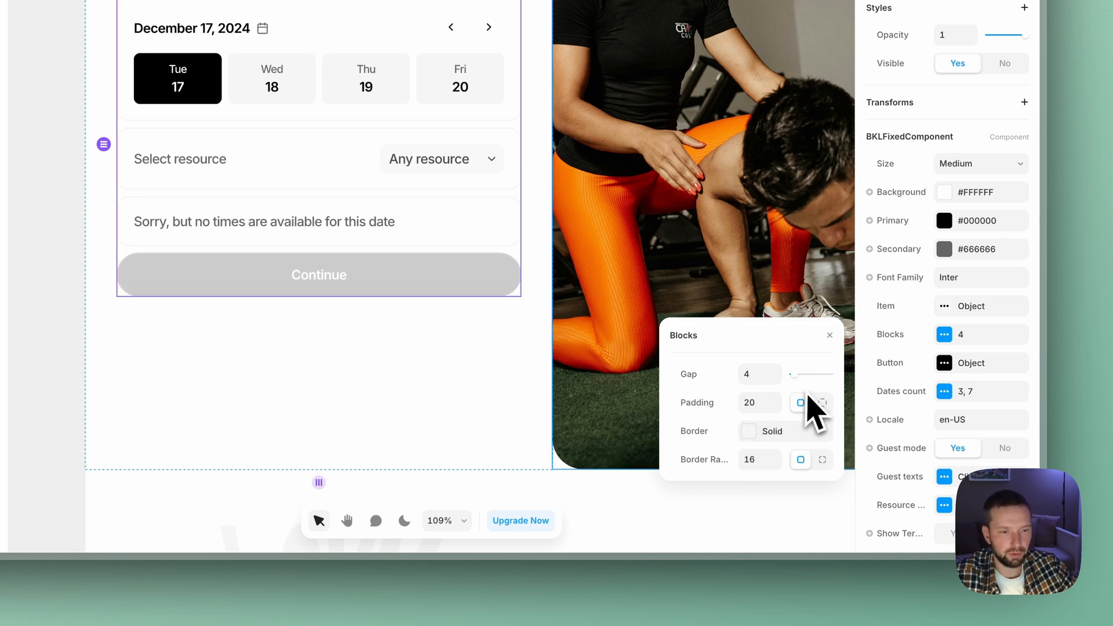
left_click(760, 375)
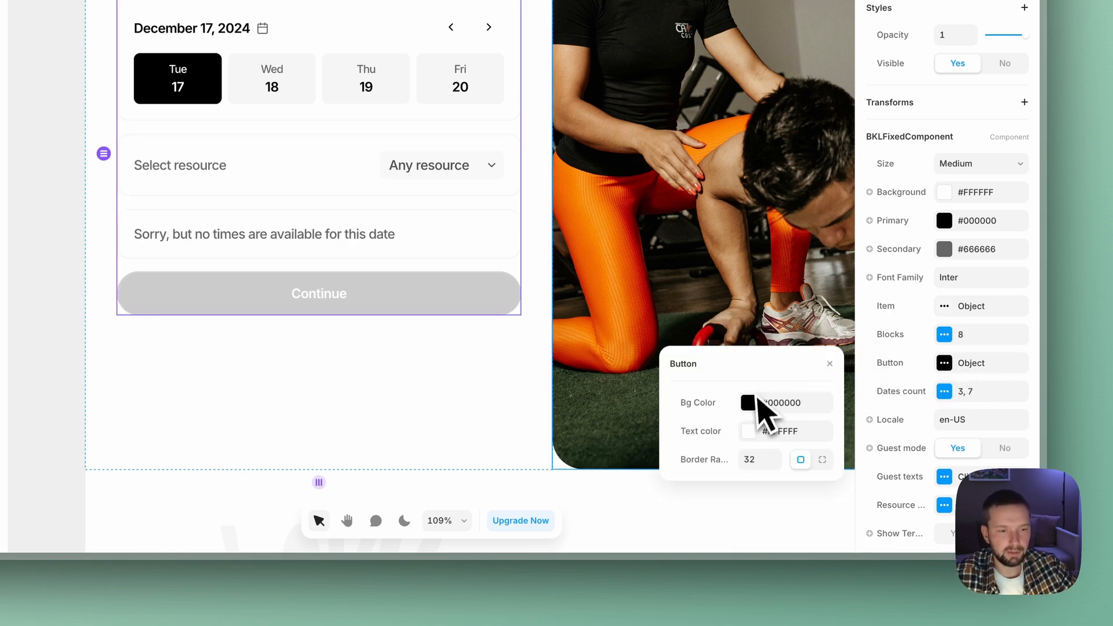
mouse_move(753, 462)
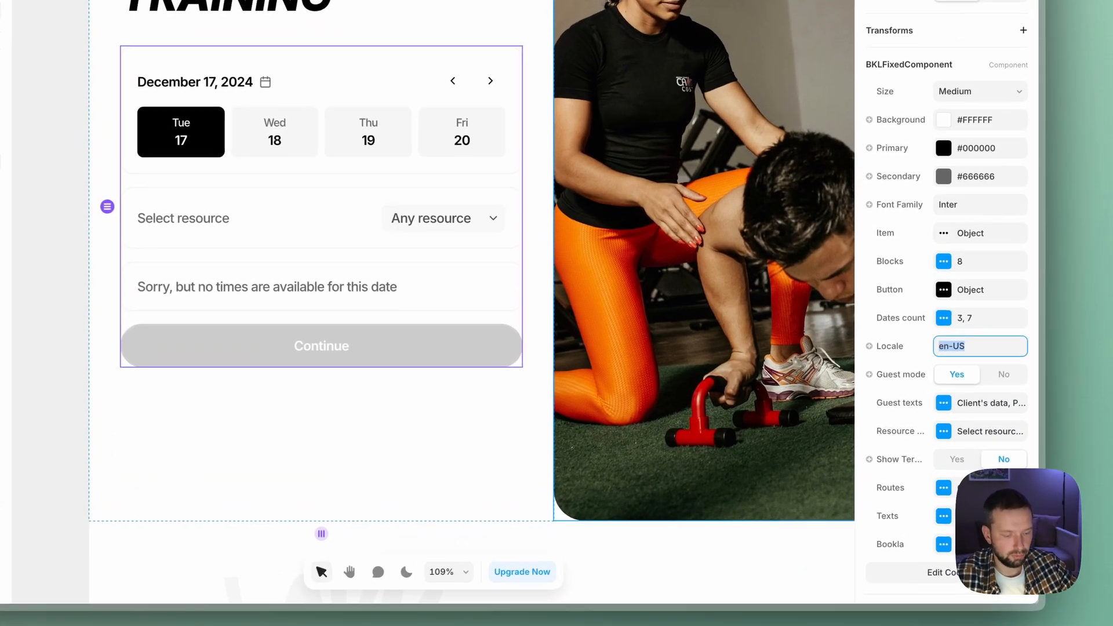
type("es")
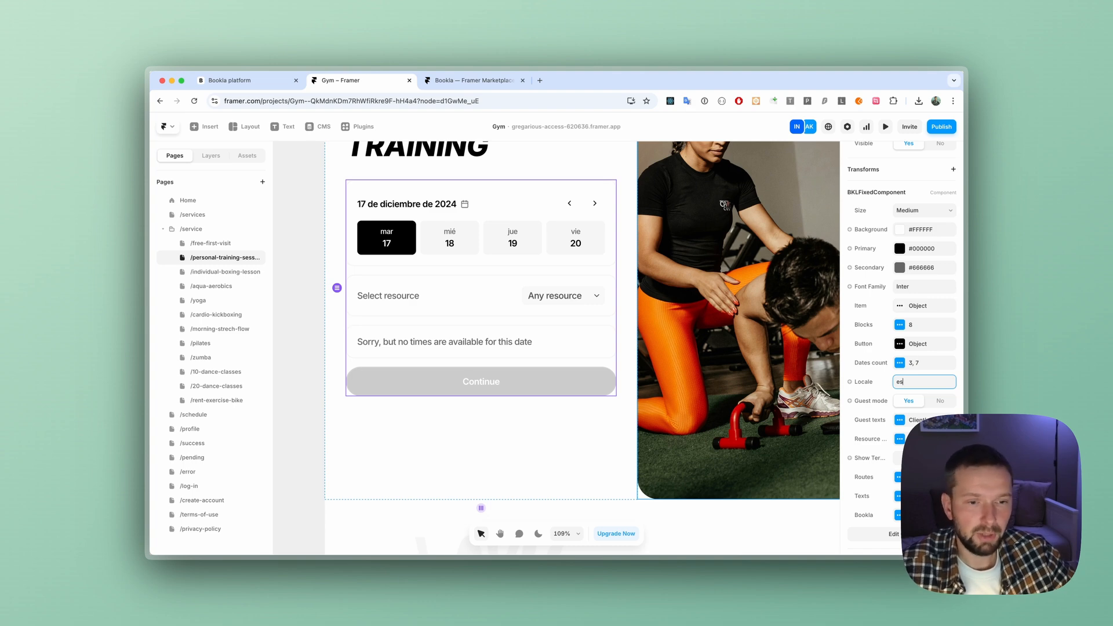
type("en-US")
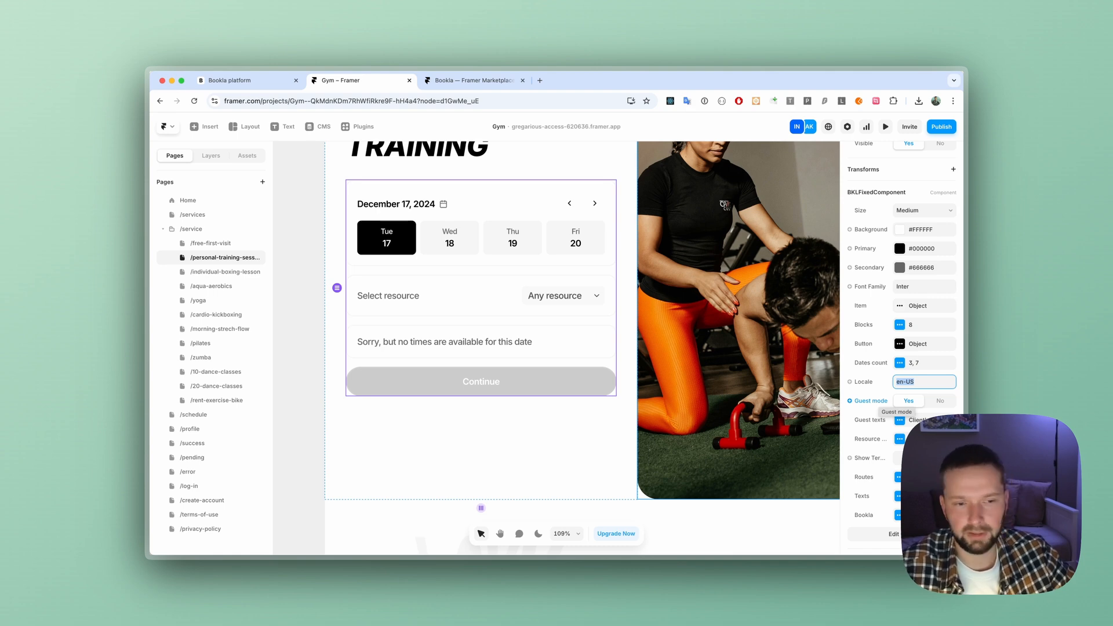
mouse_move(890, 438)
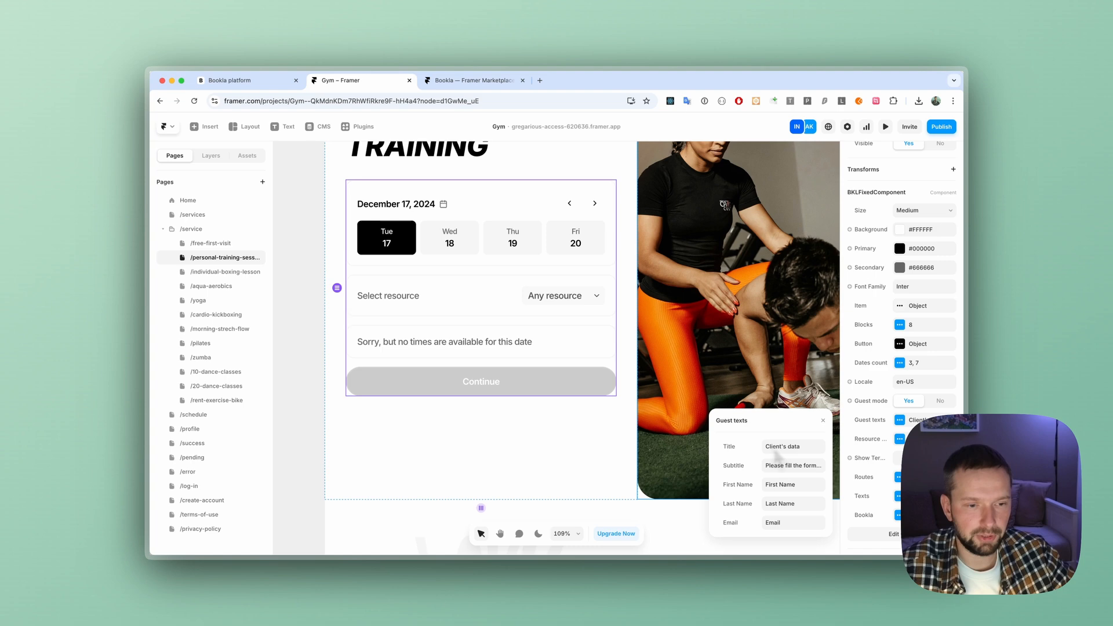
mouse_move(769, 461)
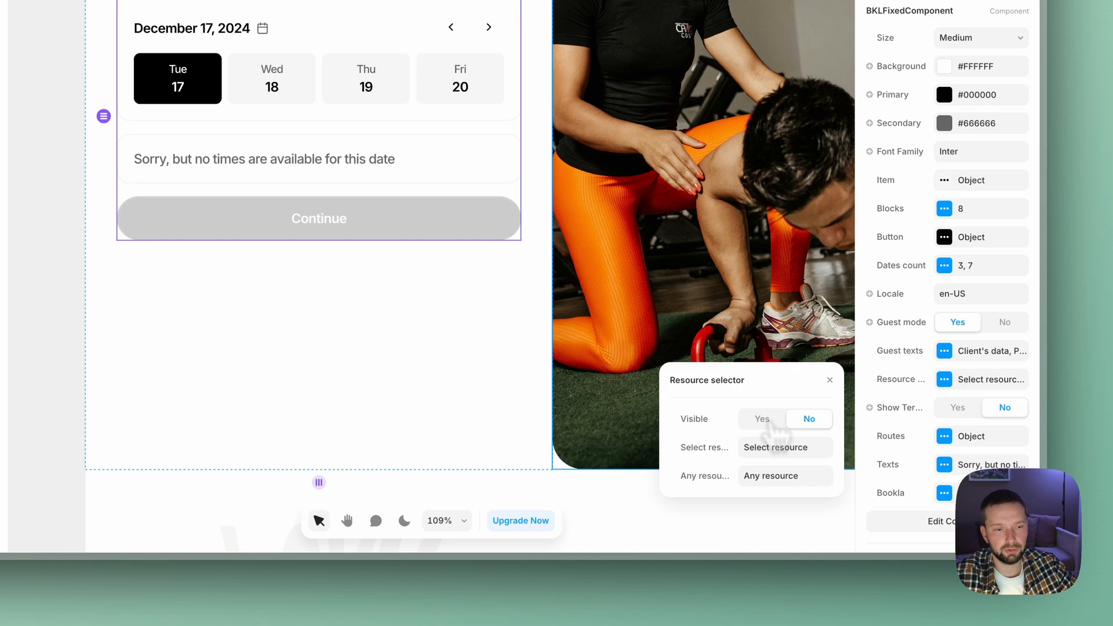
Make the resource selector visible and start renaming its label to 'Select coach'.
left_click(761, 418)
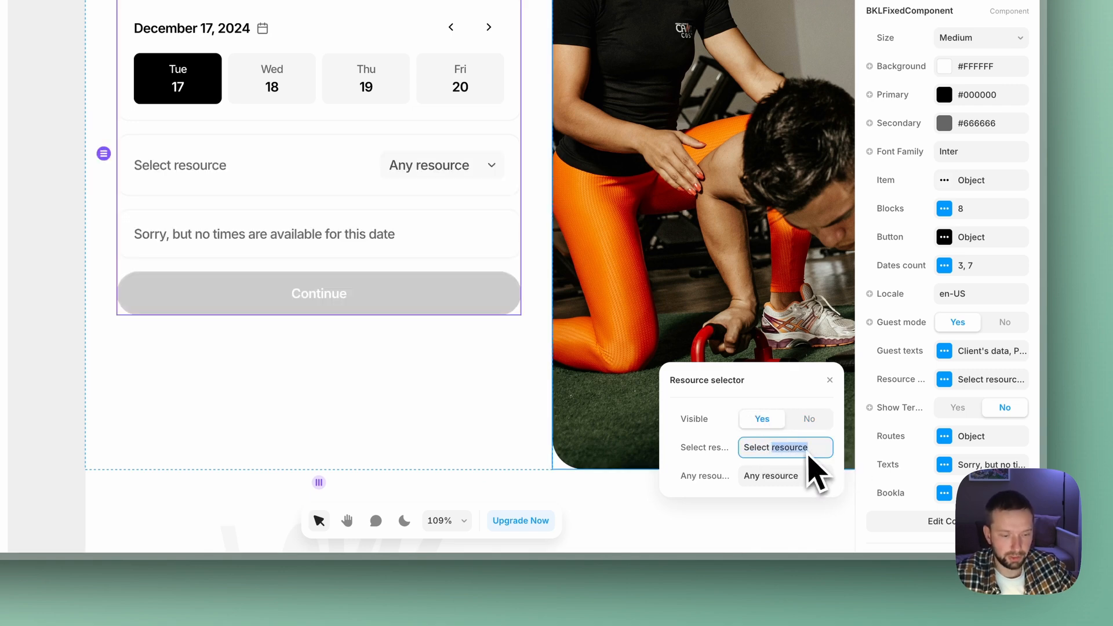
type("ciach")
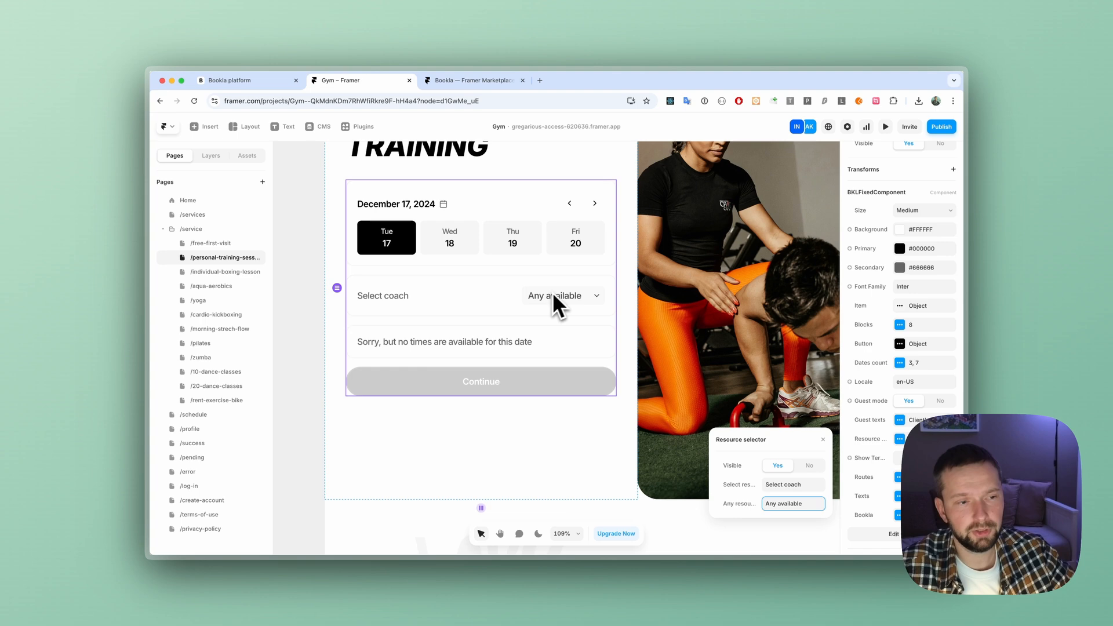
mouse_move(568, 320)
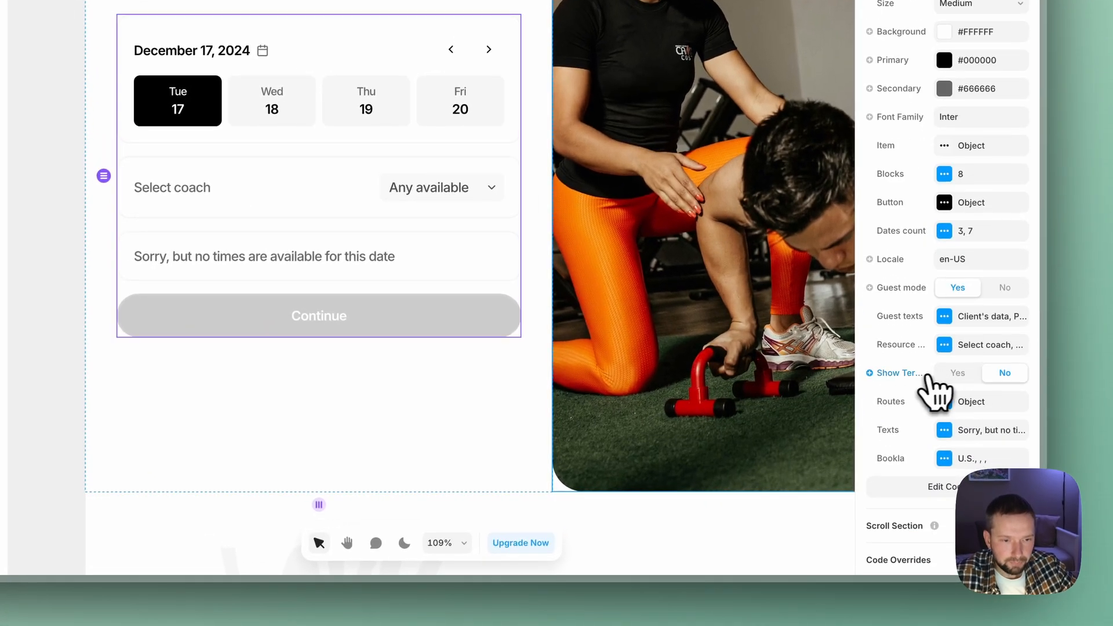
Turn Show Terms on and review the terms text and link settings.
left_click(956, 372)
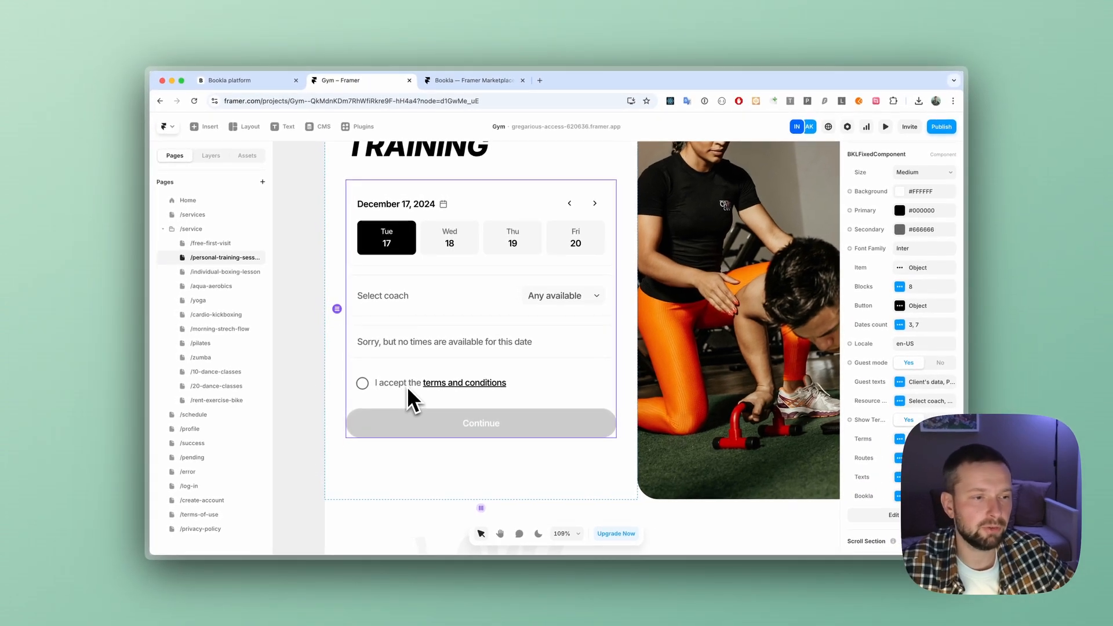
mouse_move(412, 402)
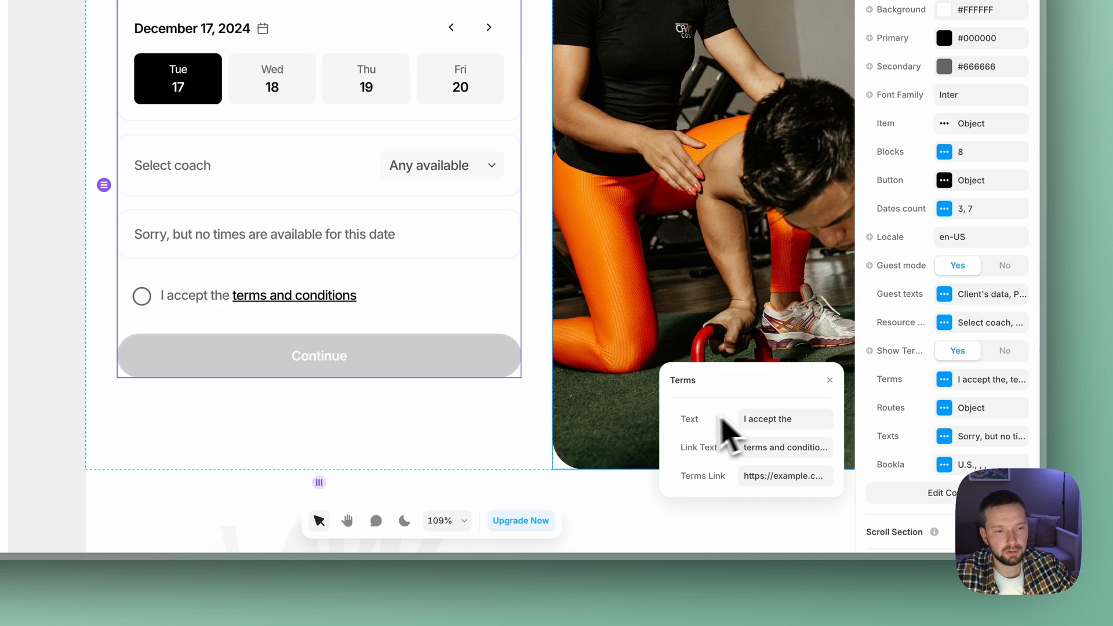
left_click(785, 418)
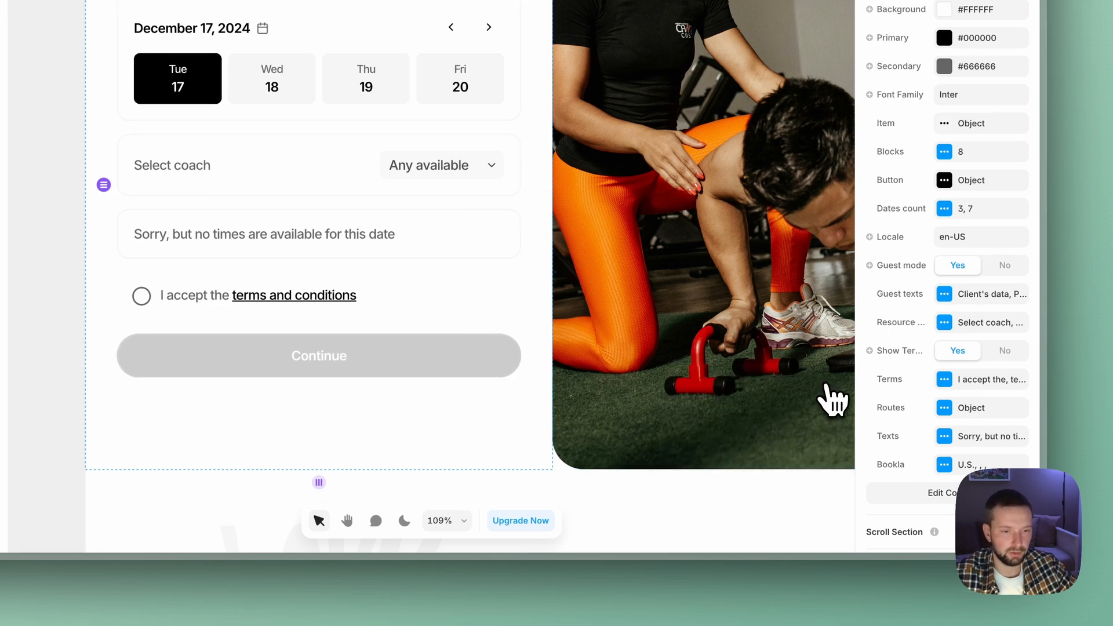
left_click(1004, 355)
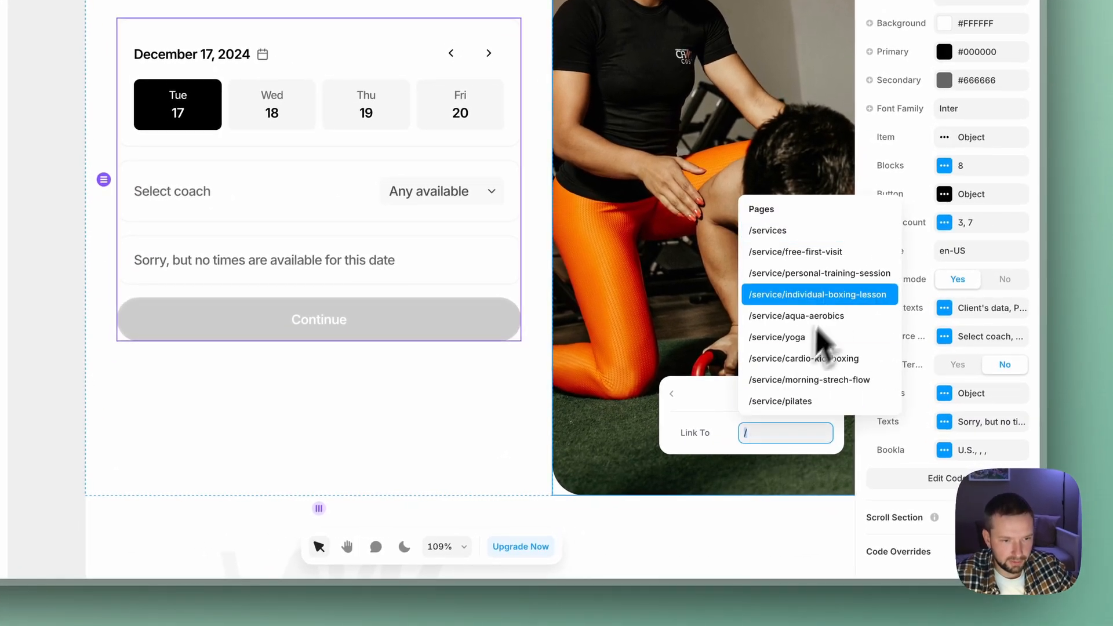
Set the route's Link To target to the /success page and close the settings.
type("/success")
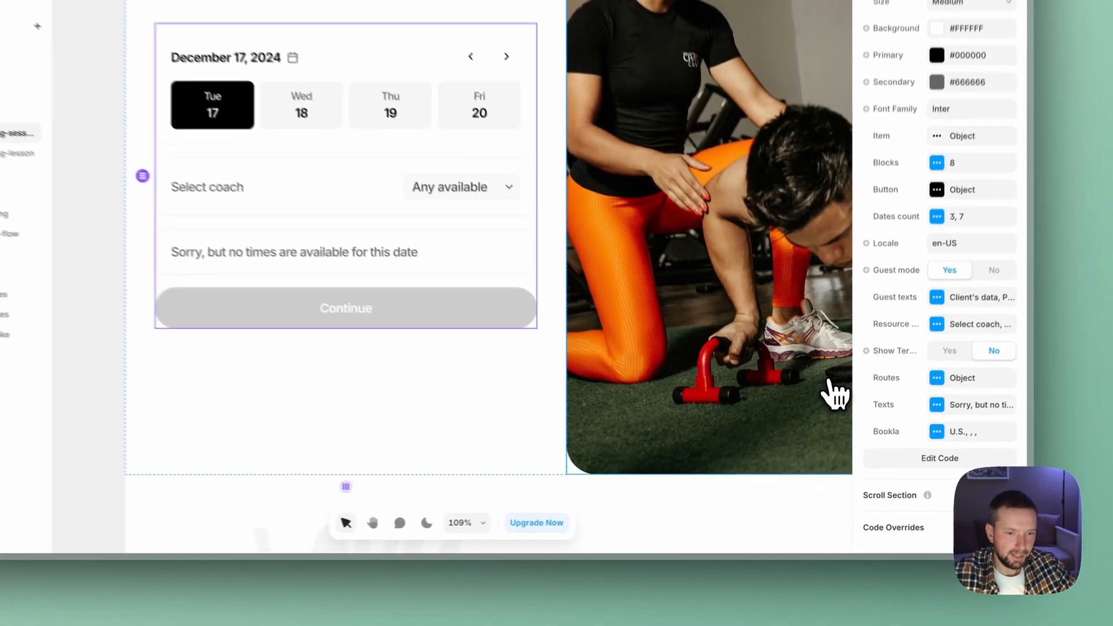
left_click(936, 405)
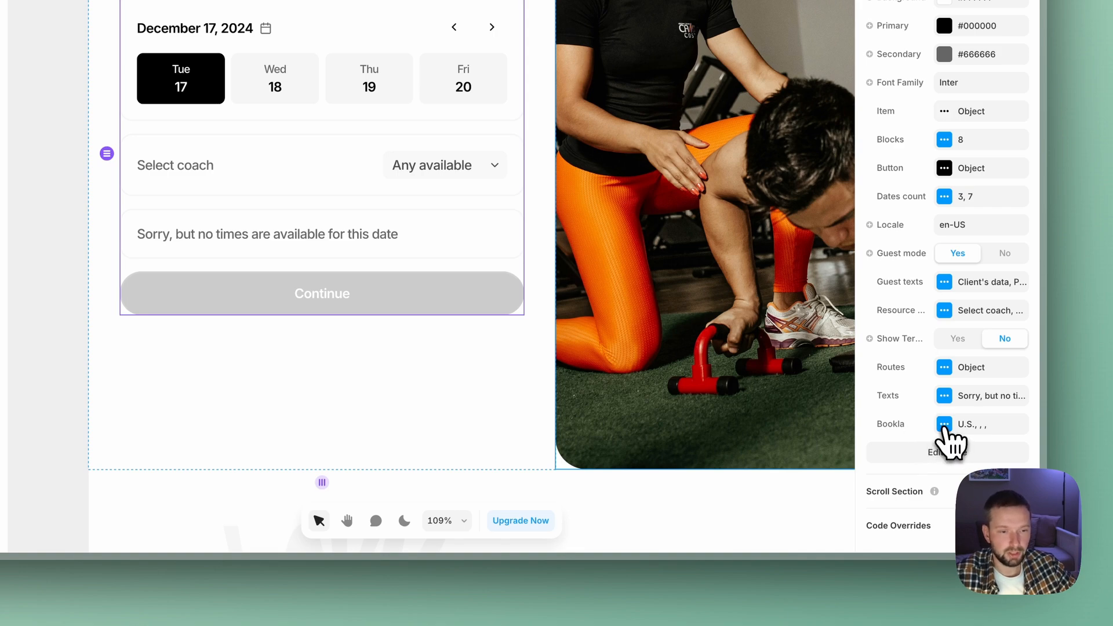
Open the Bookla connection property, then switch to the Bookla Platform tab showing Personal Training.
left_click(944, 424)
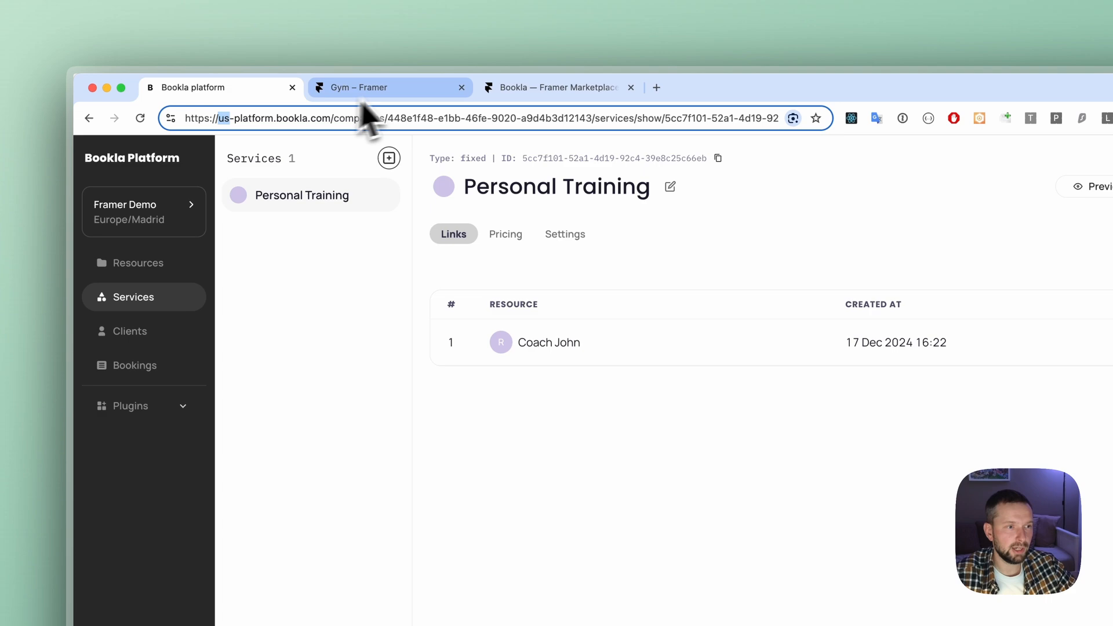
left_click(368, 87)
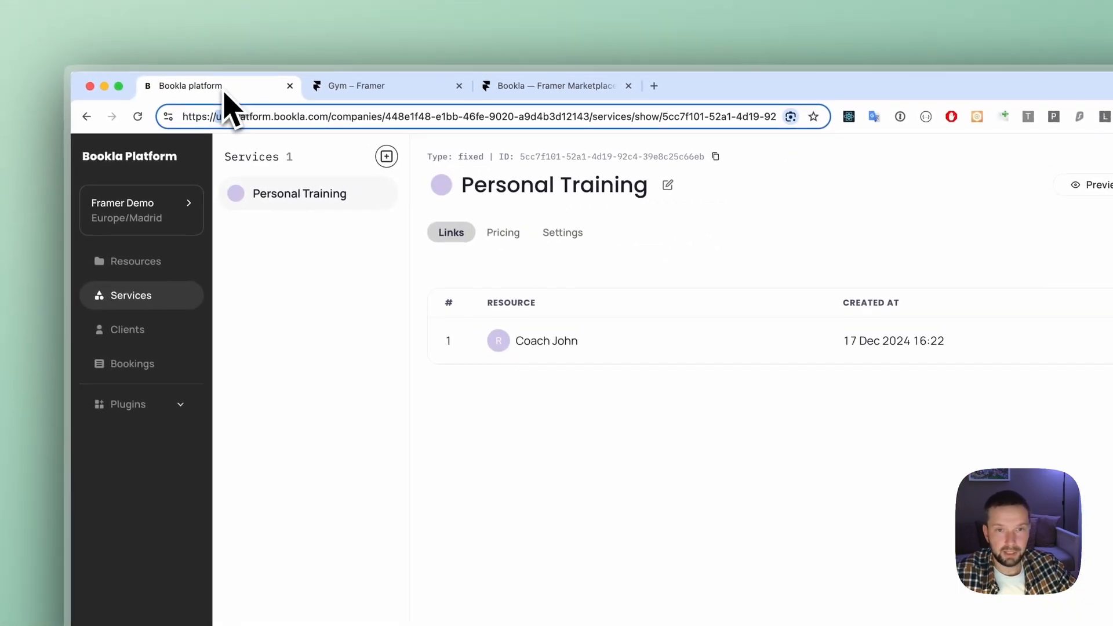
Go to Developers in Bookla and start a new API key.
left_click(139, 511)
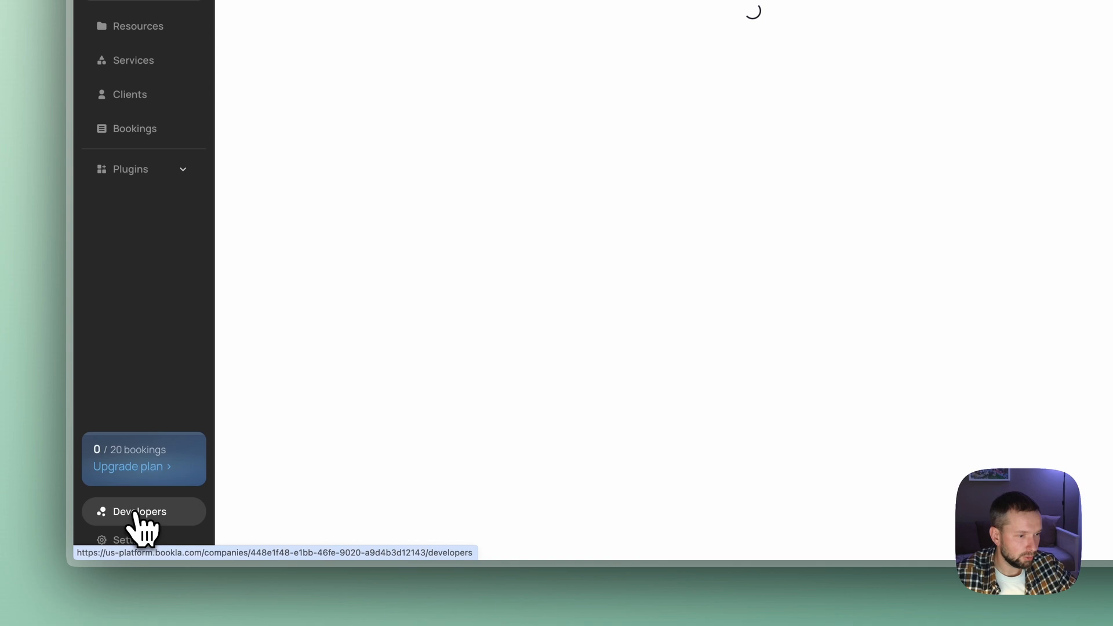
left_click(139, 511)
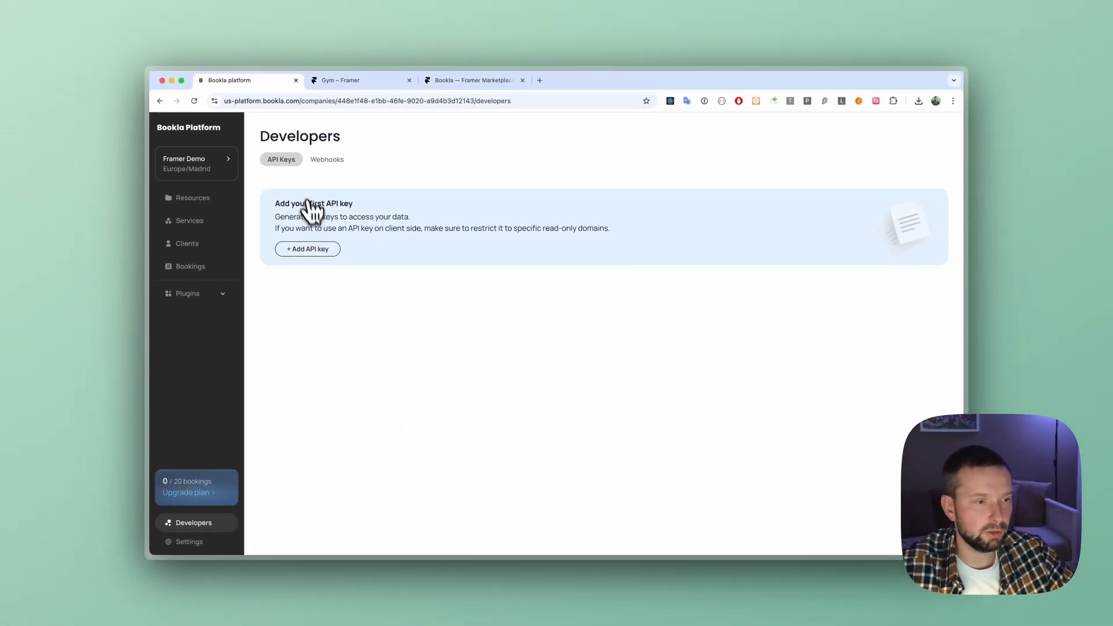
left_click(307, 248)
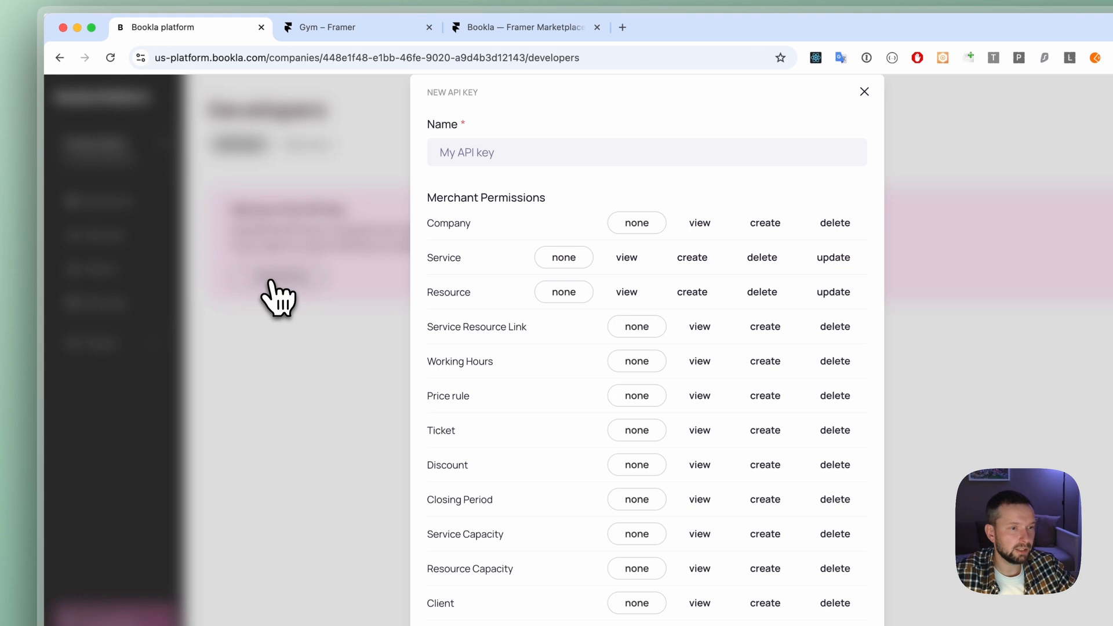
Name the key Framer, grant client booking, service, resource and guest permissions, and create it.
type("Fr")
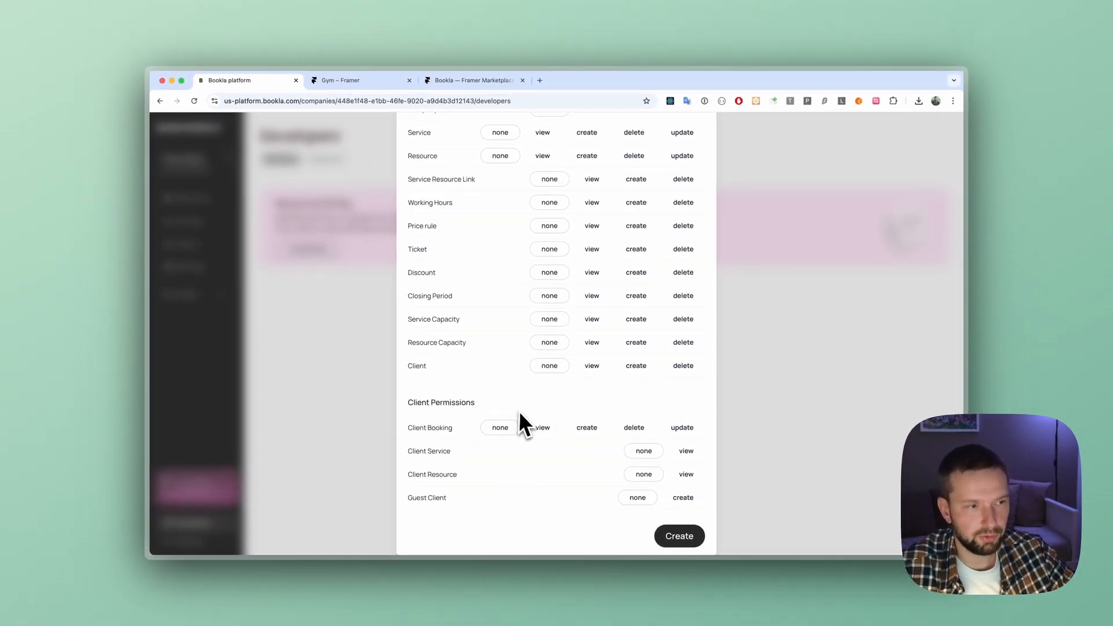
scroll("up", 3)
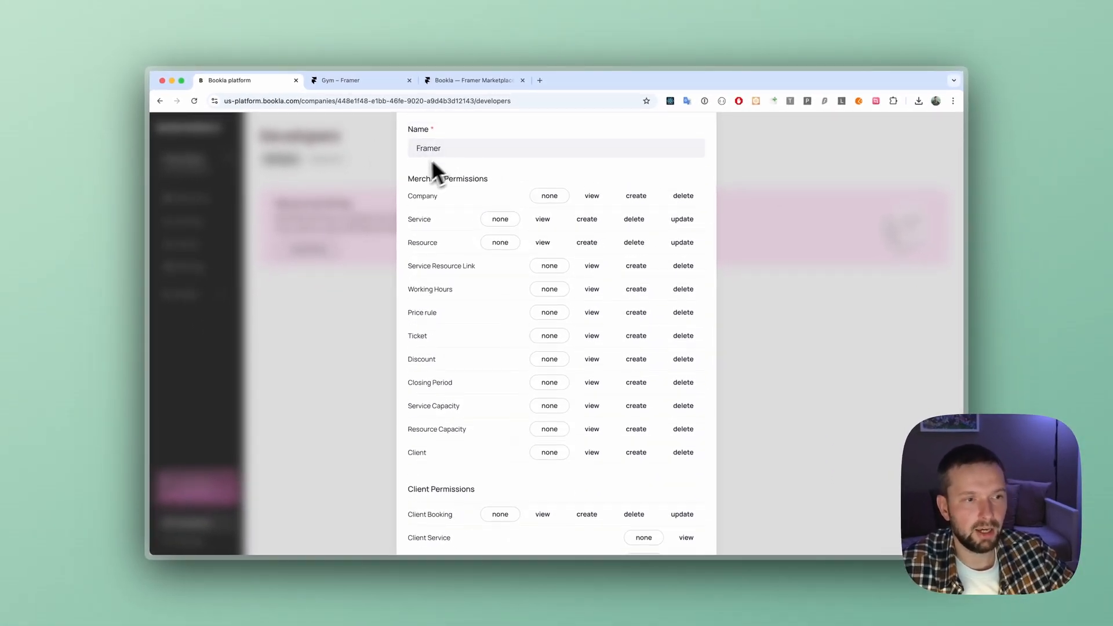
scroll("down", 3)
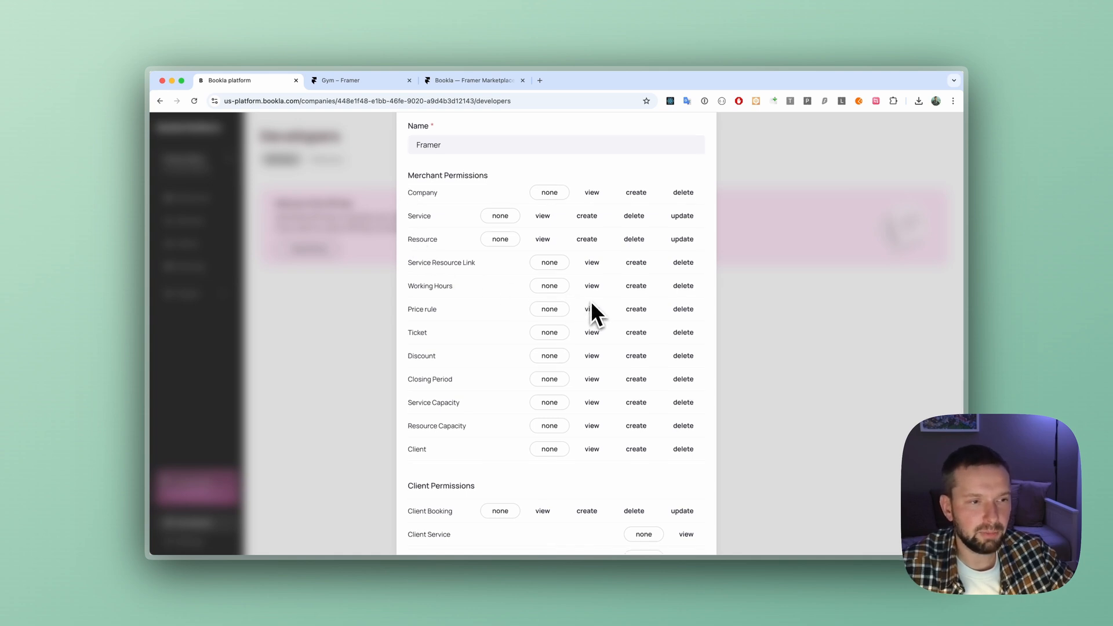
mouse_move(455, 224)
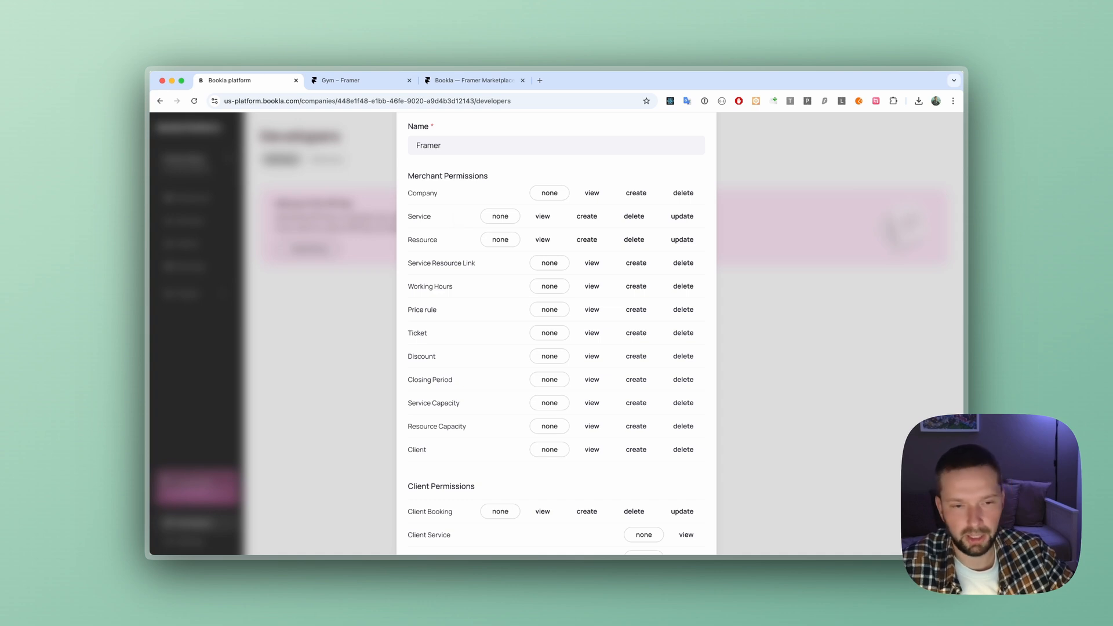
scroll("down", 3)
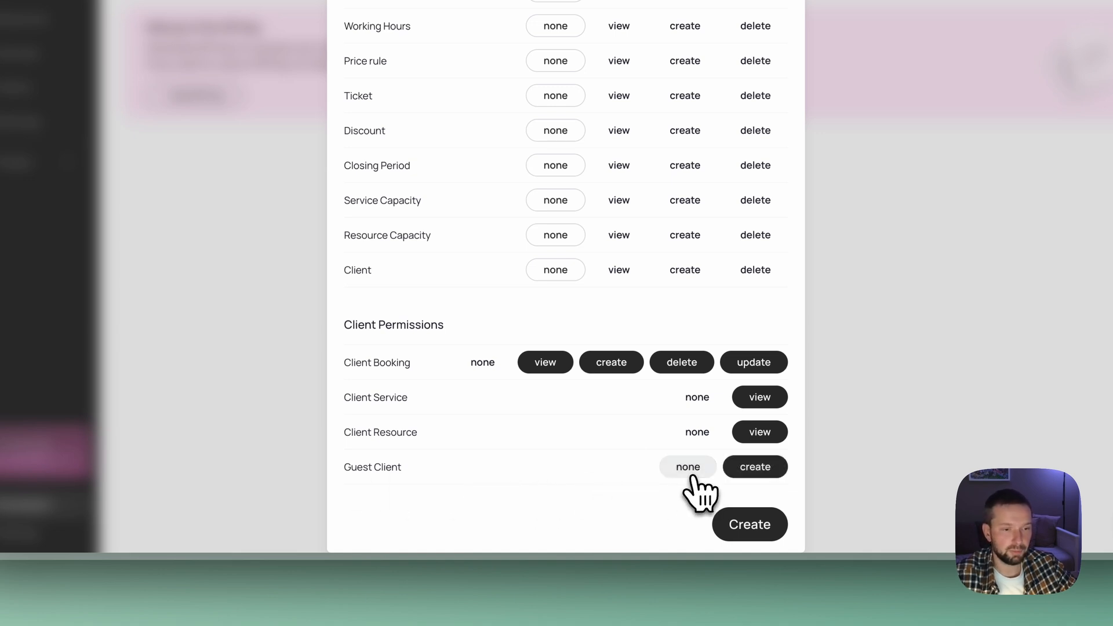
left_click(749, 524)
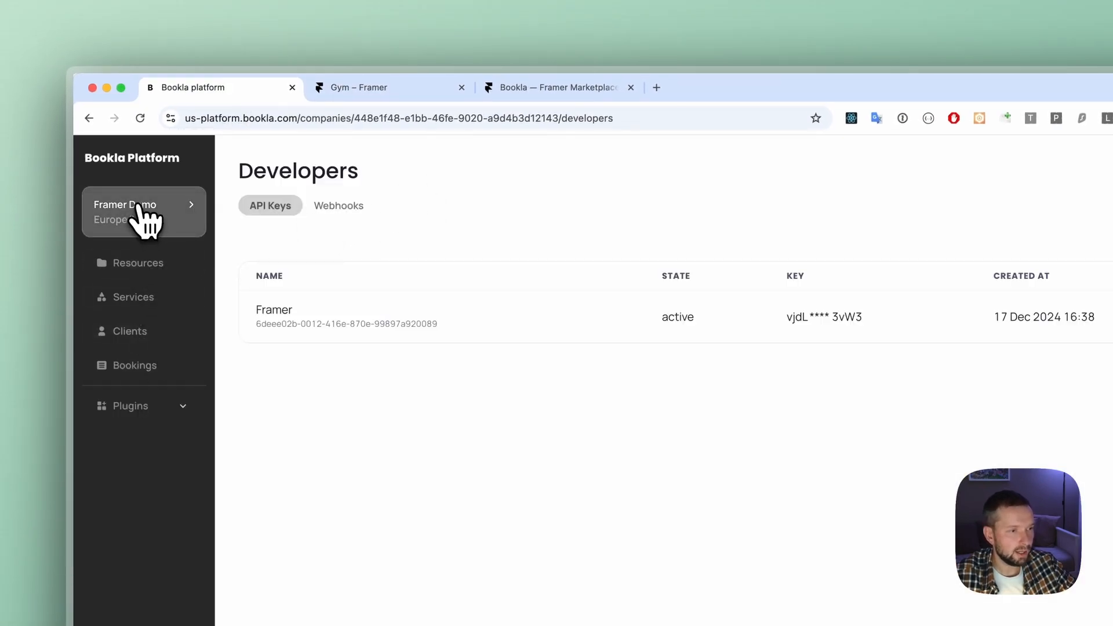
Open Services > Personal Training and copy its service ID.
left_click(142, 211)
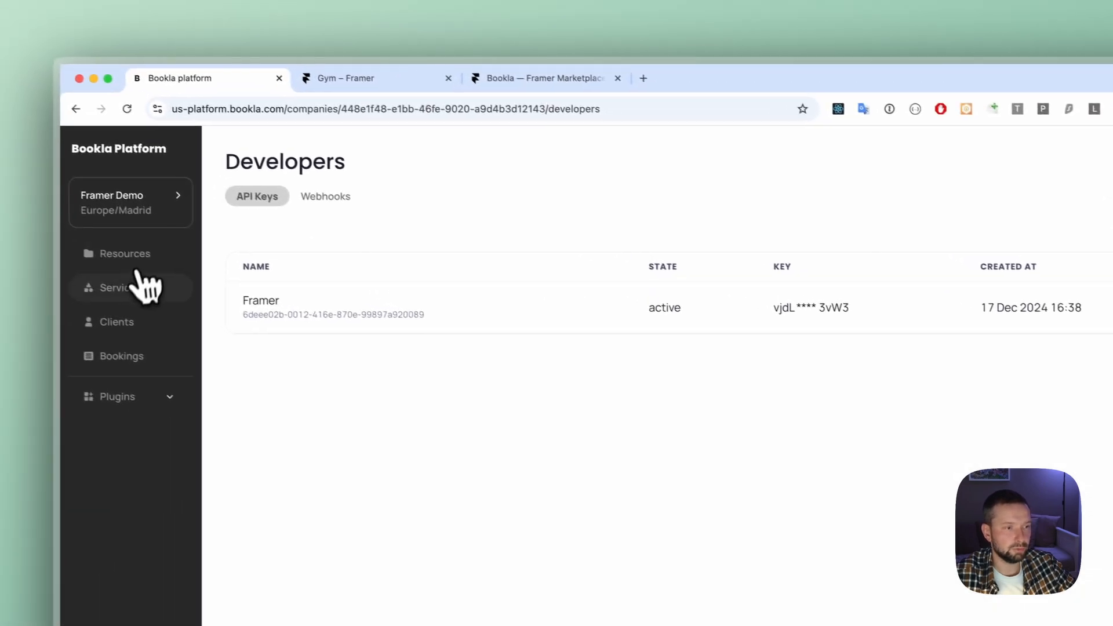
left_click(116, 288)
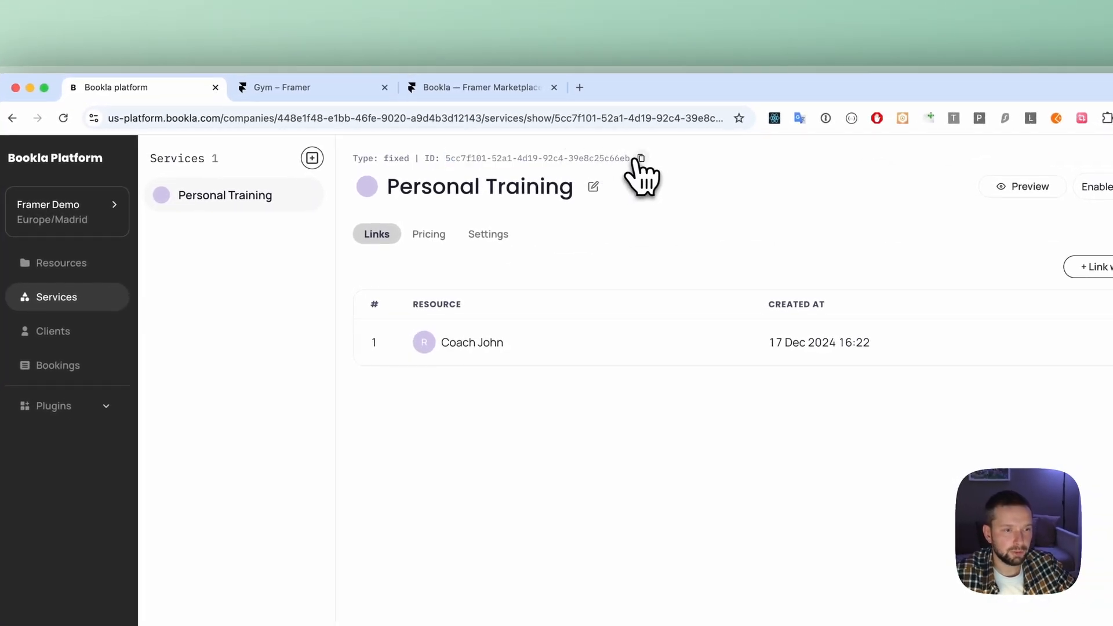
left_click(280, 87)
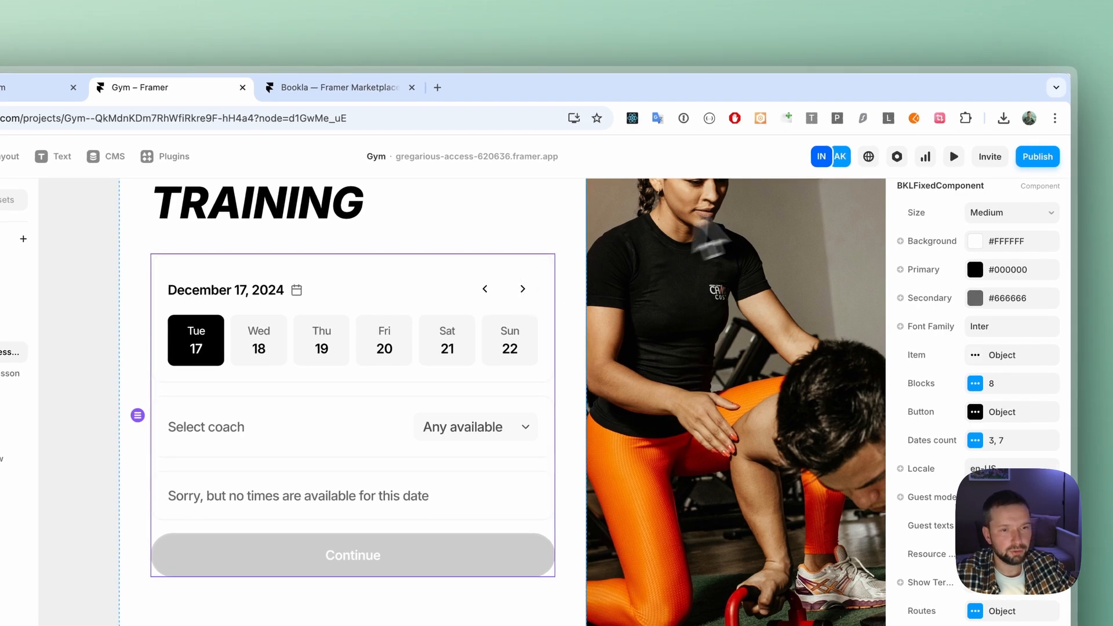
Preview the gym page and select Wednesday 18 December to show available slots.
left_click(953, 157)
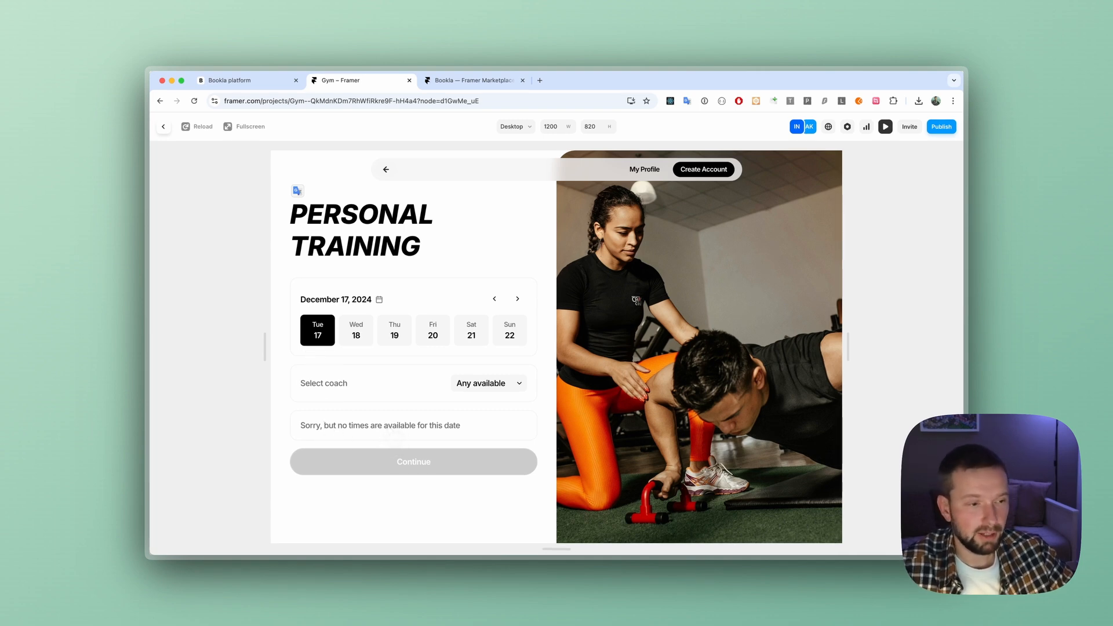
mouse_move(651, 255)
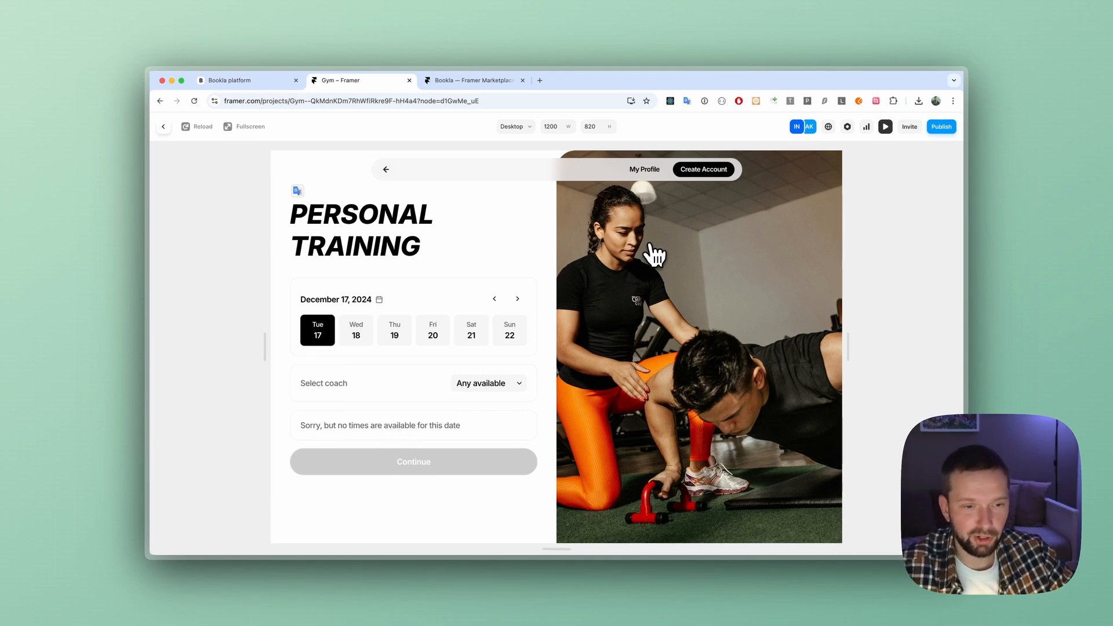
mouse_move(375, 334)
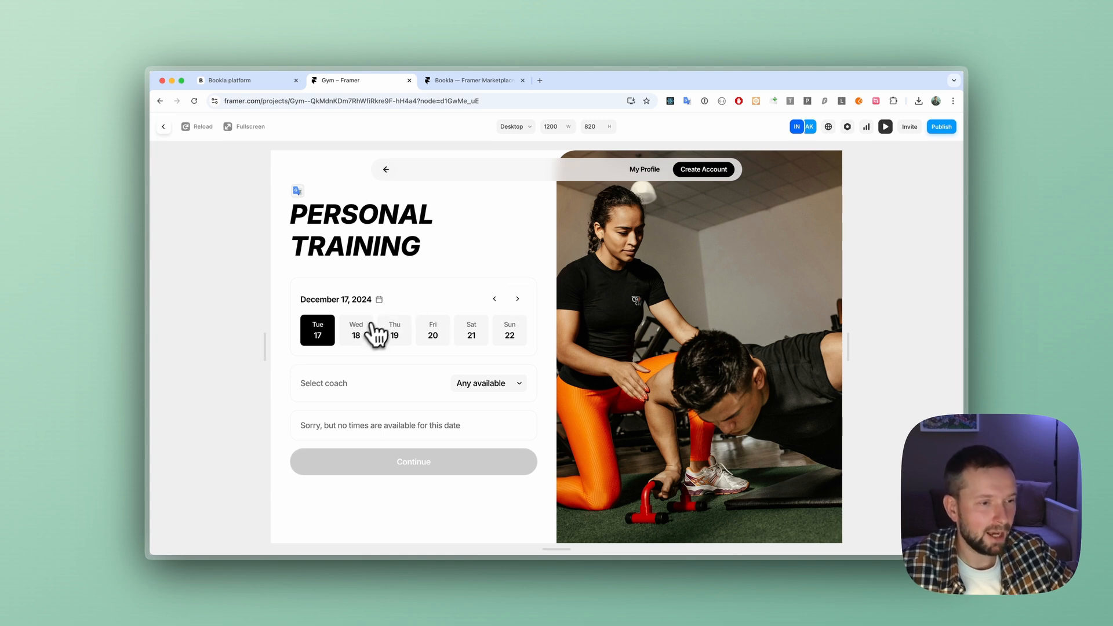
mouse_move(365, 341)
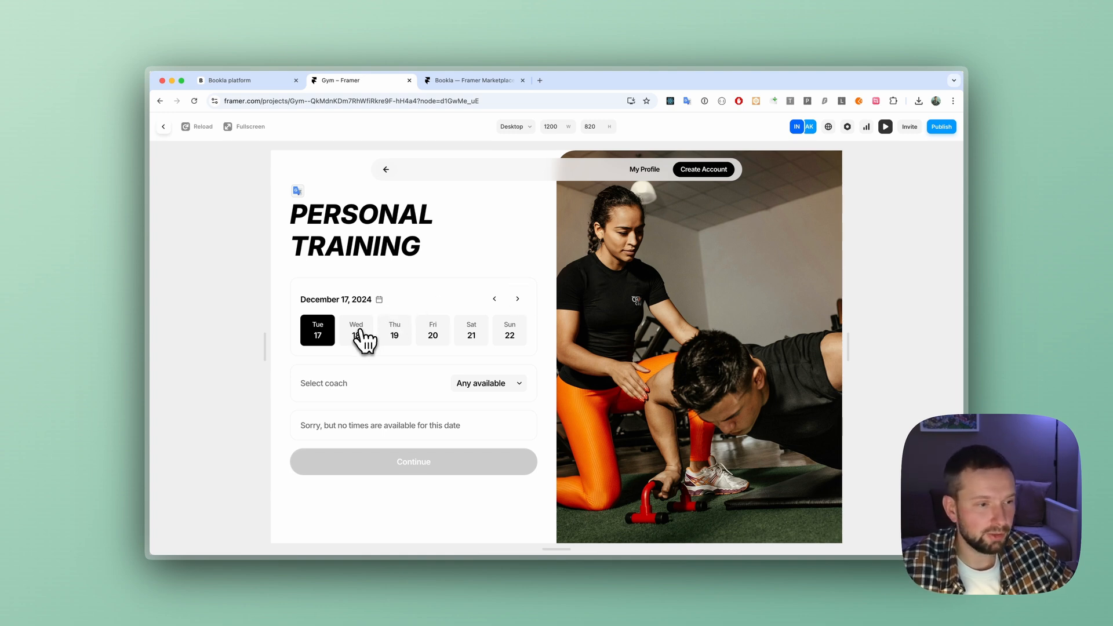
left_click(355, 329)
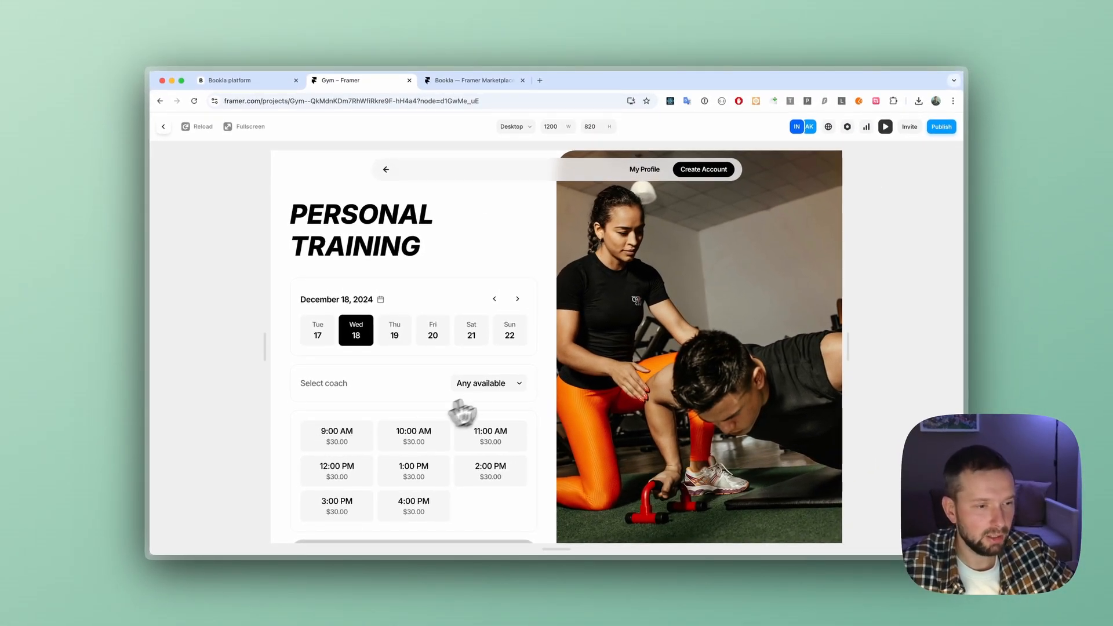
left_click(488, 382)
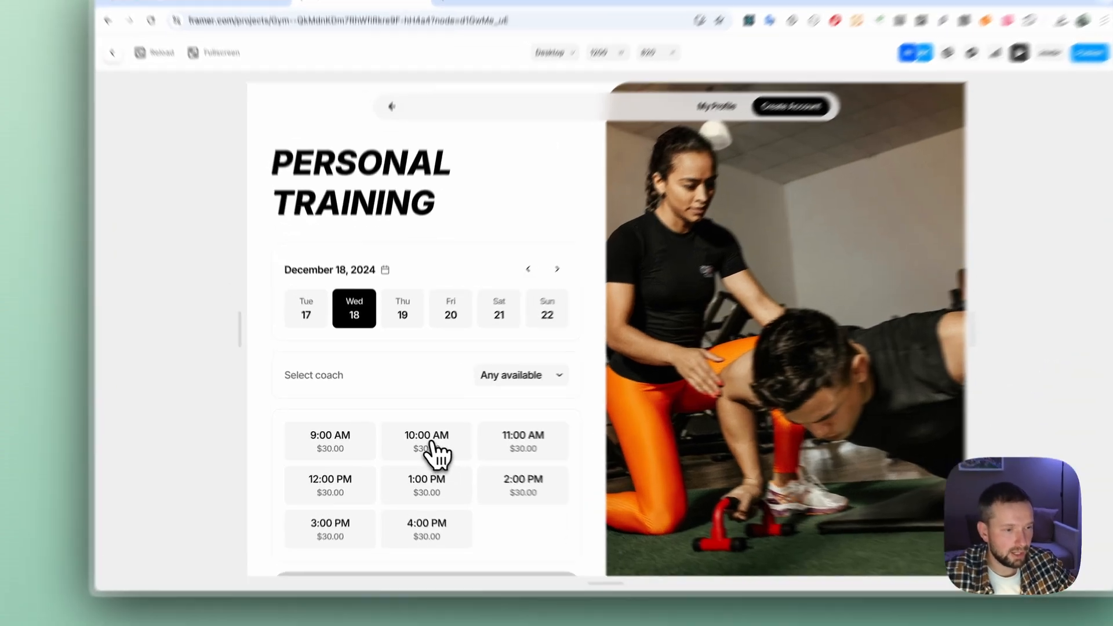
left_click(425, 440)
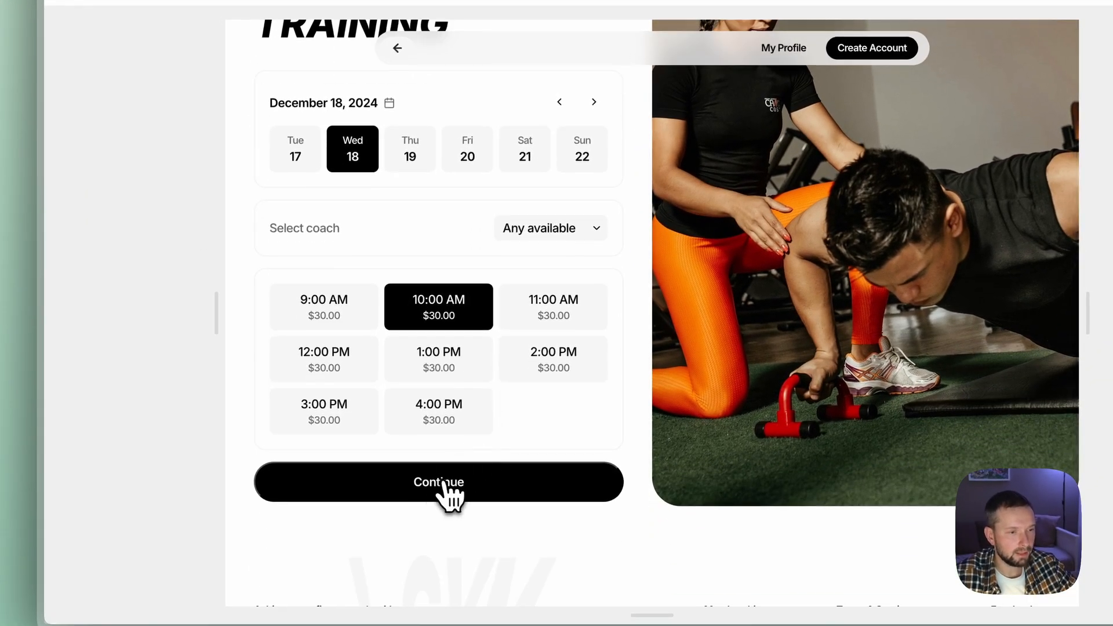
left_click(438, 483)
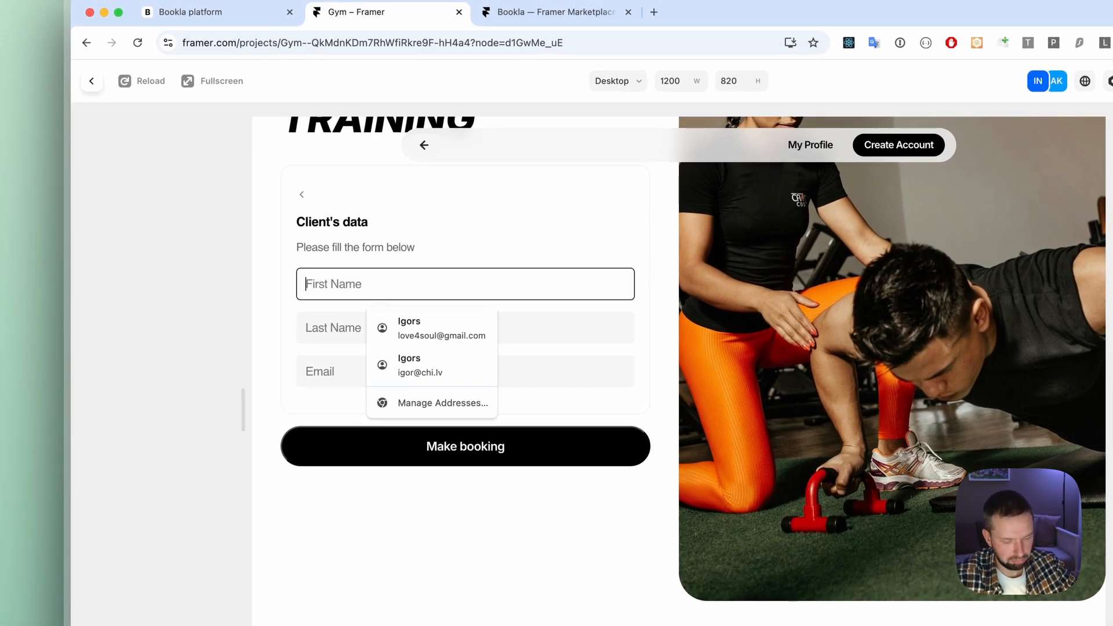
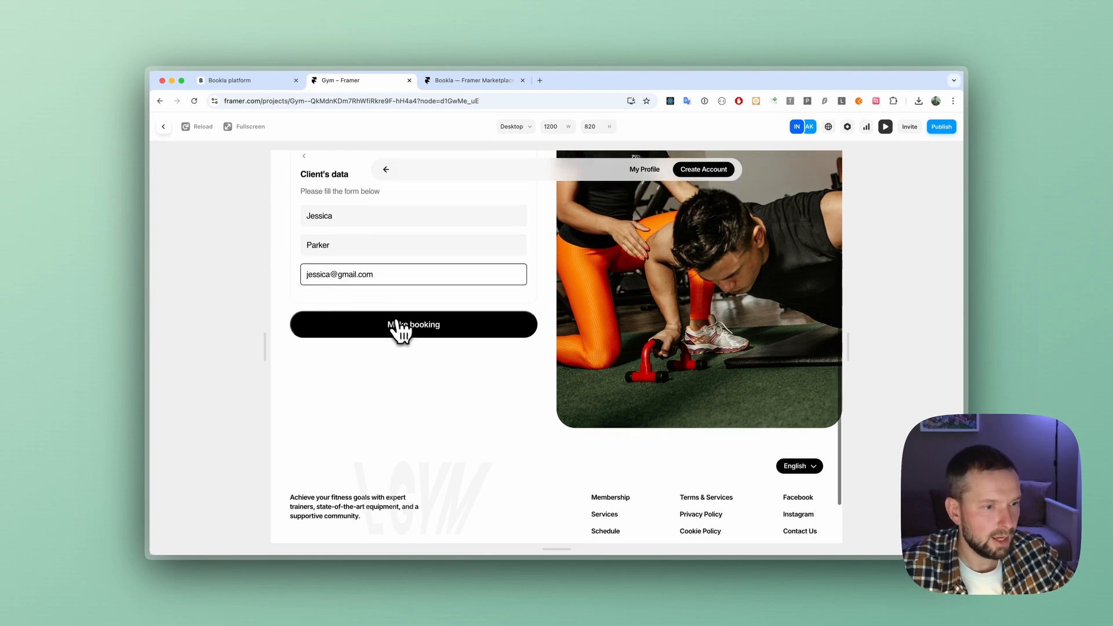
left_click(412, 325)
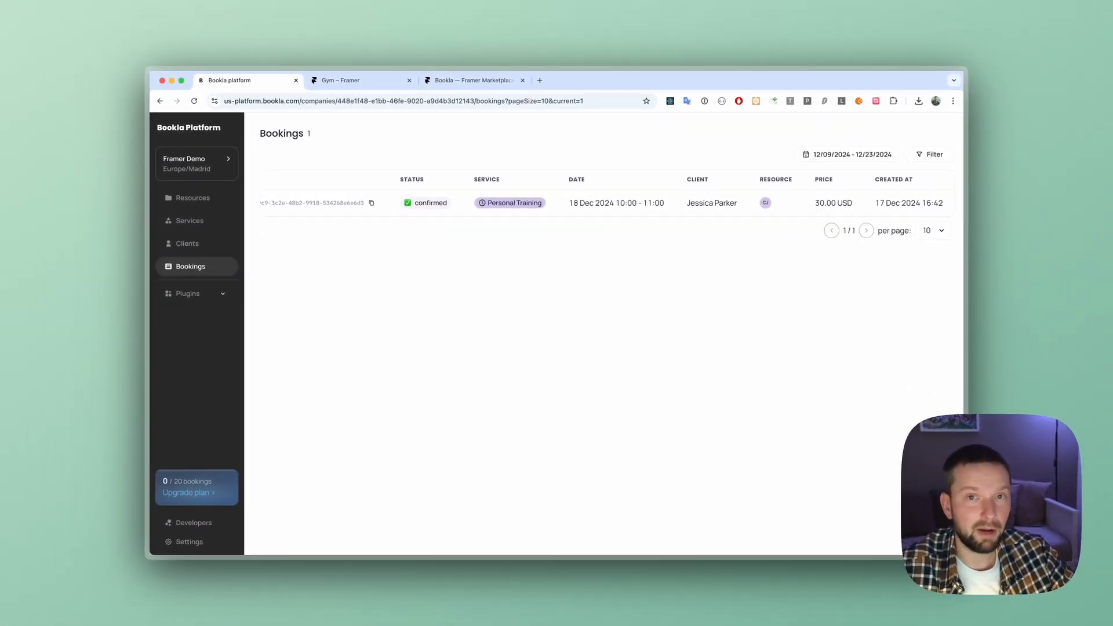
Switch to the Bookla Platform tab to verify the confirmed 18 Dec 10:00–11:00 booking.
left_click(361, 80)
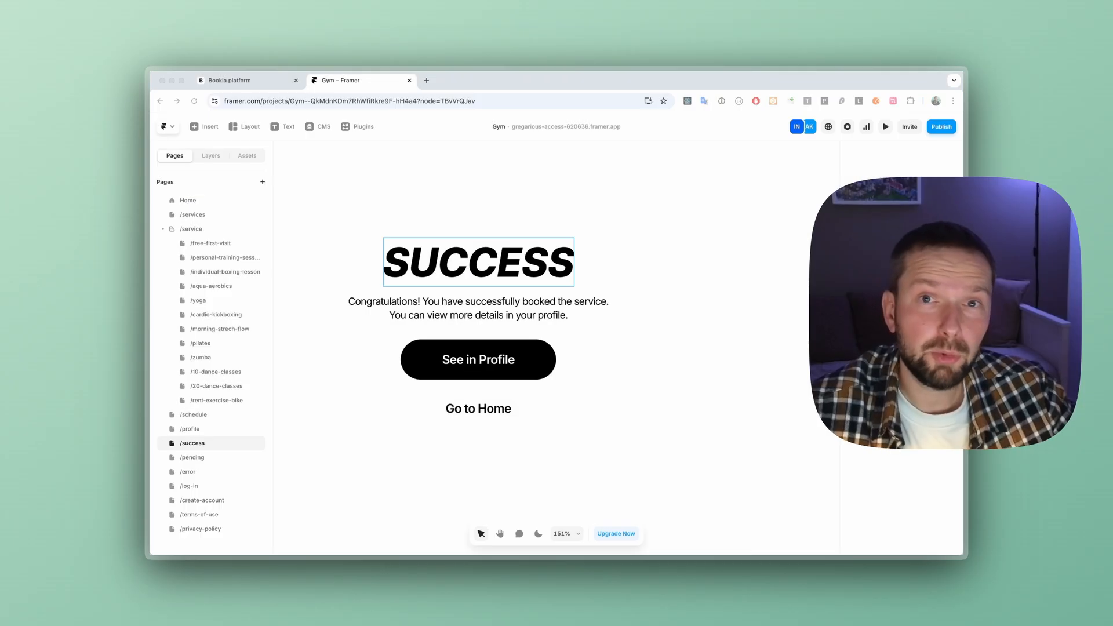